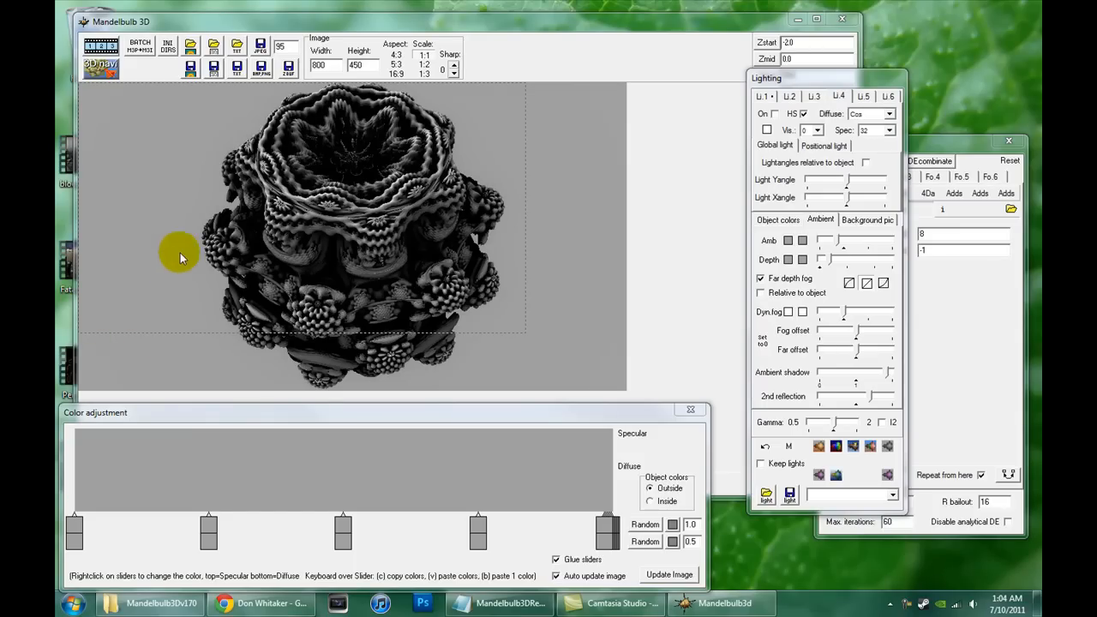
mouse_move(697, 30)
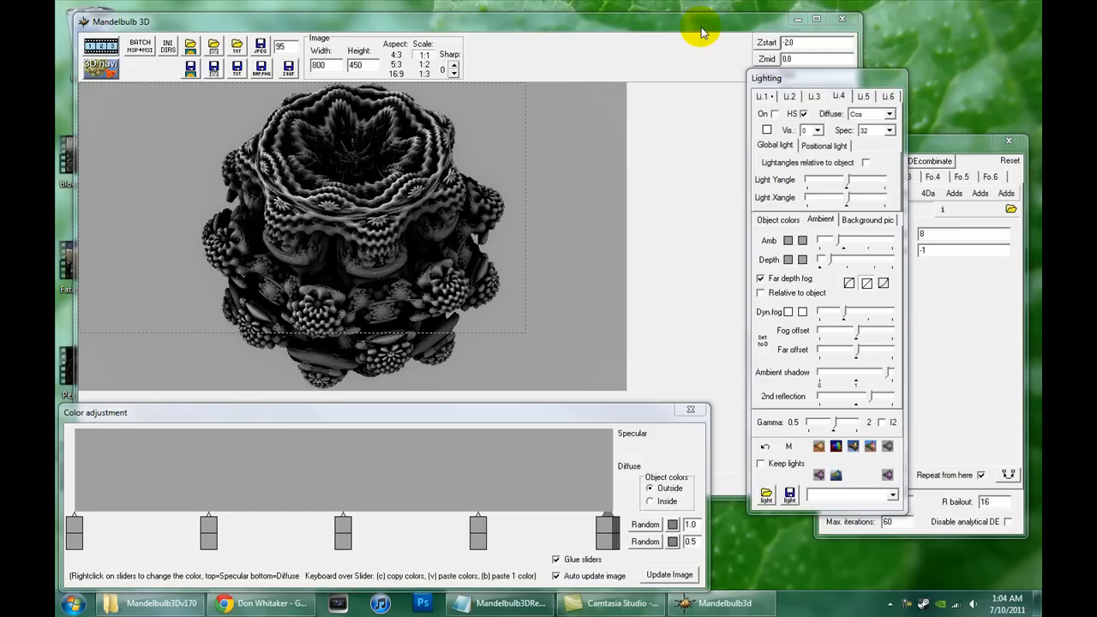
mouse_move(572, 266)
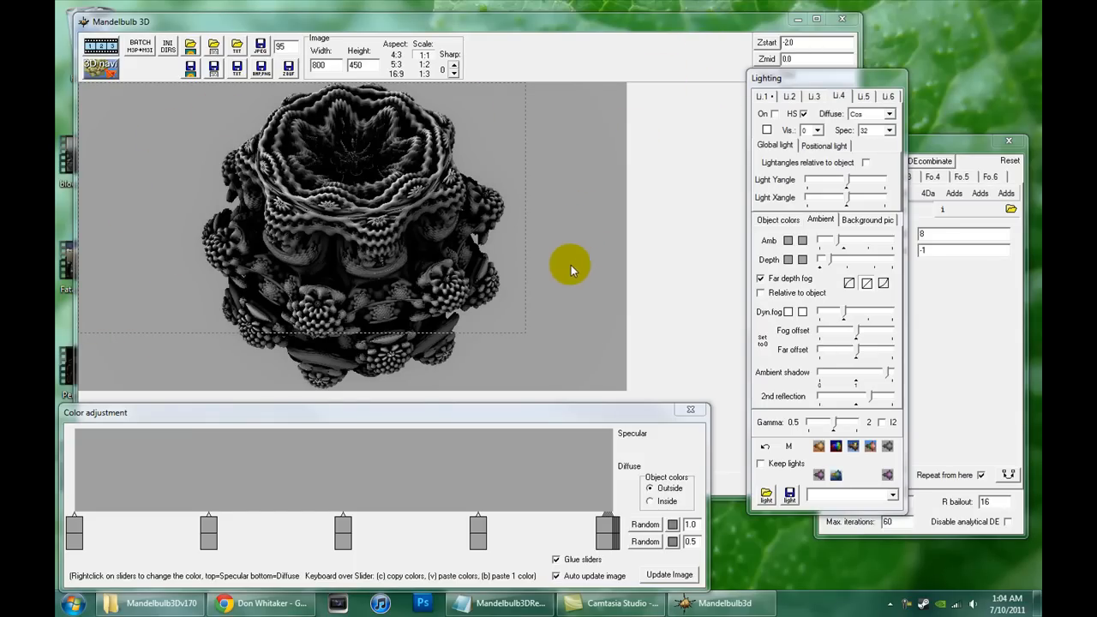
mouse_move(218, 278)
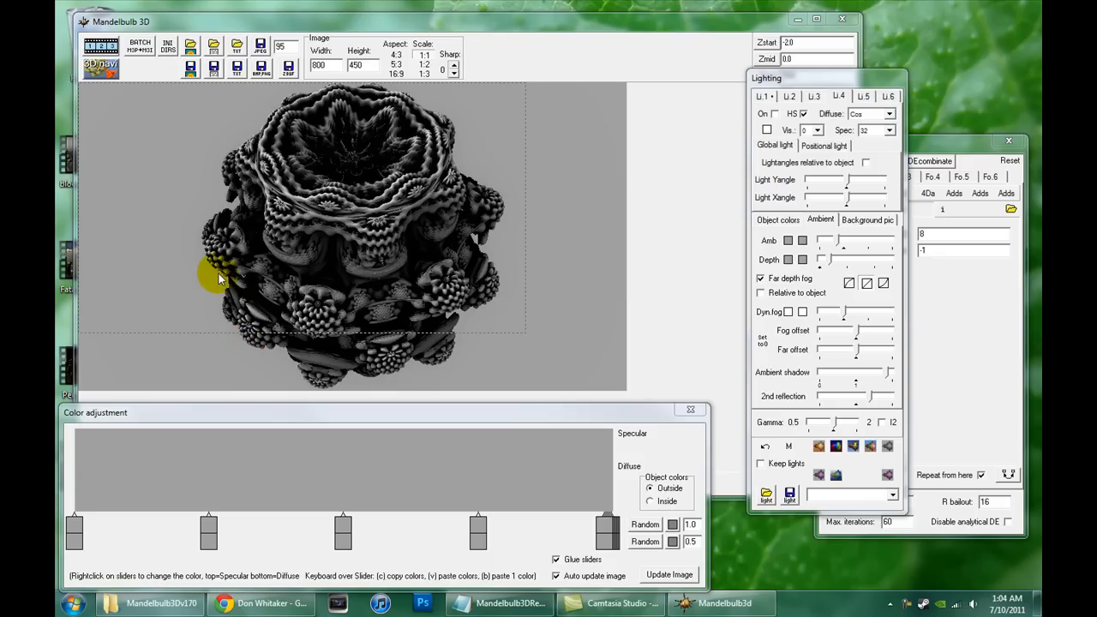
mouse_move(823, 187)
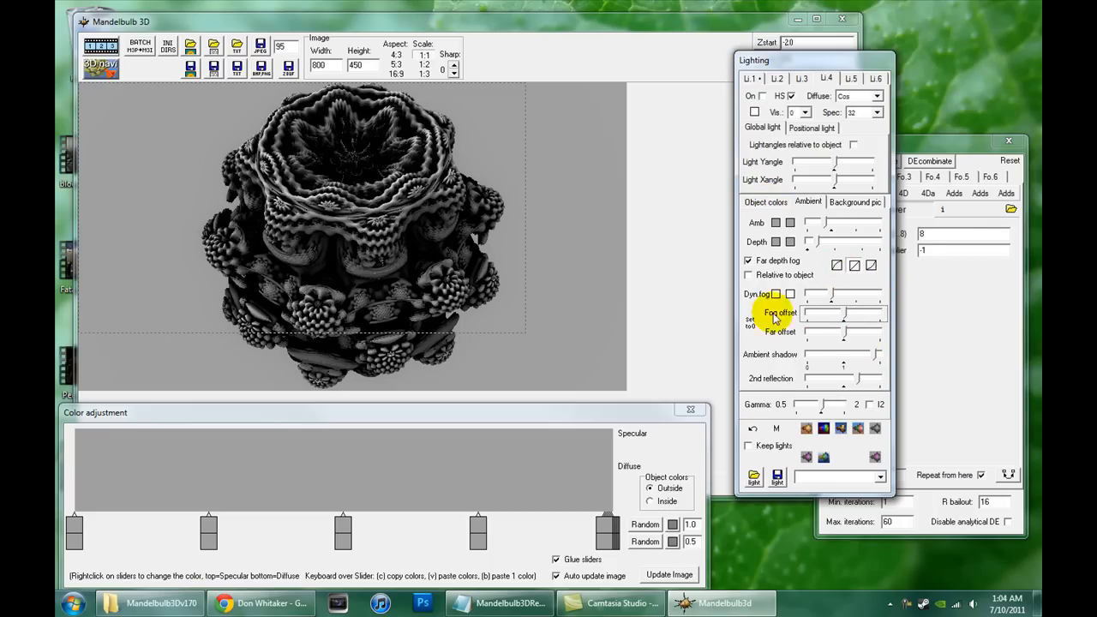
Step: Switch the Lighting window to the Object colors settings
left_click(764, 201)
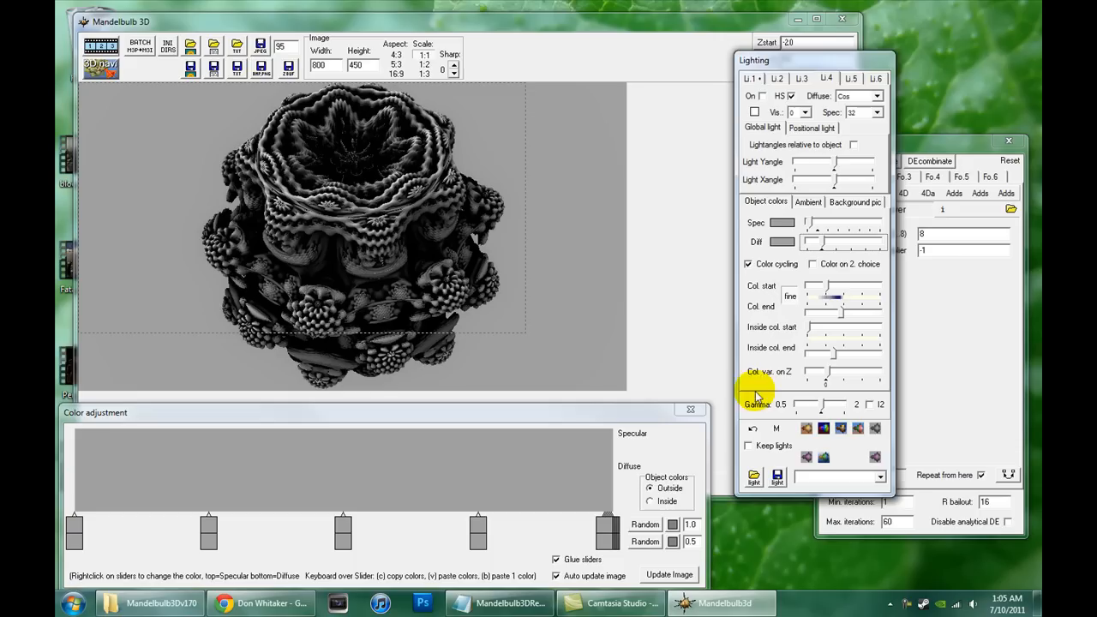
mouse_move(264, 534)
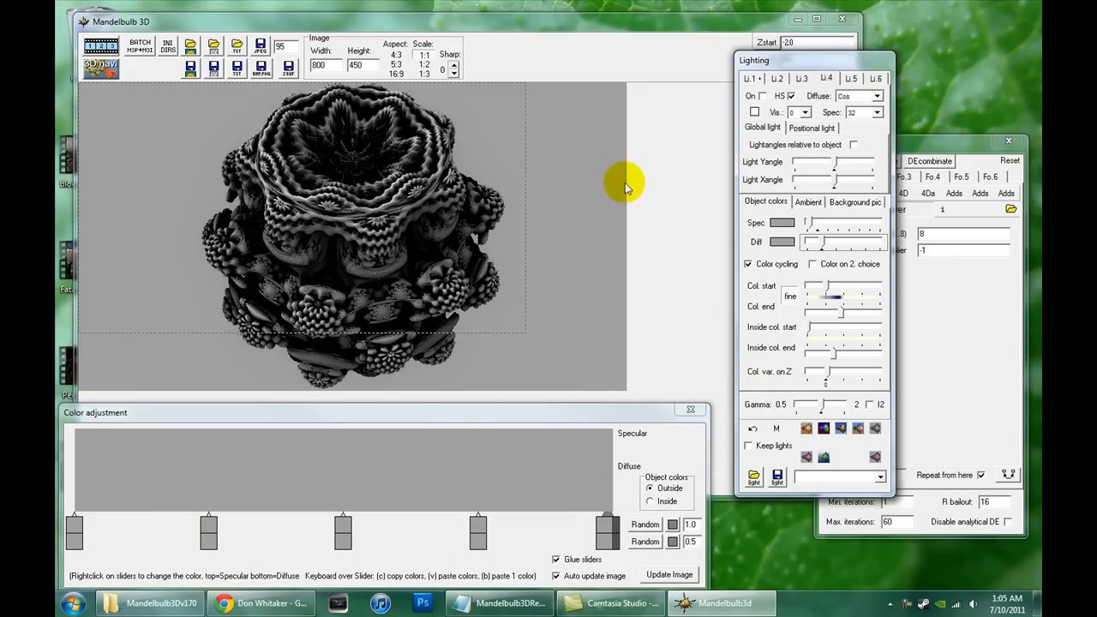
mouse_move(261, 289)
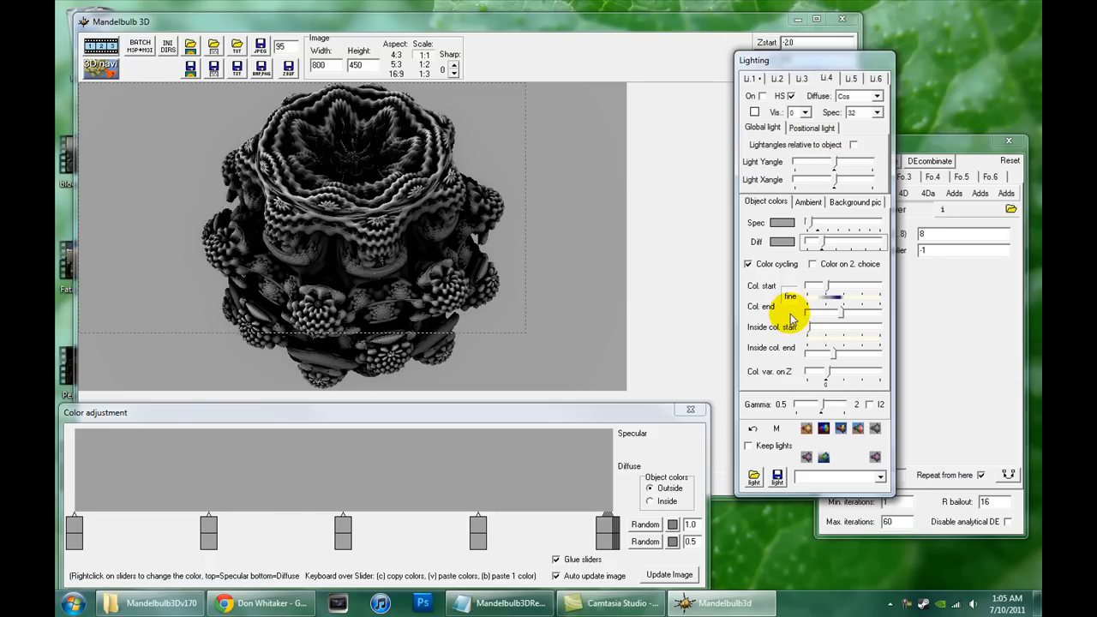
mouse_move(833, 241)
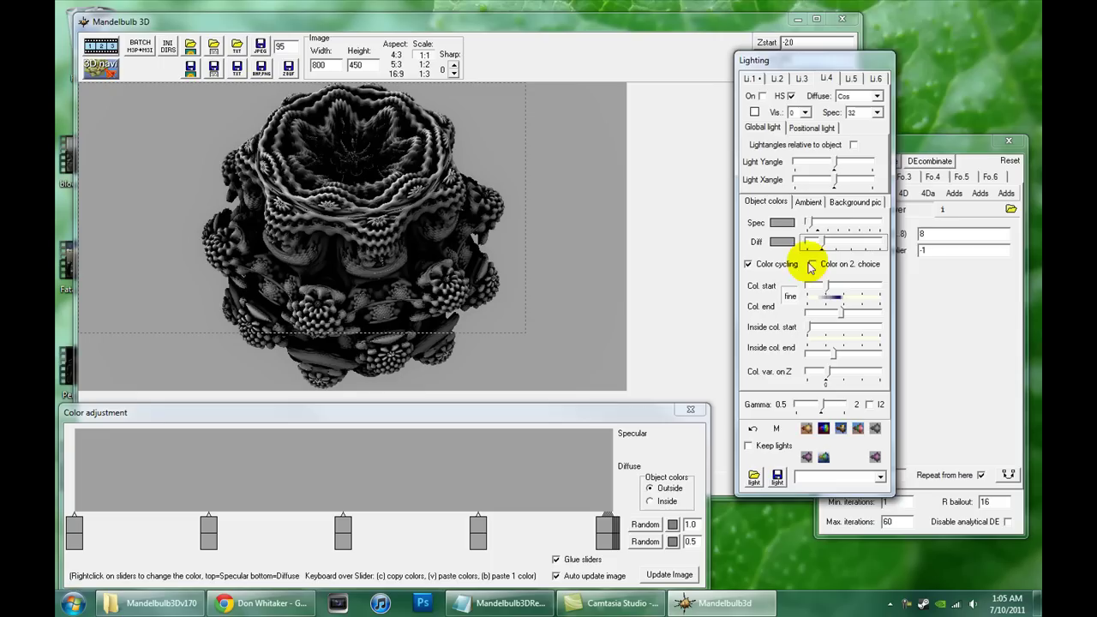
Step: Set the Ambient tab's depth colour to deep navy, then refine it to a brighter blue
left_click(807, 201)
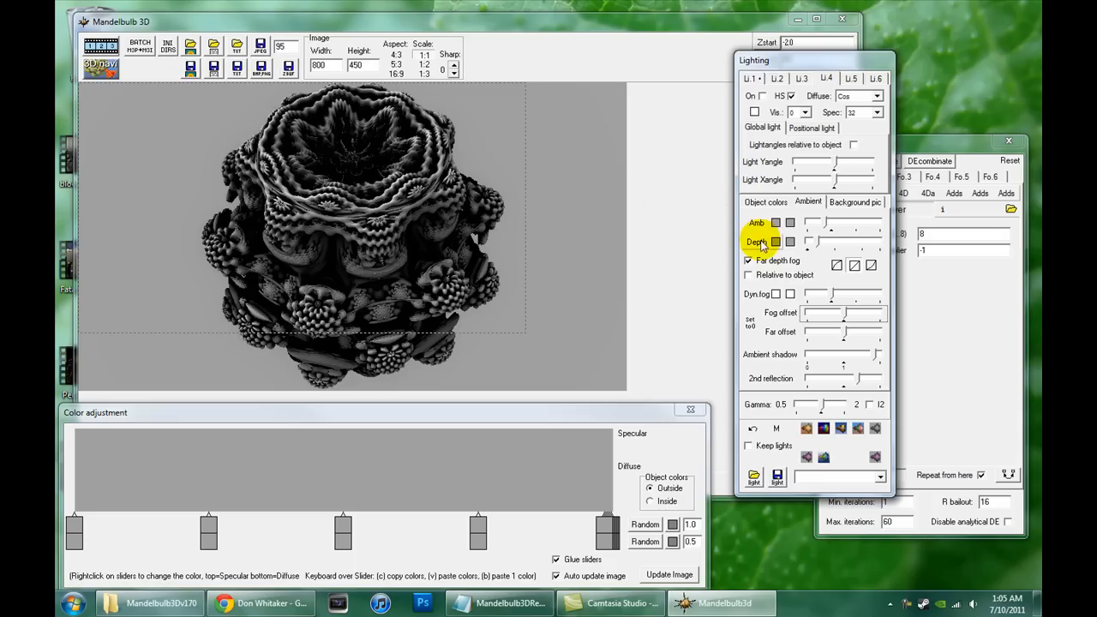
left_click(775, 241)
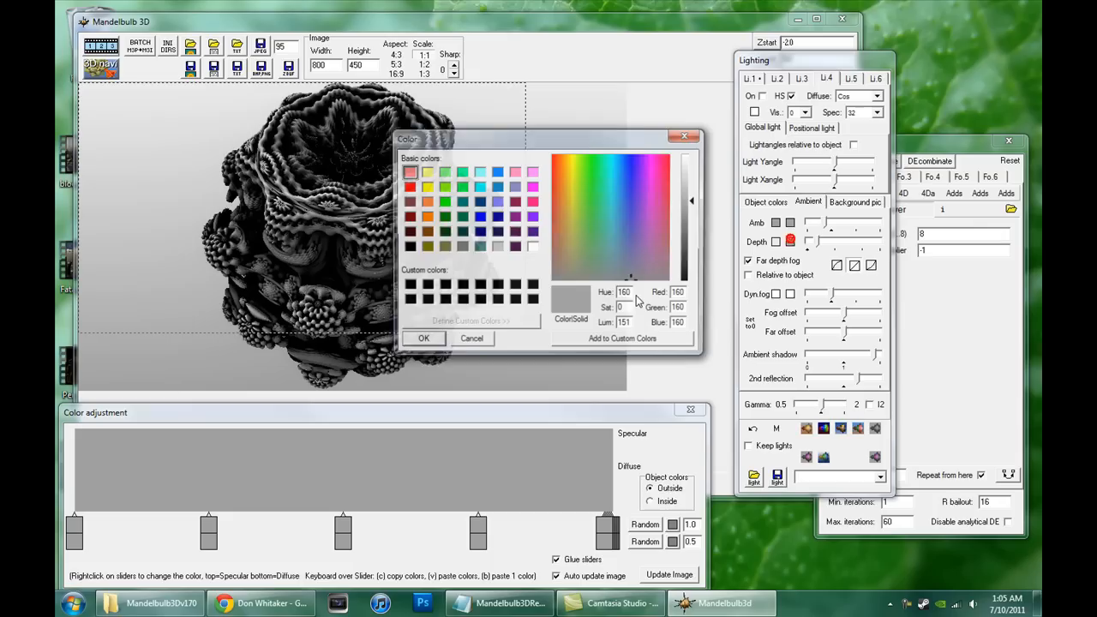
left_click(633, 238)
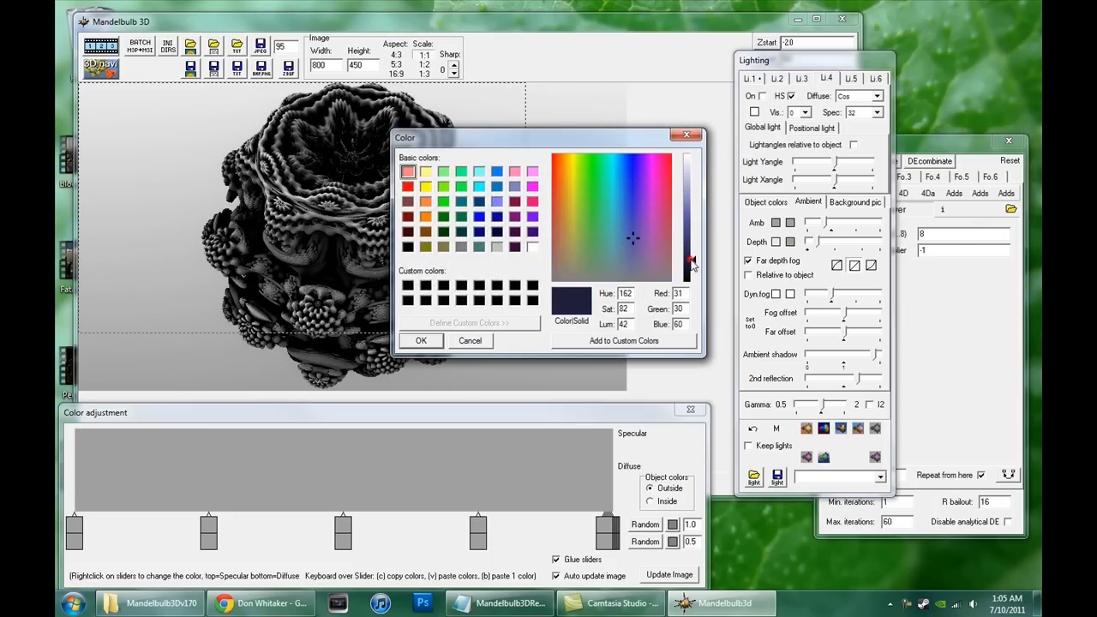
left_click(421, 340)
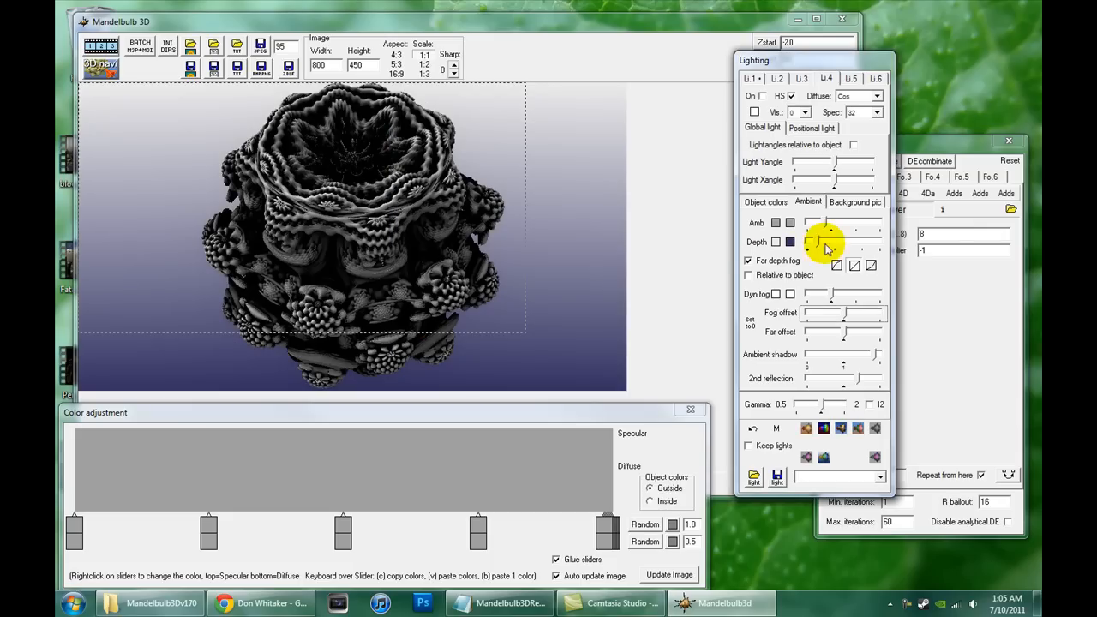
left_click(788, 242)
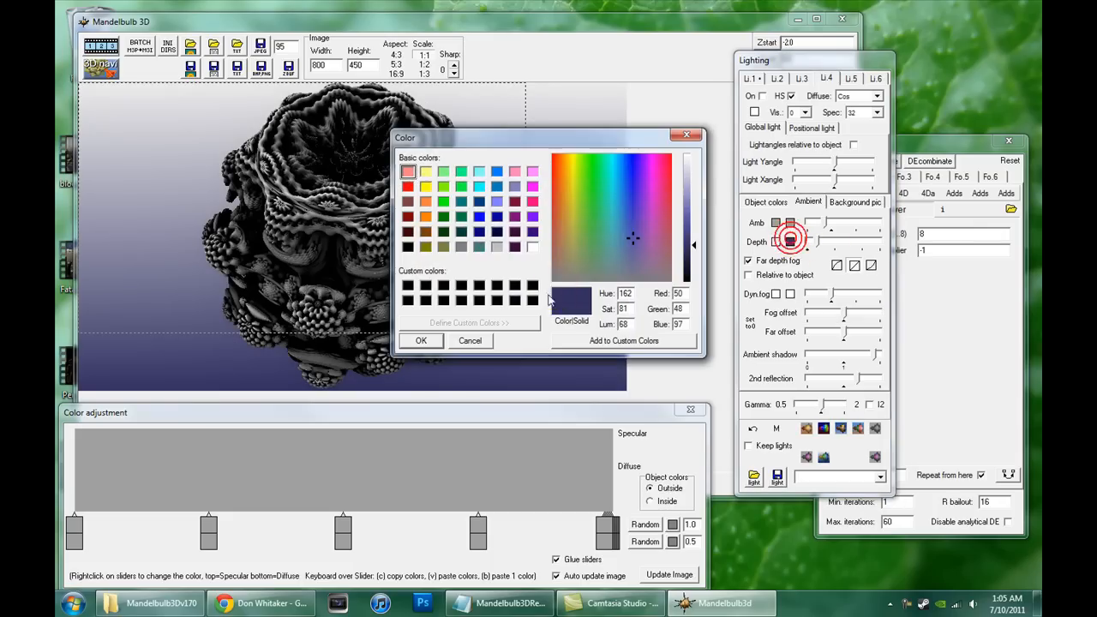
left_click(625, 215)
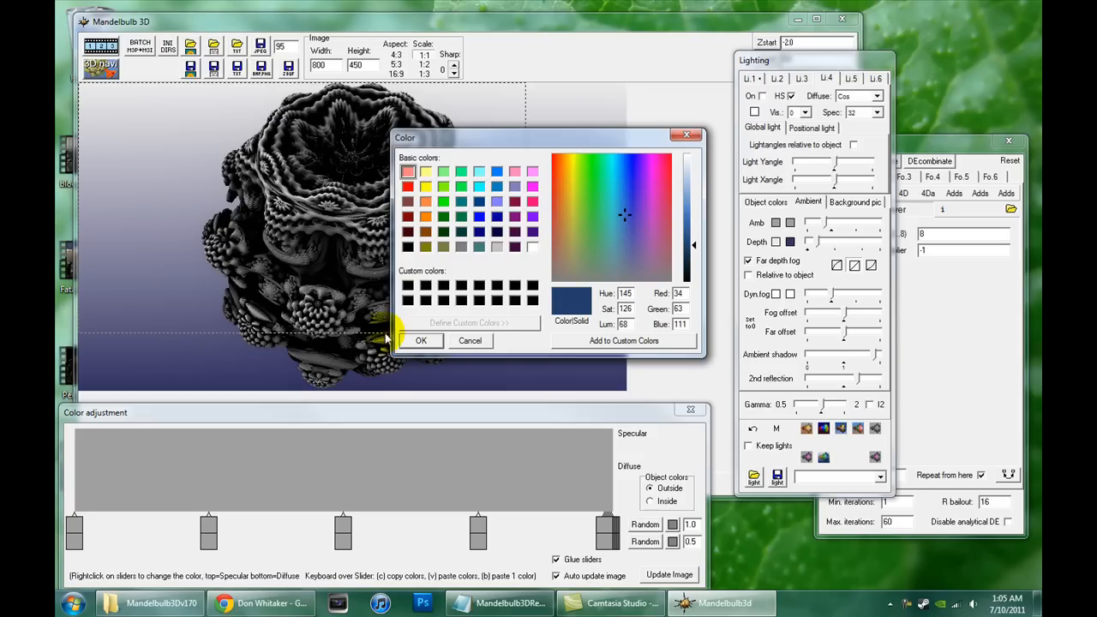
left_click(420, 340)
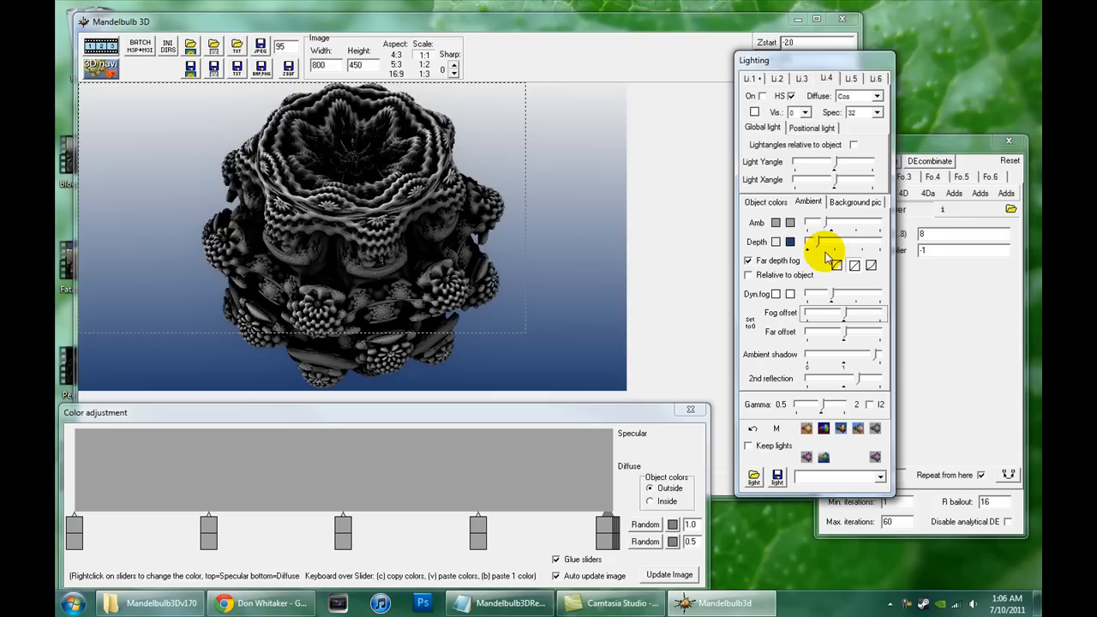
mouse_move(637, 285)
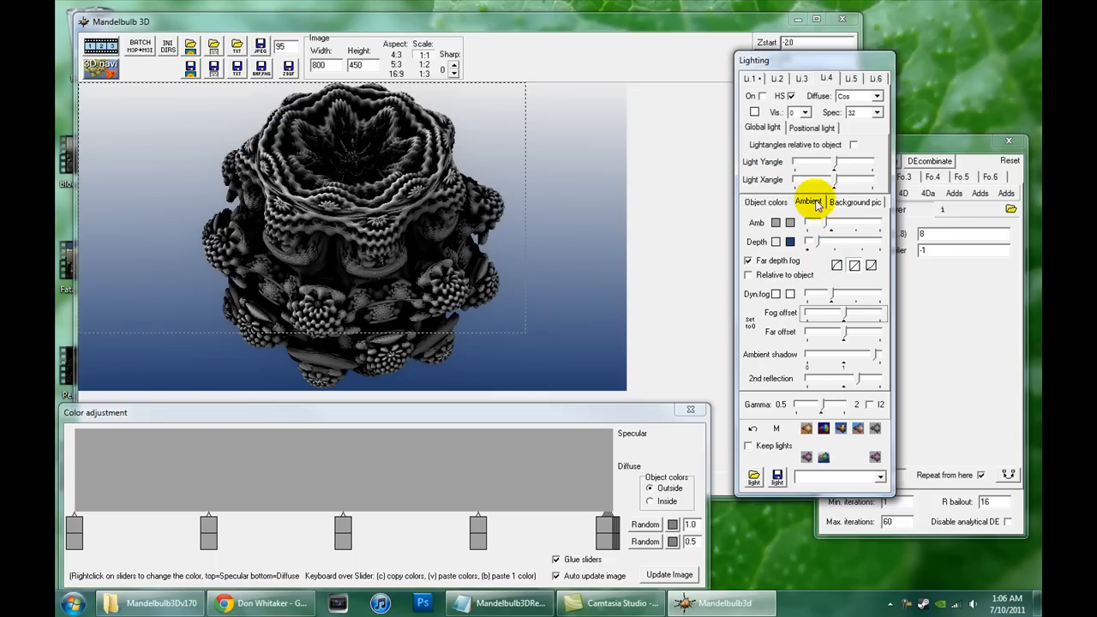
Step: Turn on the background image and load cloudyuniverse-fixed.bmp
left_click(855, 202)
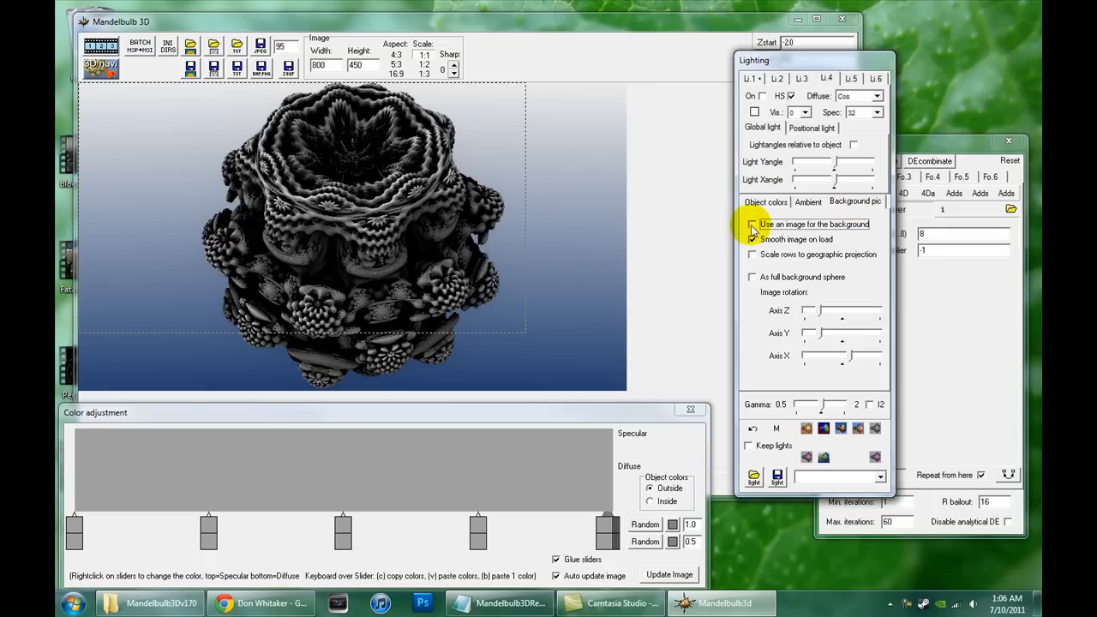
mouse_move(753, 224)
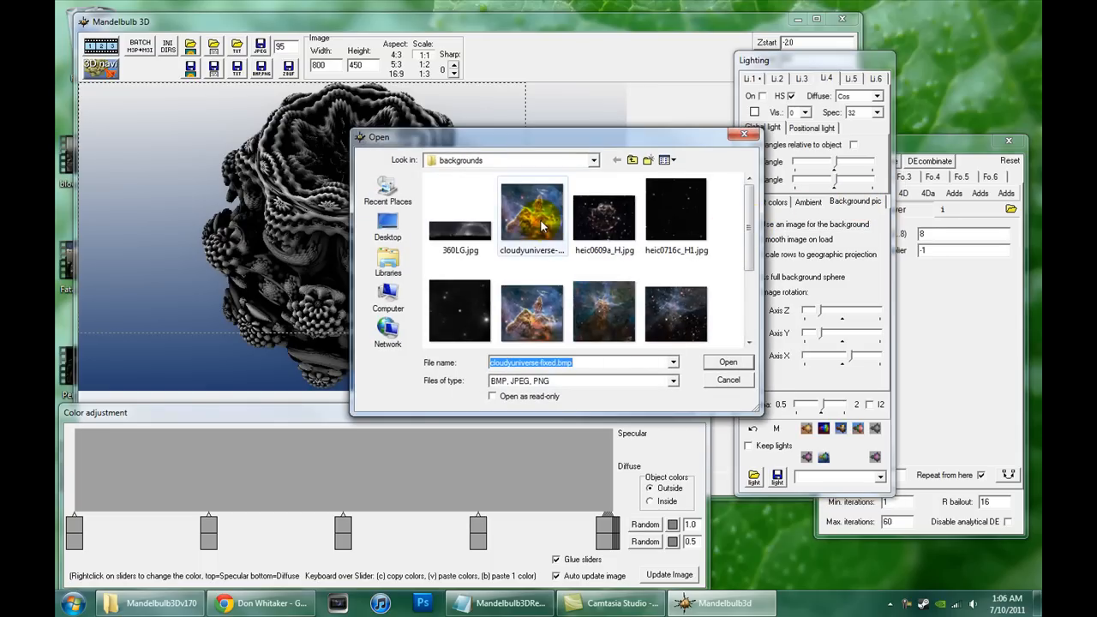
left_click(728, 362)
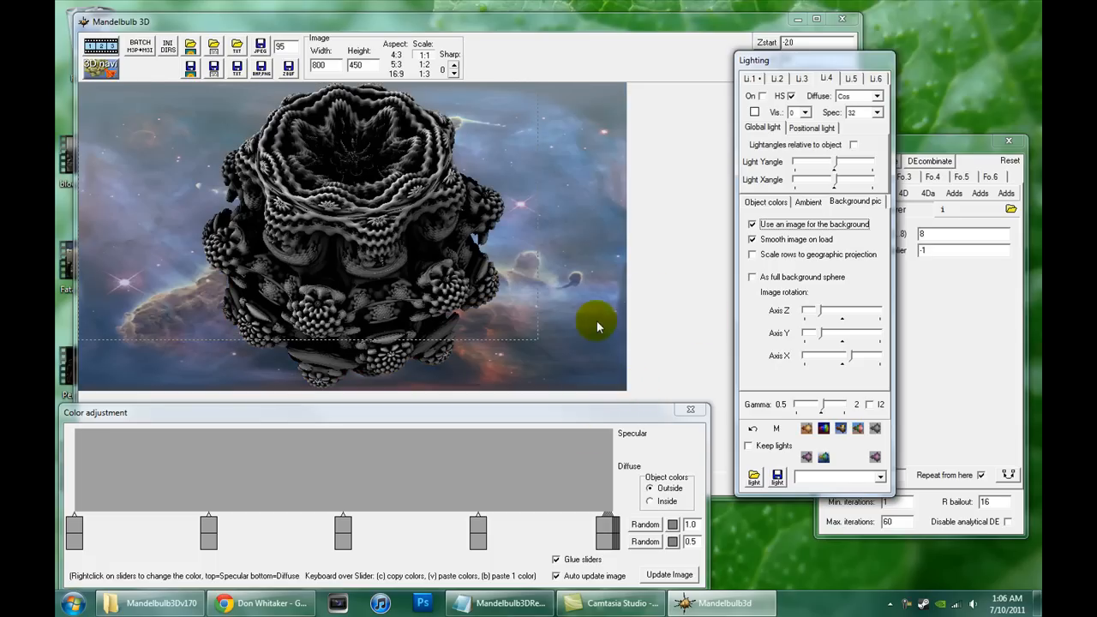
mouse_move(621, 371)
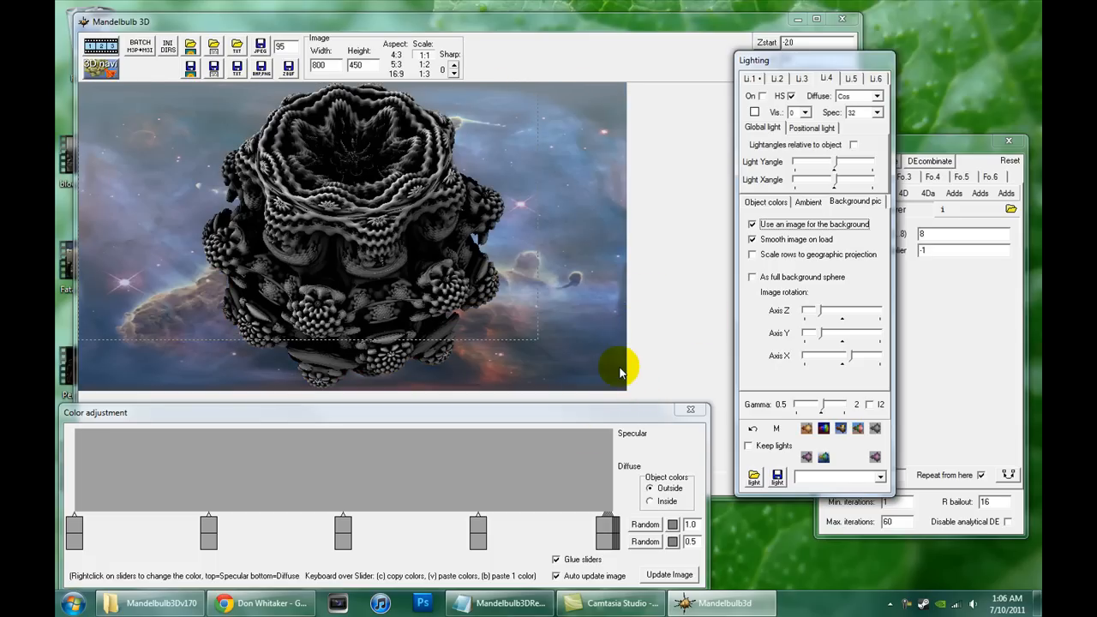
mouse_move(680, 195)
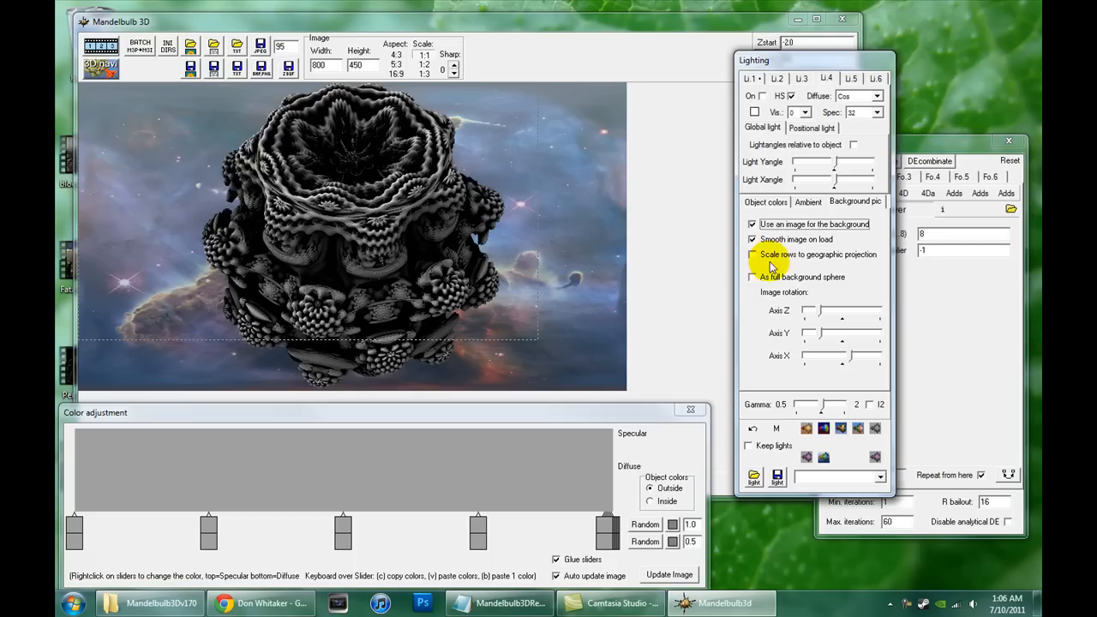
mouse_move(753, 281)
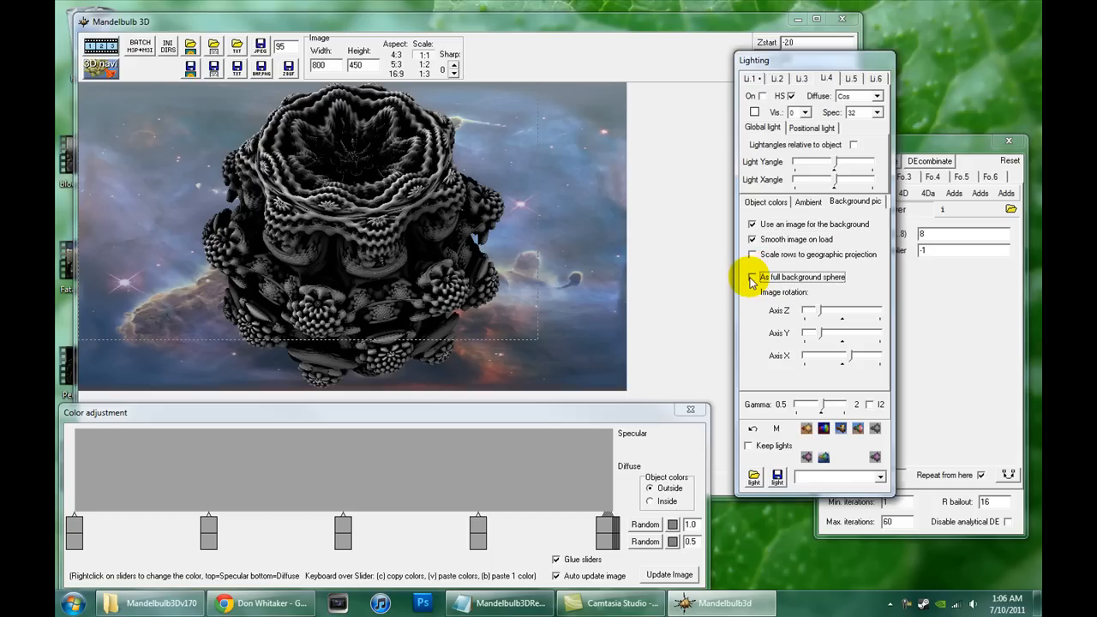
Step: Wrap the background picture as a full sphere and rotate it around Z and Y
left_click(750, 277)
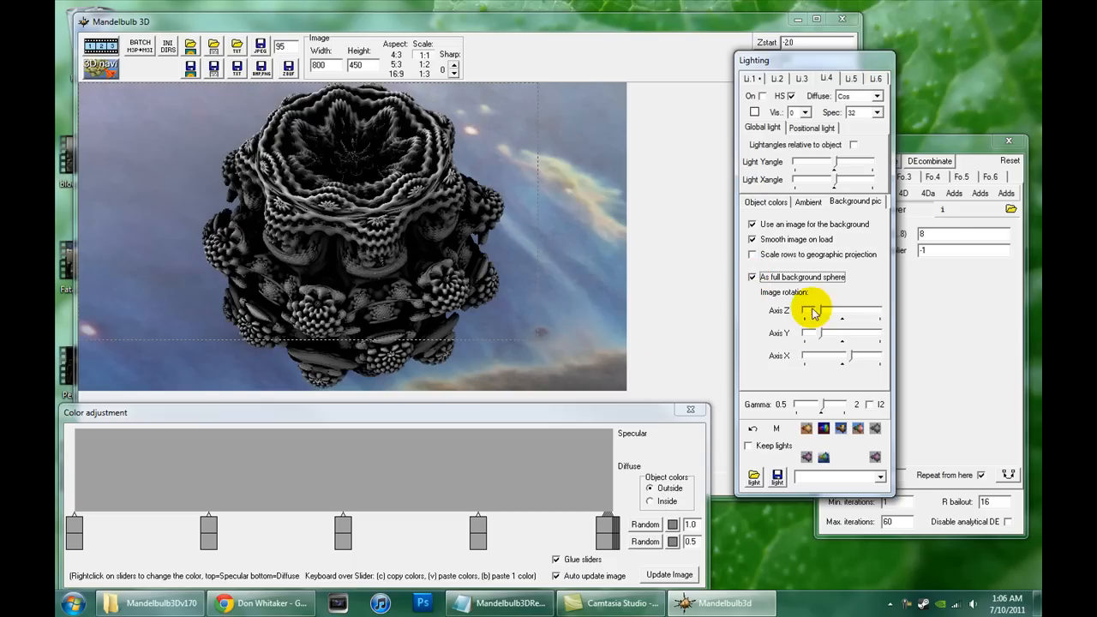
left_click_drag(810, 310, 840, 311)
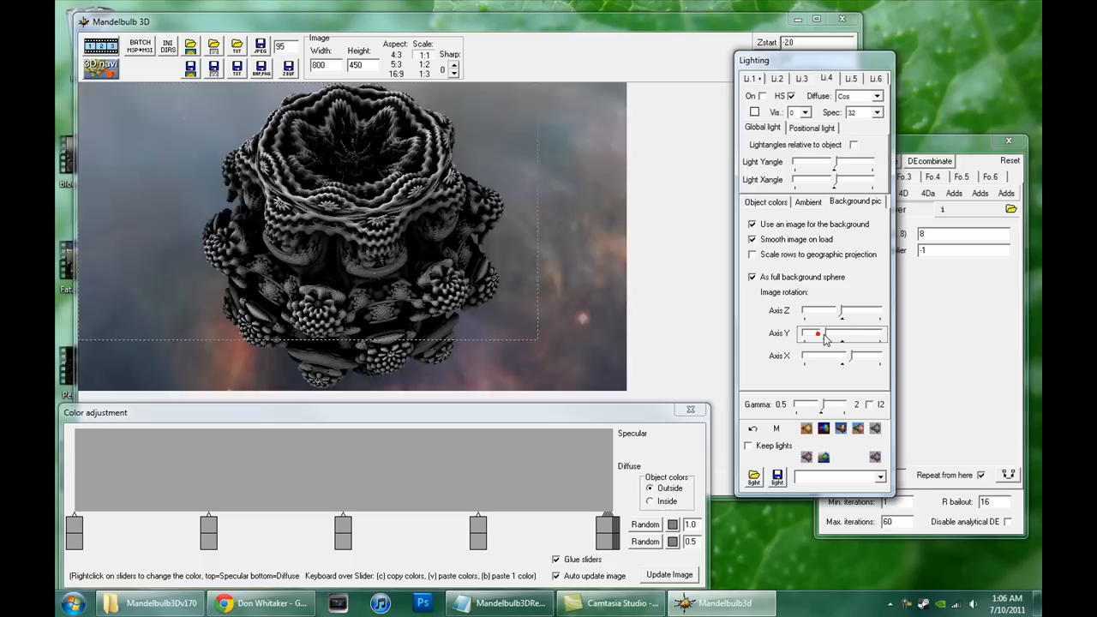
left_click_drag(818, 333, 841, 355)
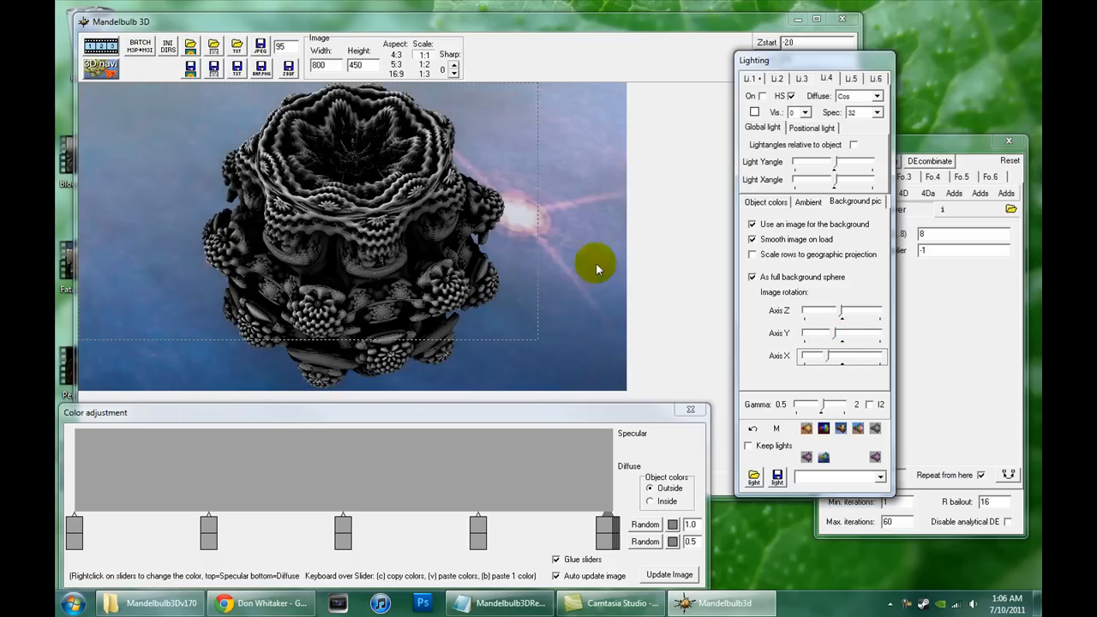
mouse_move(804, 344)
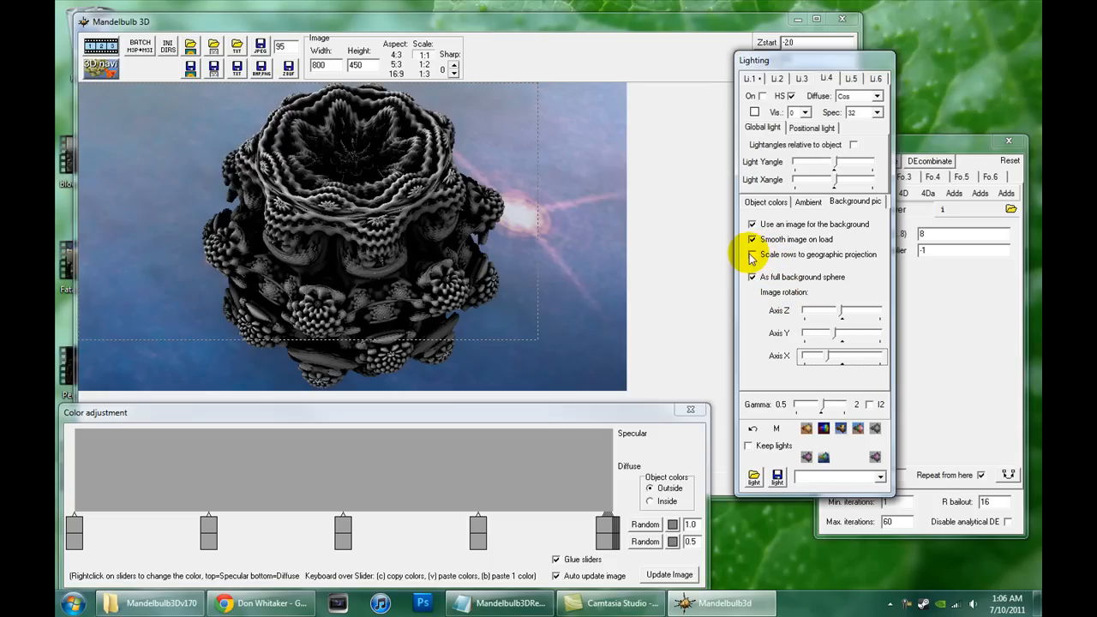
left_click(751, 254)
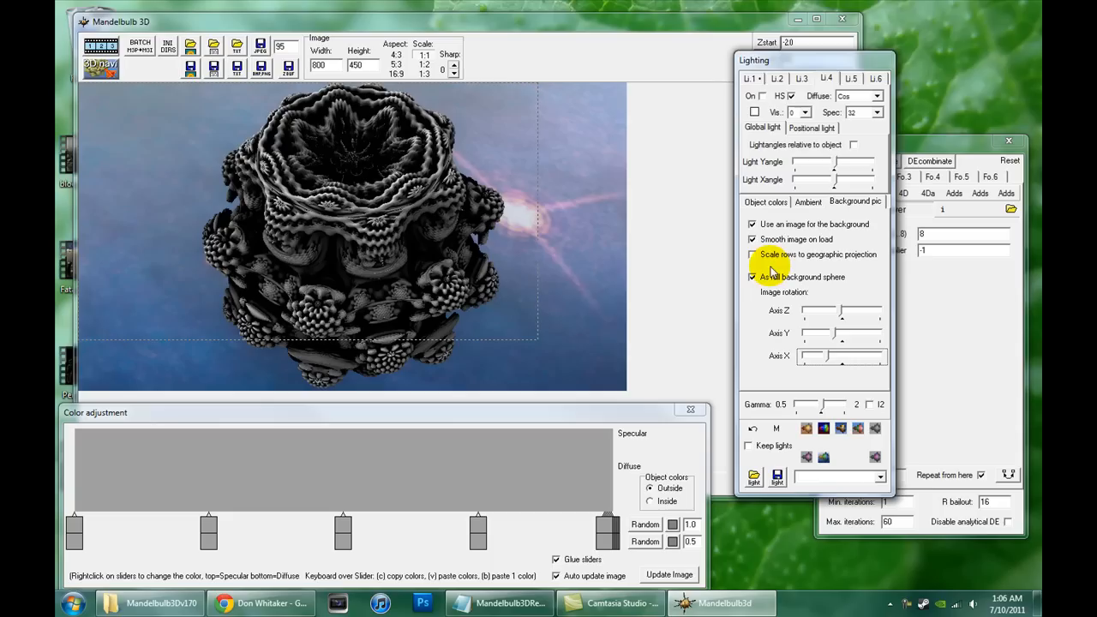
left_click(752, 255)
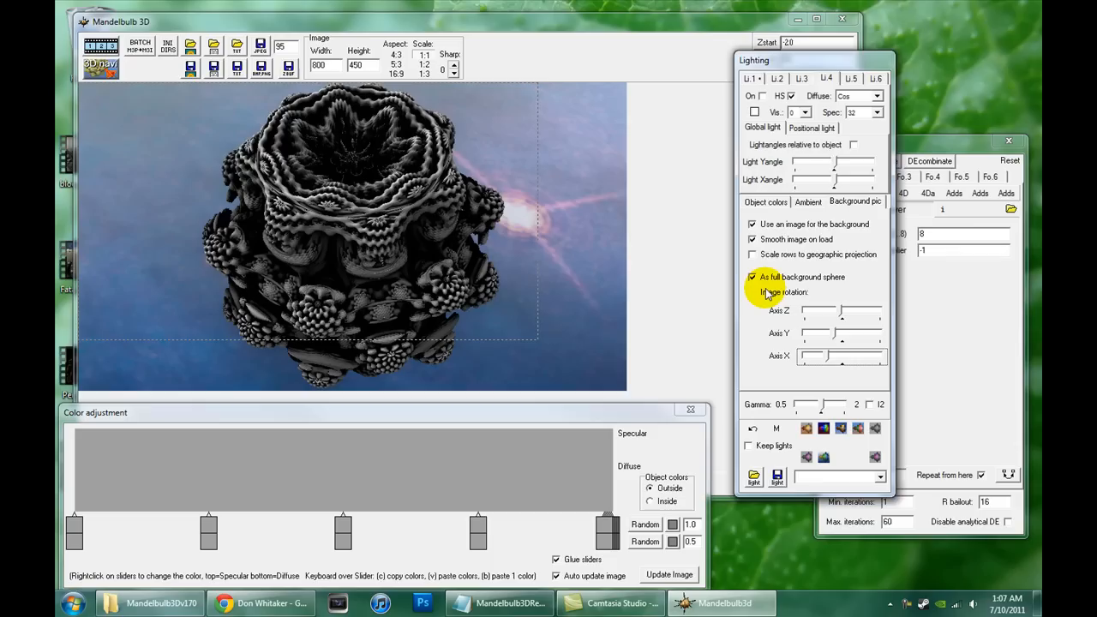
mouse_move(850, 260)
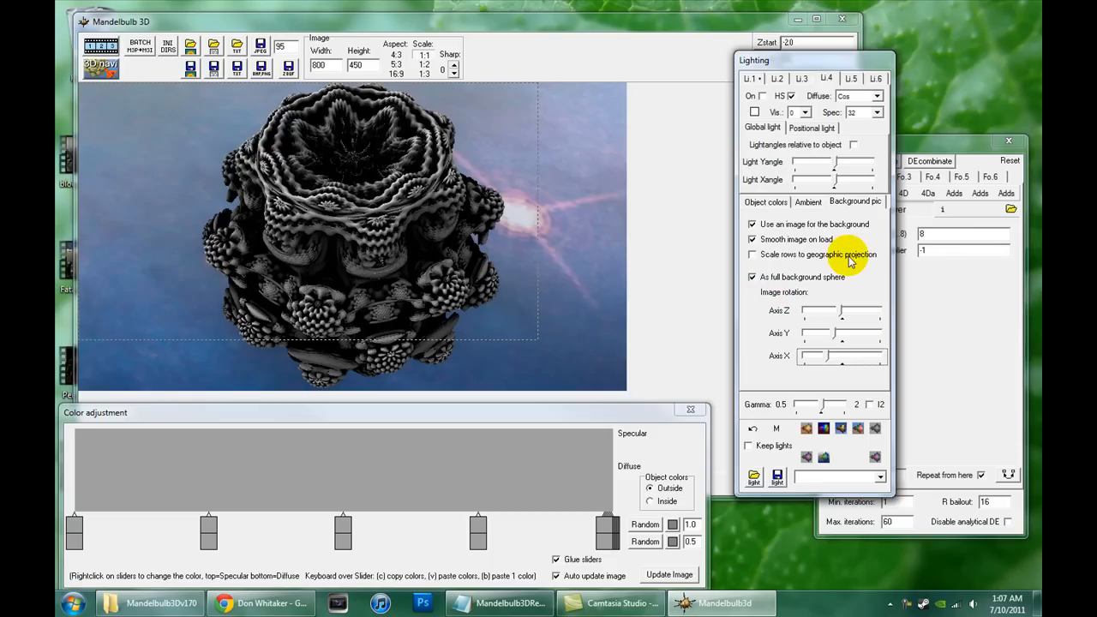
left_click(752, 254)
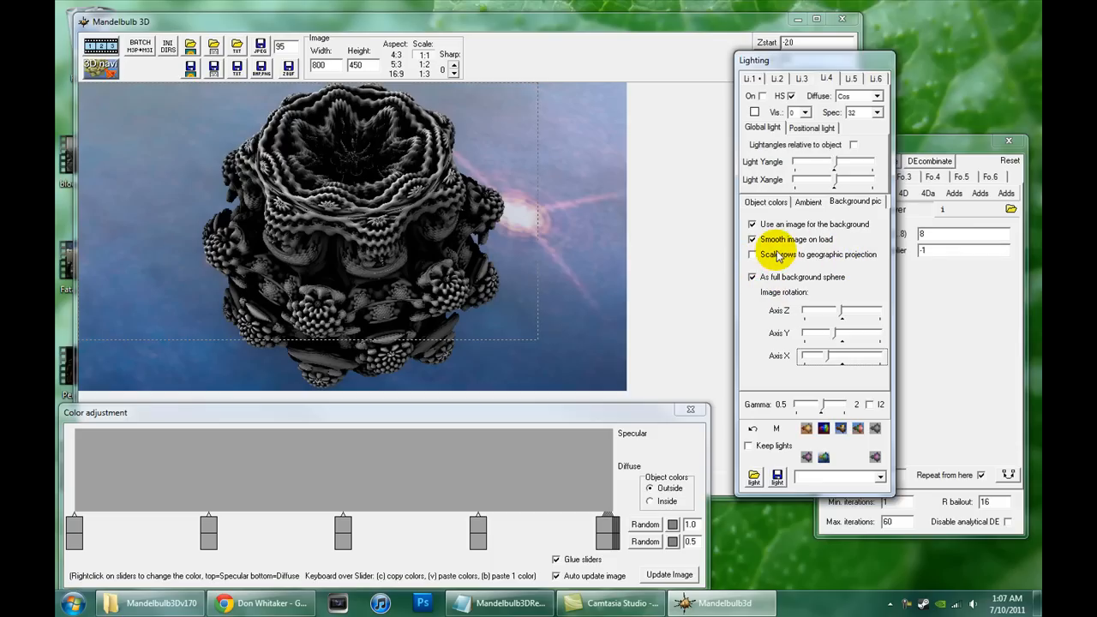
left_click(751, 277)
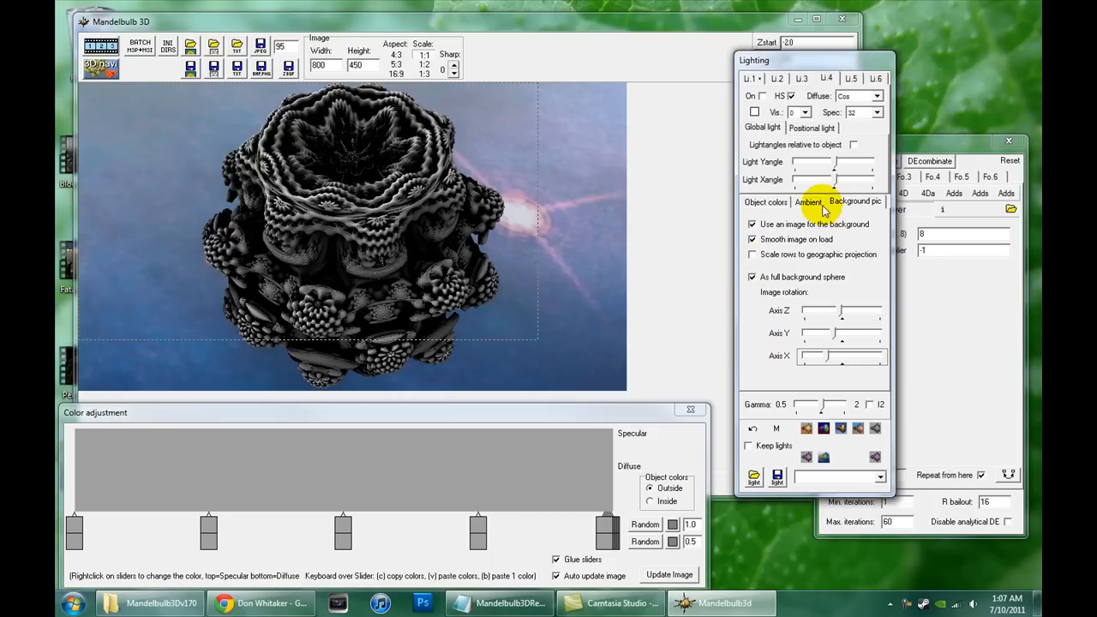
Step: Pick a new ambient light colour on the Ambient tab and adjust its strength
left_click(806, 202)
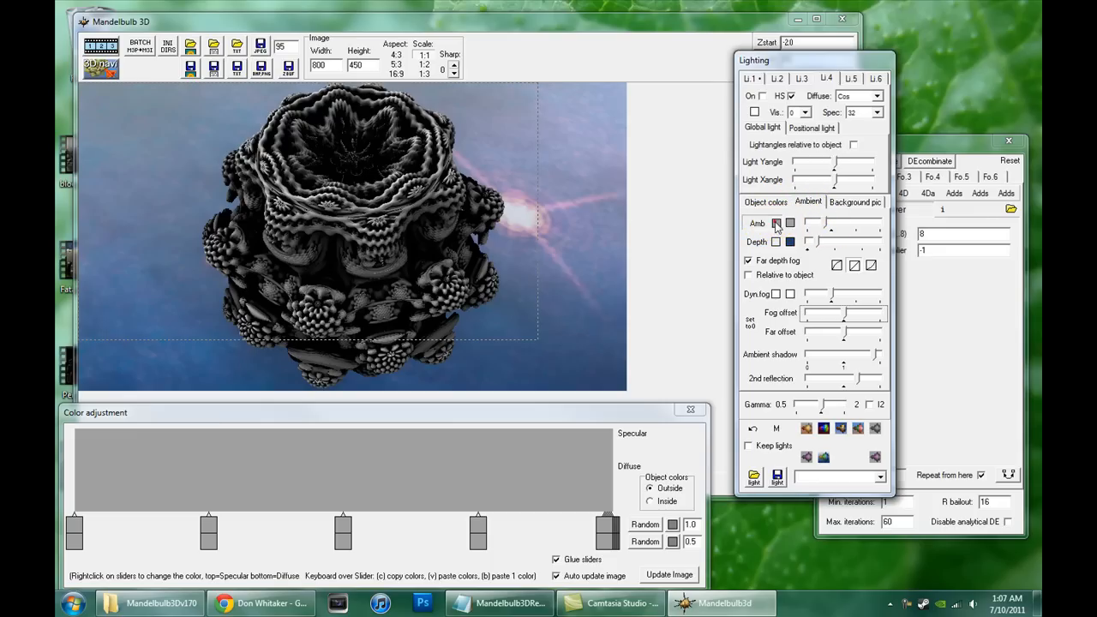
left_click(776, 223)
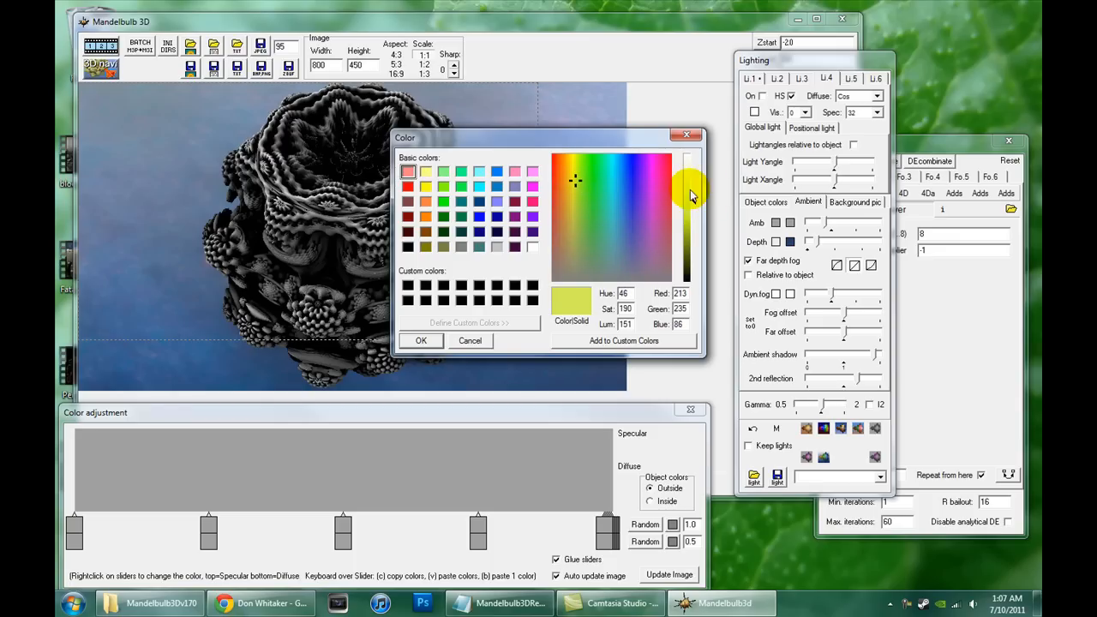
left_click(421, 341)
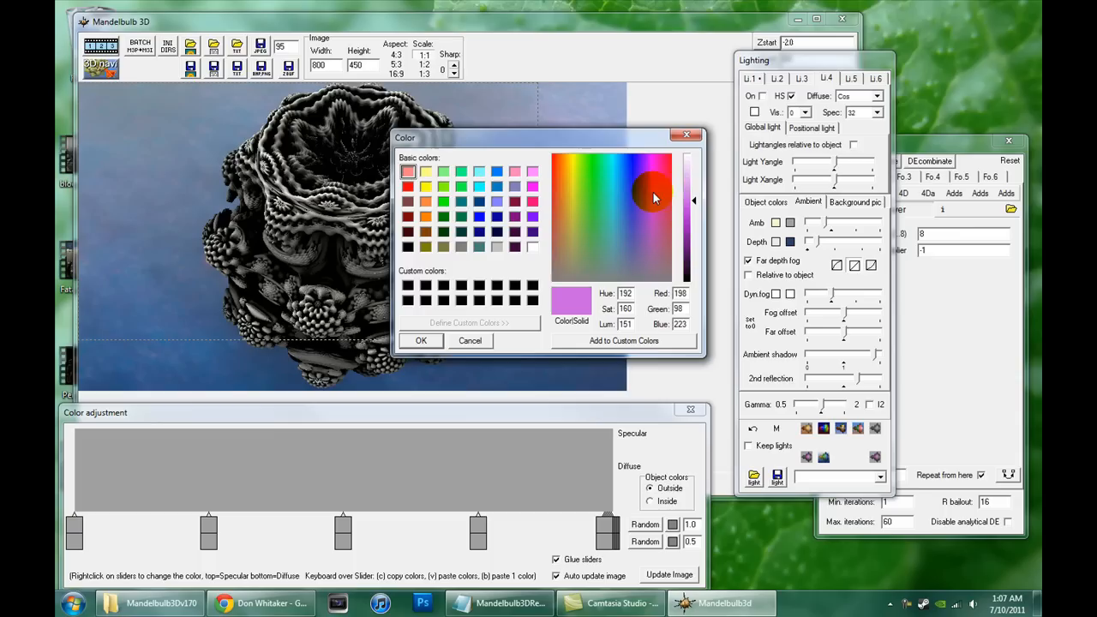
left_click(420, 340)
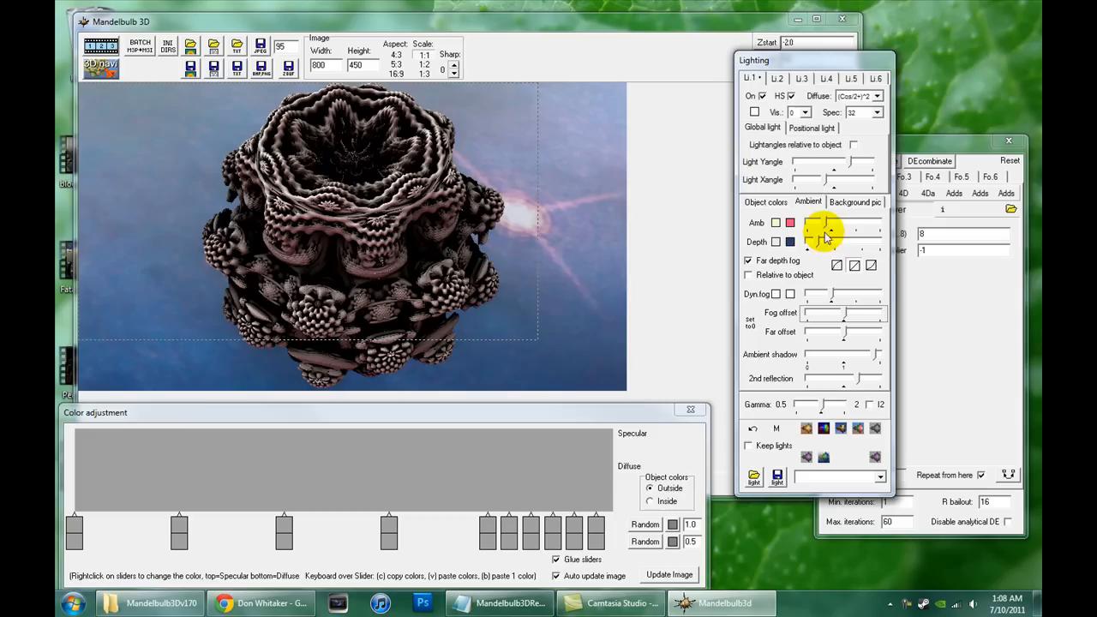
left_click_drag(822, 223, 857, 223)
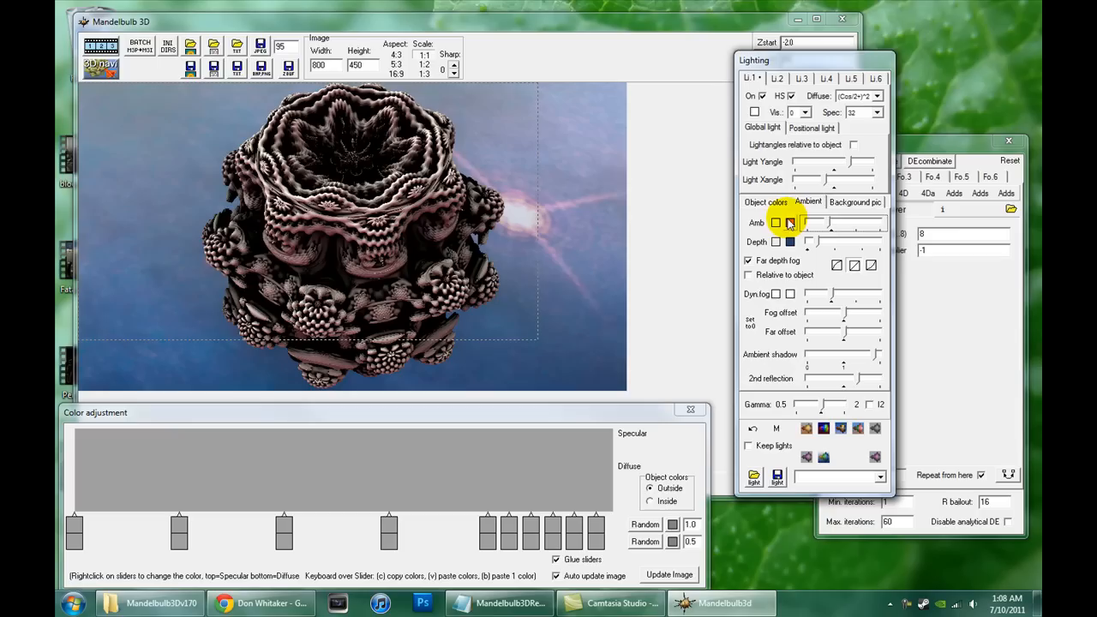
Step: Give the second ambient colour a pale tint
left_click(789, 223)
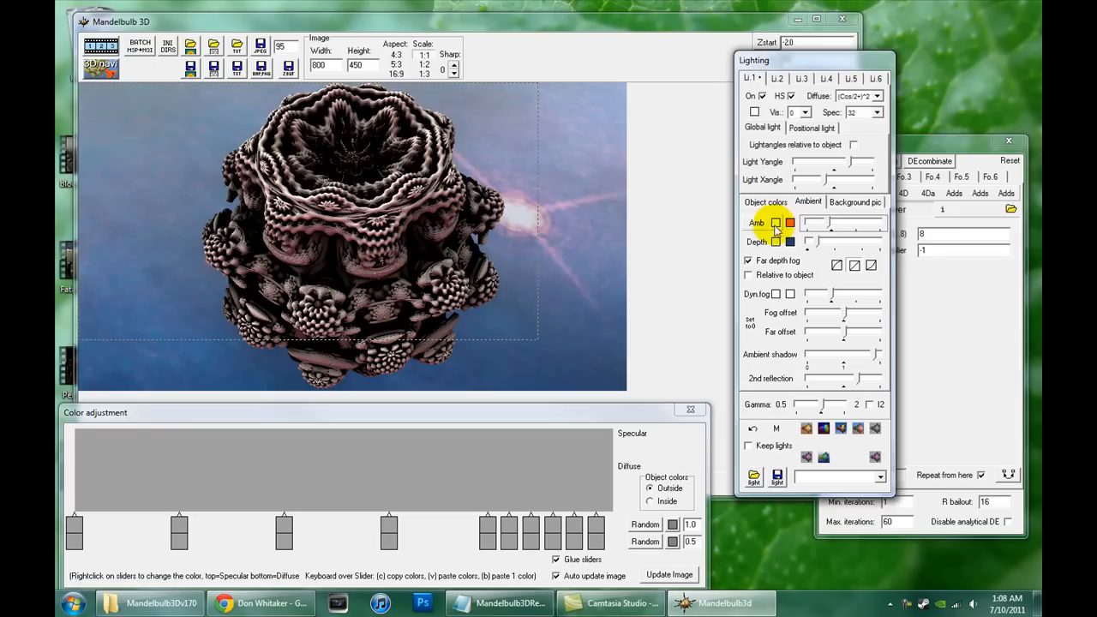
left_click(775, 222)
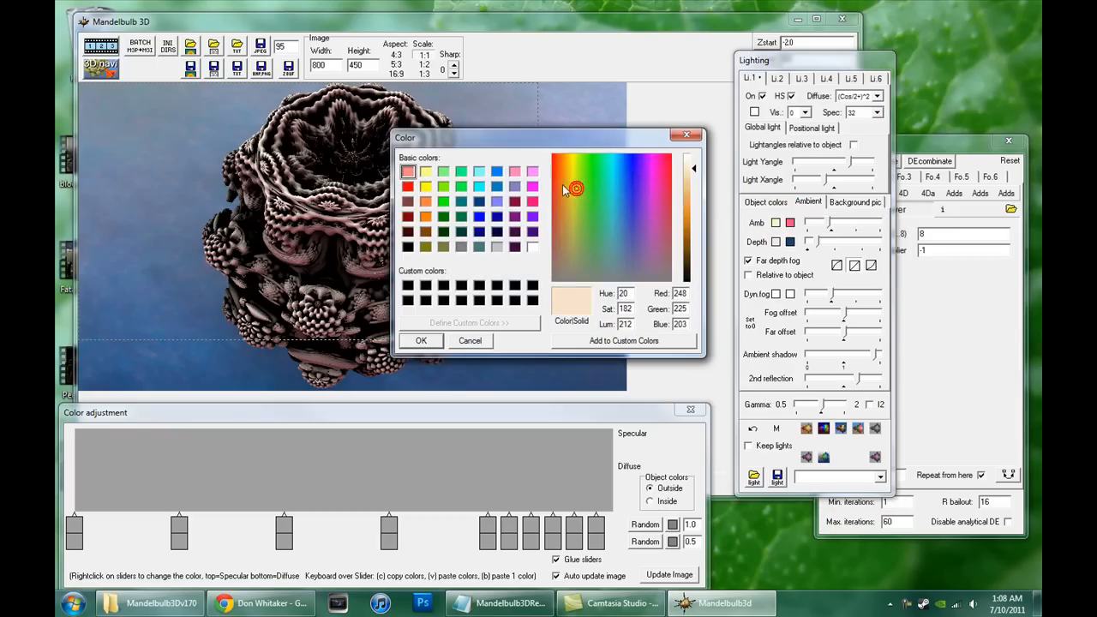
left_click(421, 340)
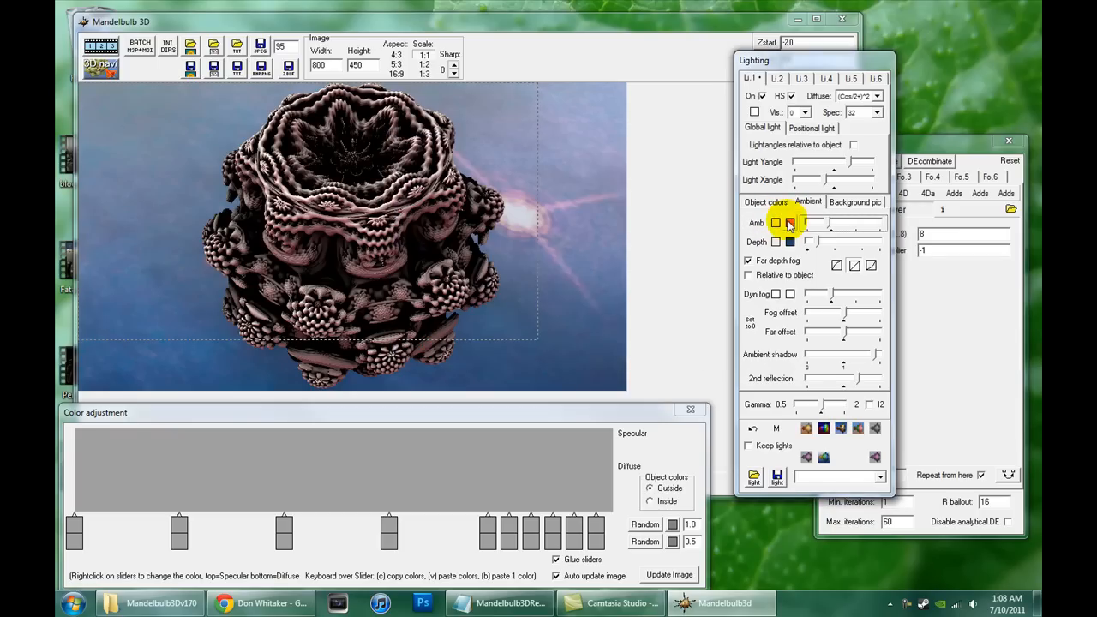
left_click(787, 223)
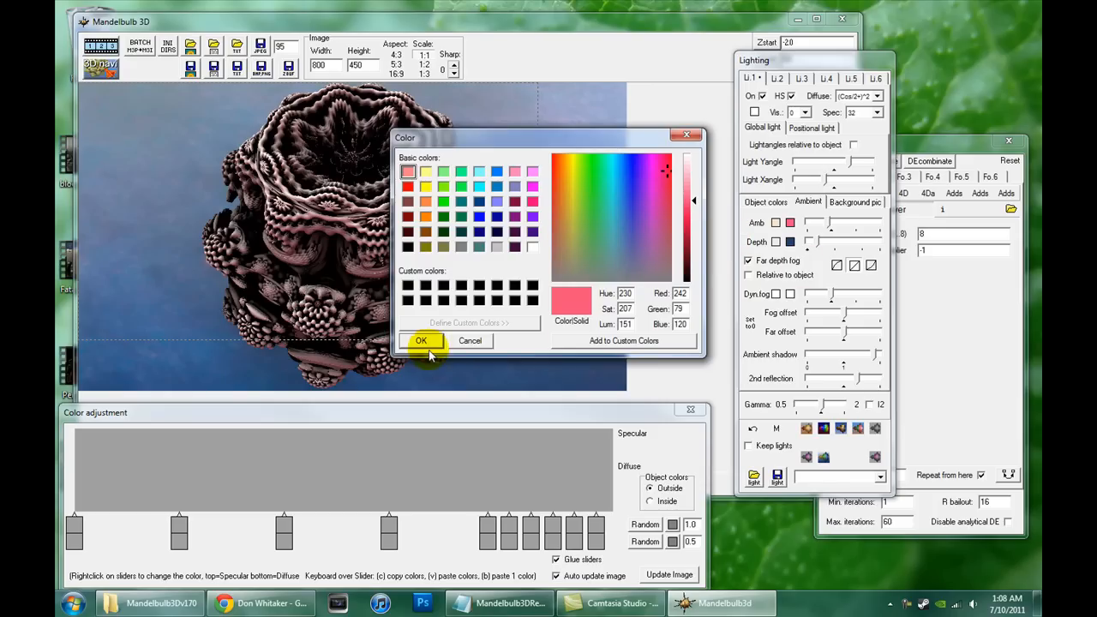
mouse_move(693, 169)
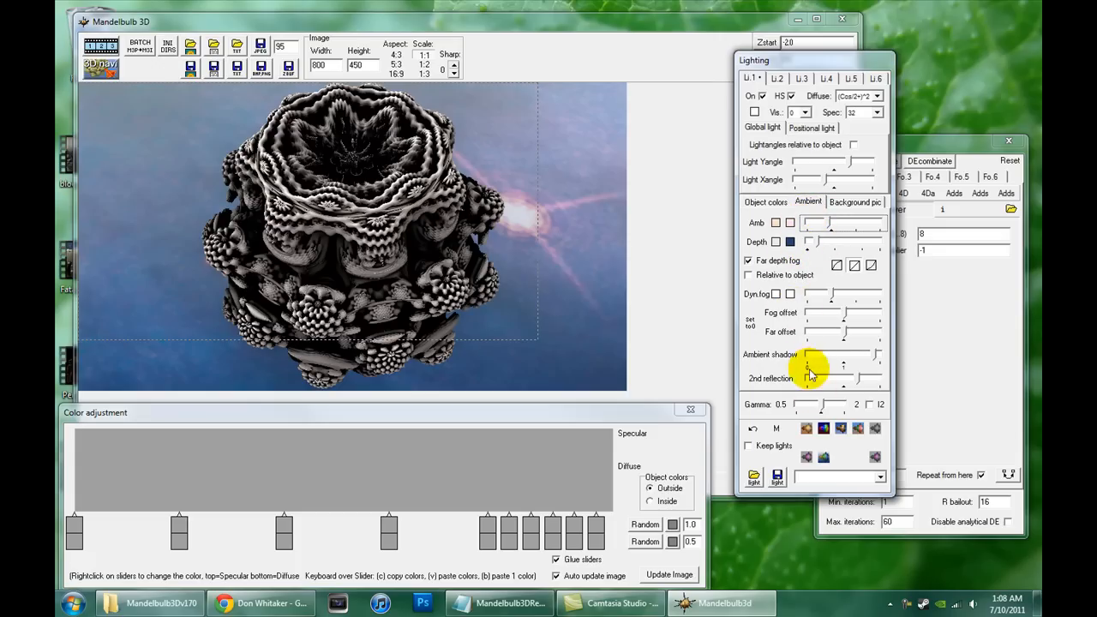
mouse_move(821, 301)
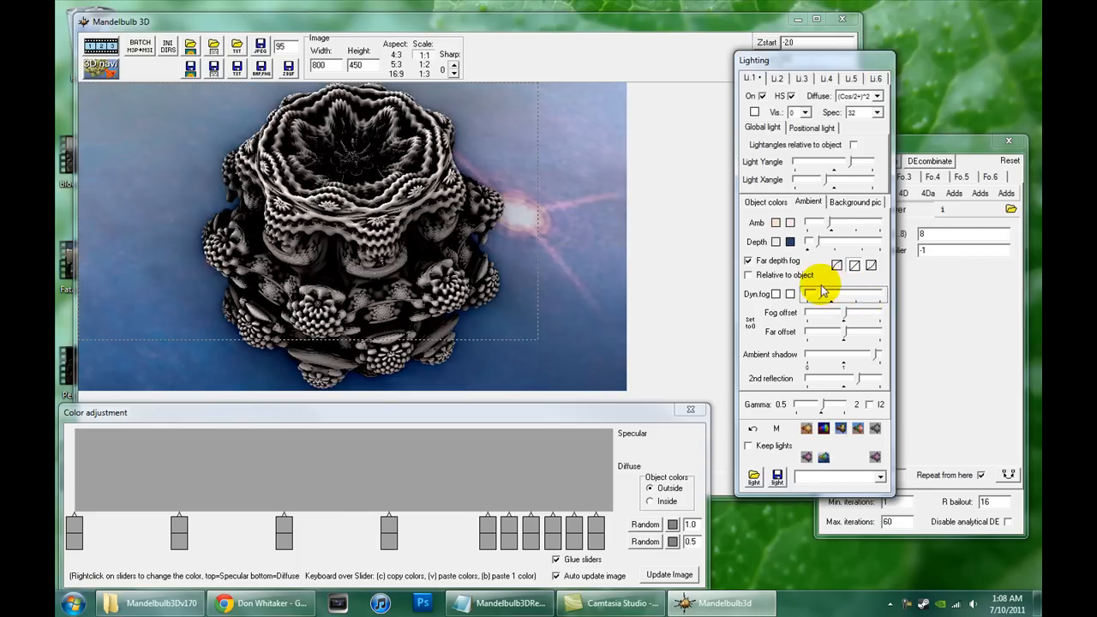
Step: Increase Dyn.fog and tune the Fog offset and Far offset distances
left_click_drag(821, 294, 836, 298)
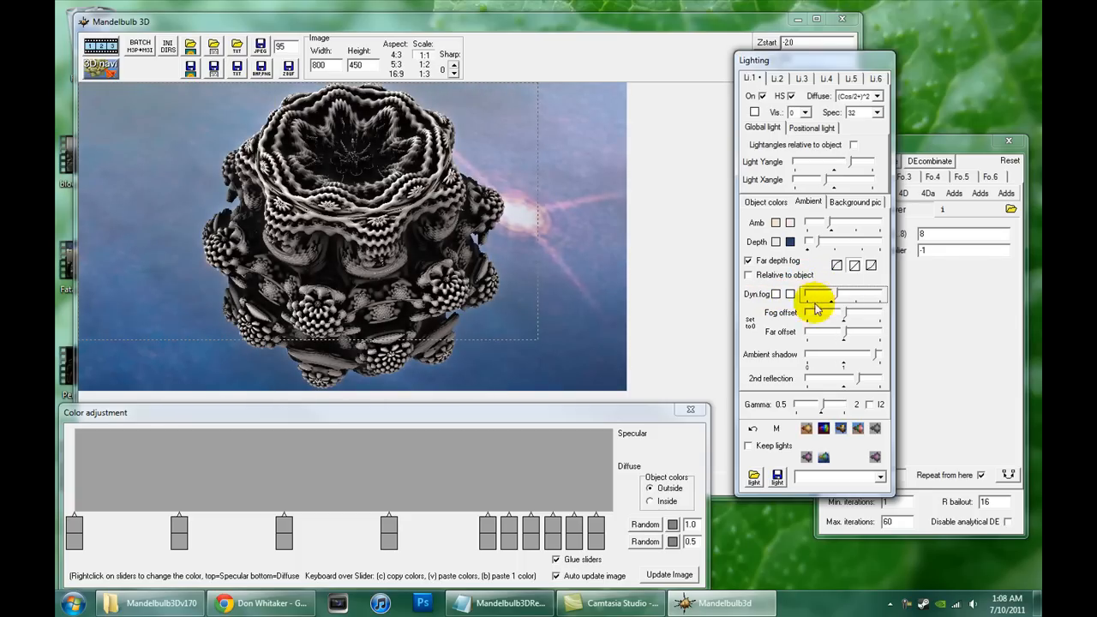
left_click(839, 294)
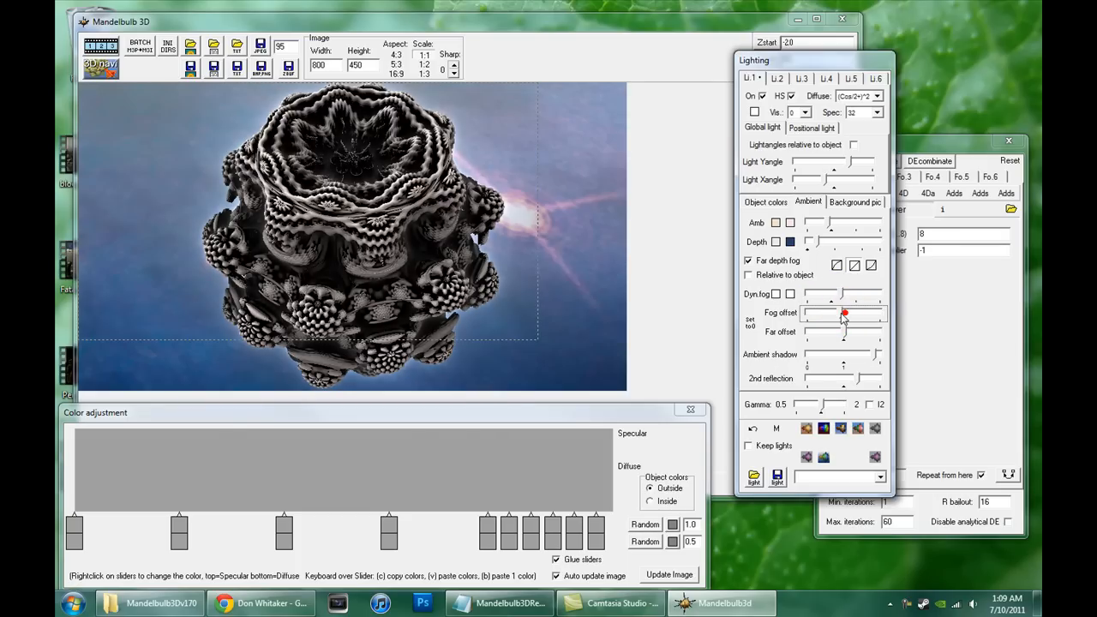
left_click_drag(844, 313, 842, 332)
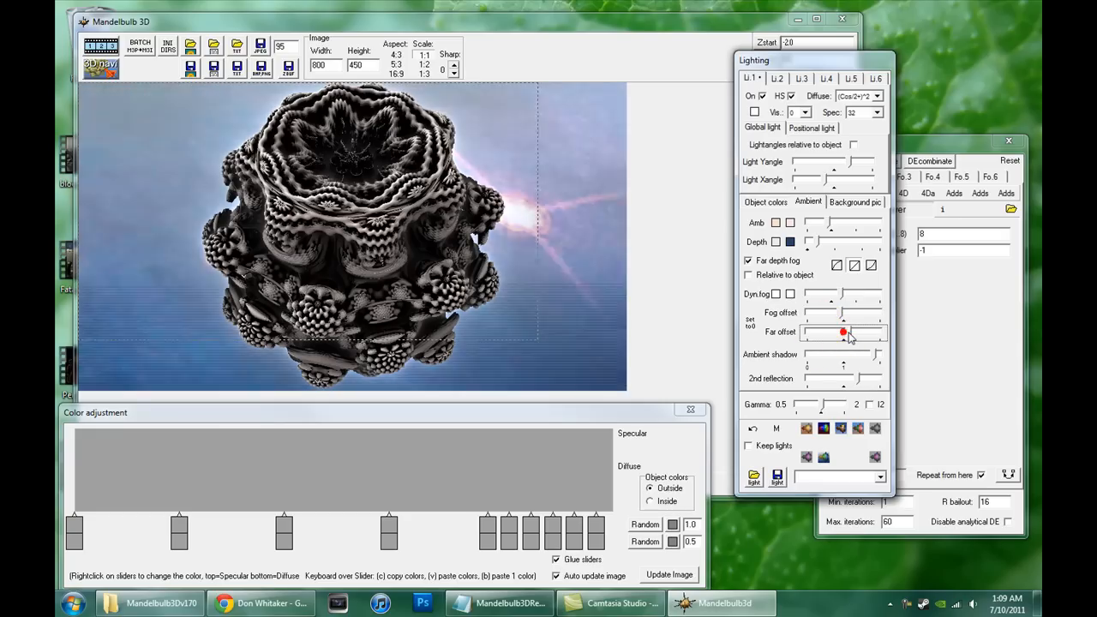
left_click_drag(843, 332, 868, 333)
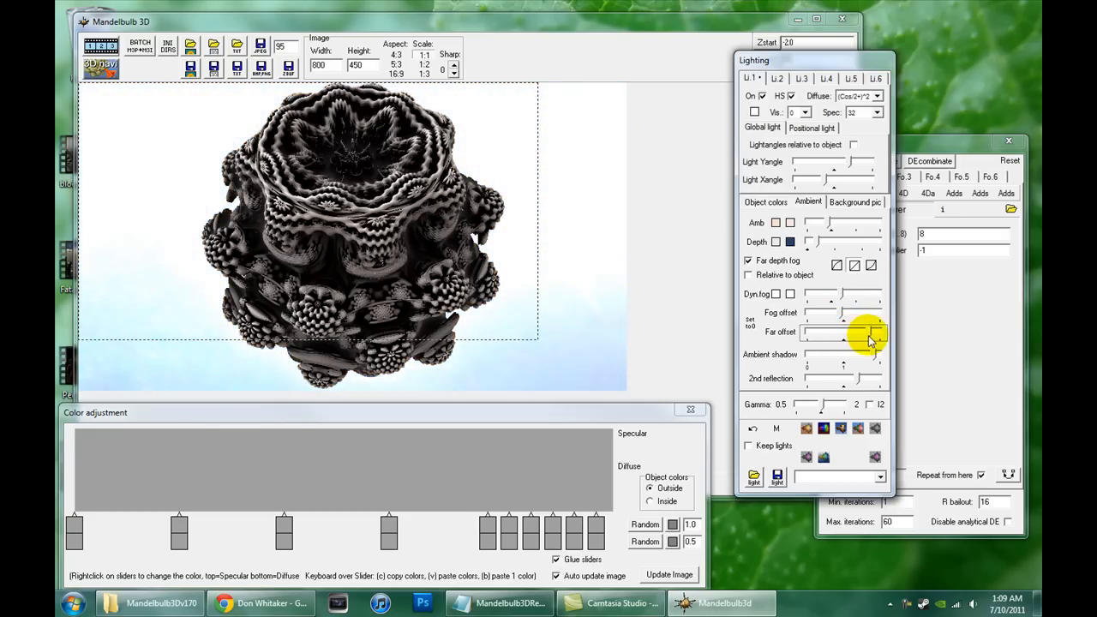
left_click_drag(869, 333, 844, 333)
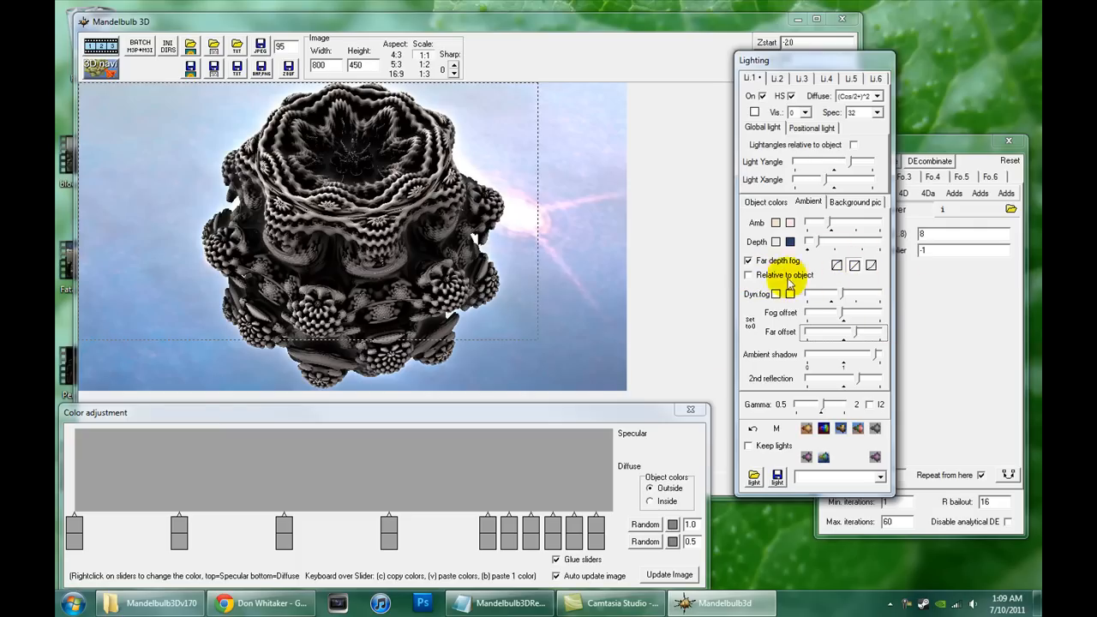
left_click(834, 265)
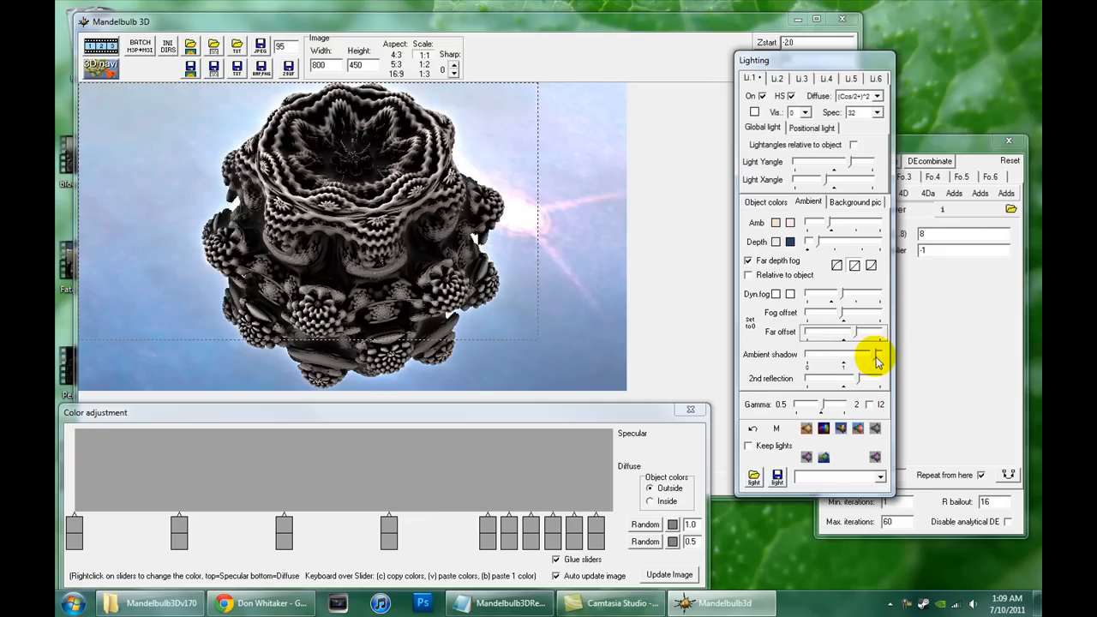
Step: Lower the Ambient shadow slider, then raise it back to stronger shadowing
left_click_drag(874, 354, 844, 360)
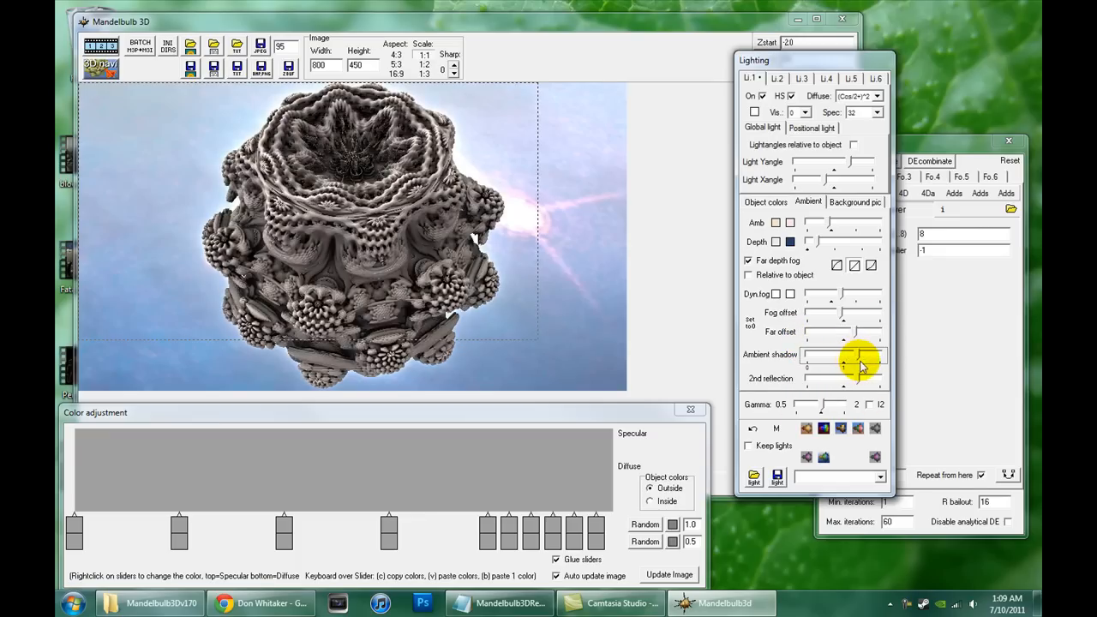
left_click_drag(857, 358, 857, 313)
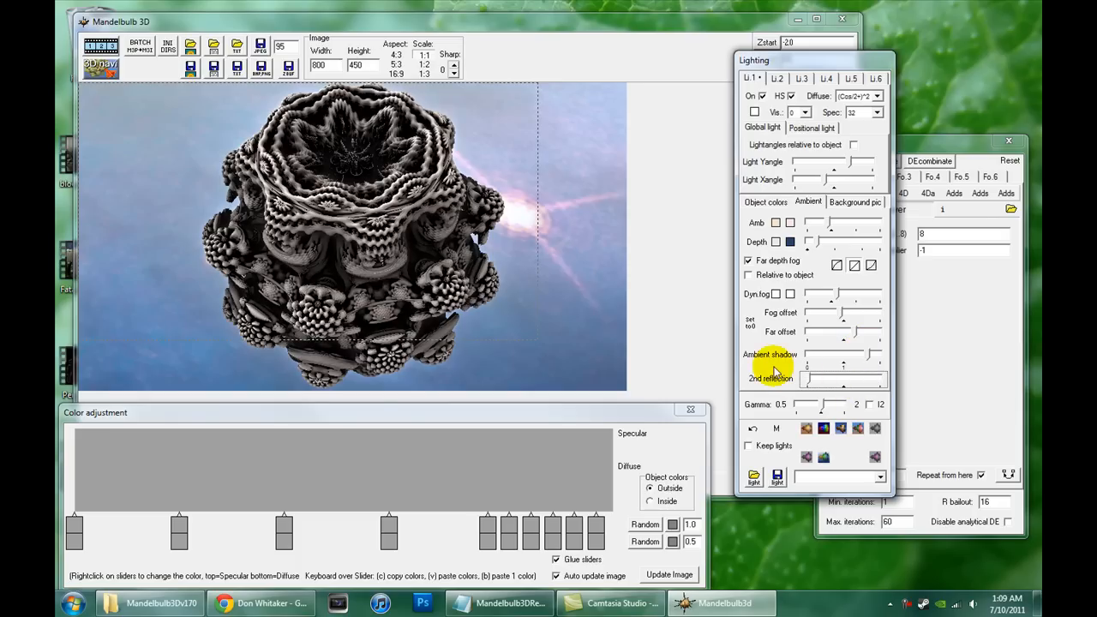
mouse_move(883, 407)
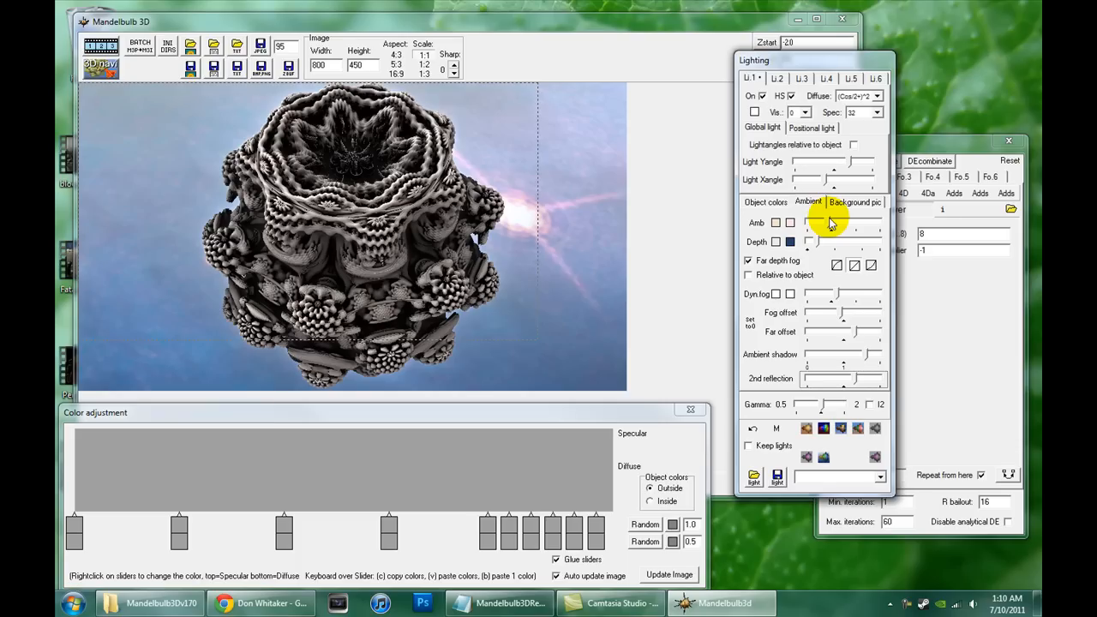
mouse_move(882, 331)
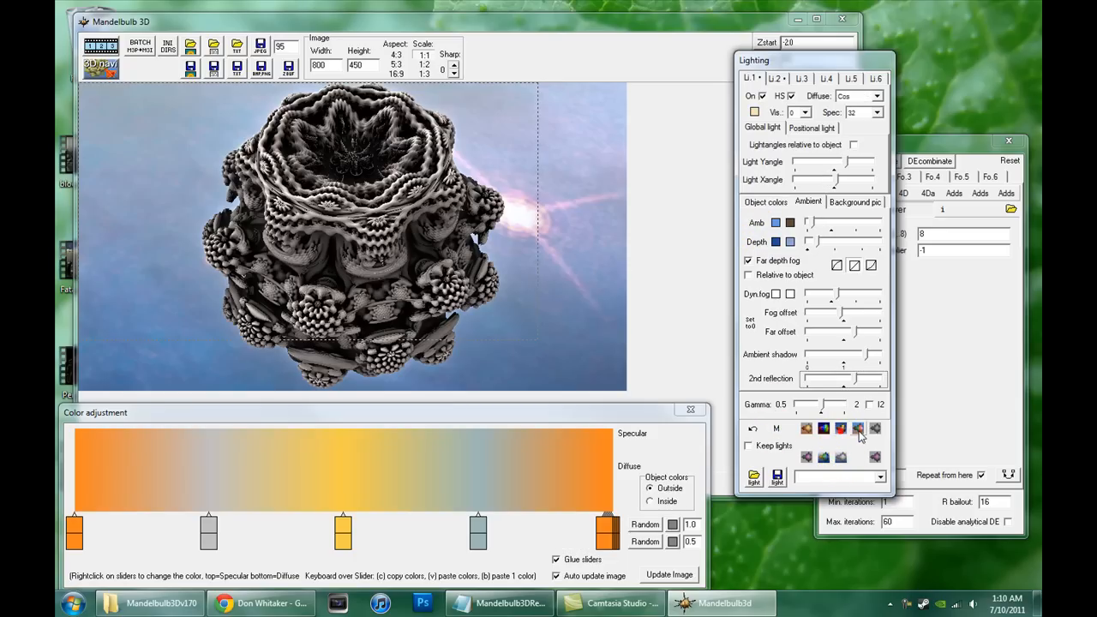
Step: Try several lighting presets and settle on the orange, gray and yellow preset
left_click(878, 95)
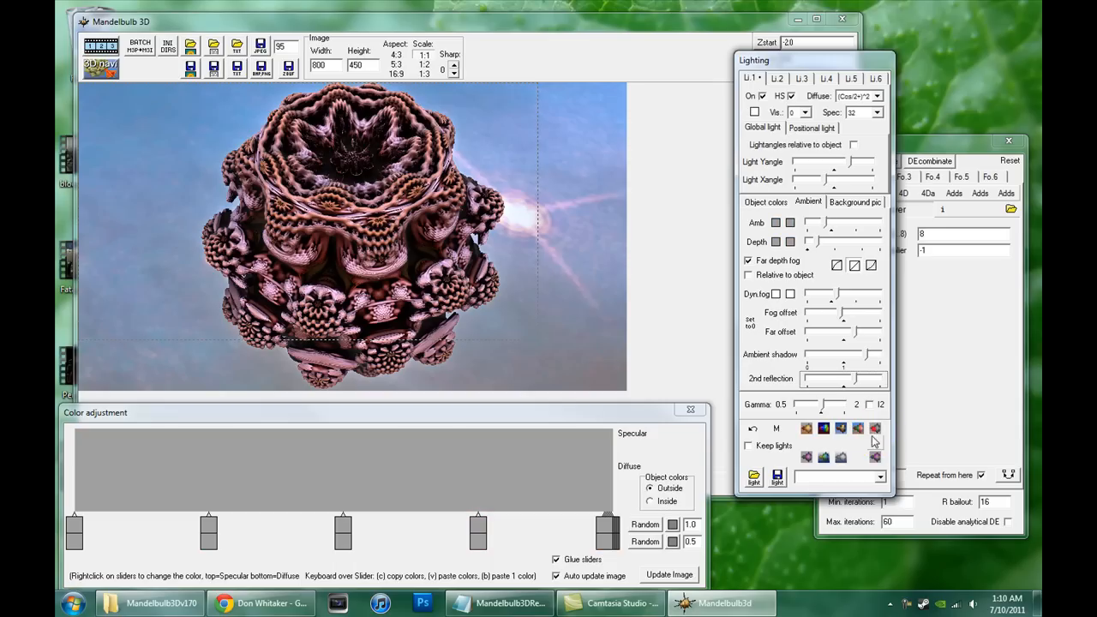
left_click(840, 455)
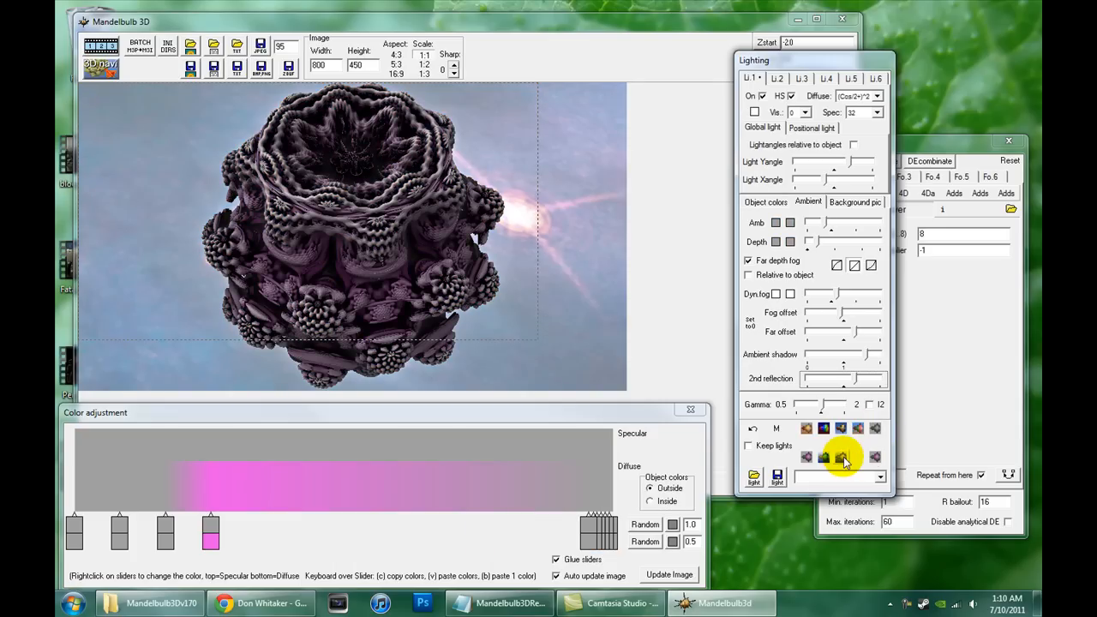
left_click(822, 455)
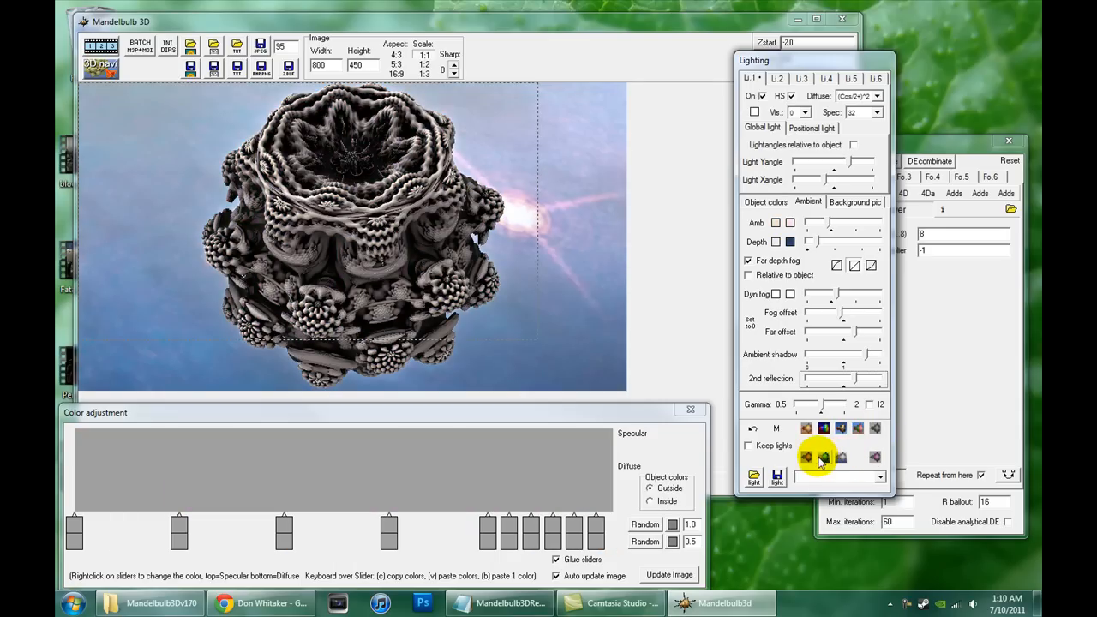
left_click(808, 454)
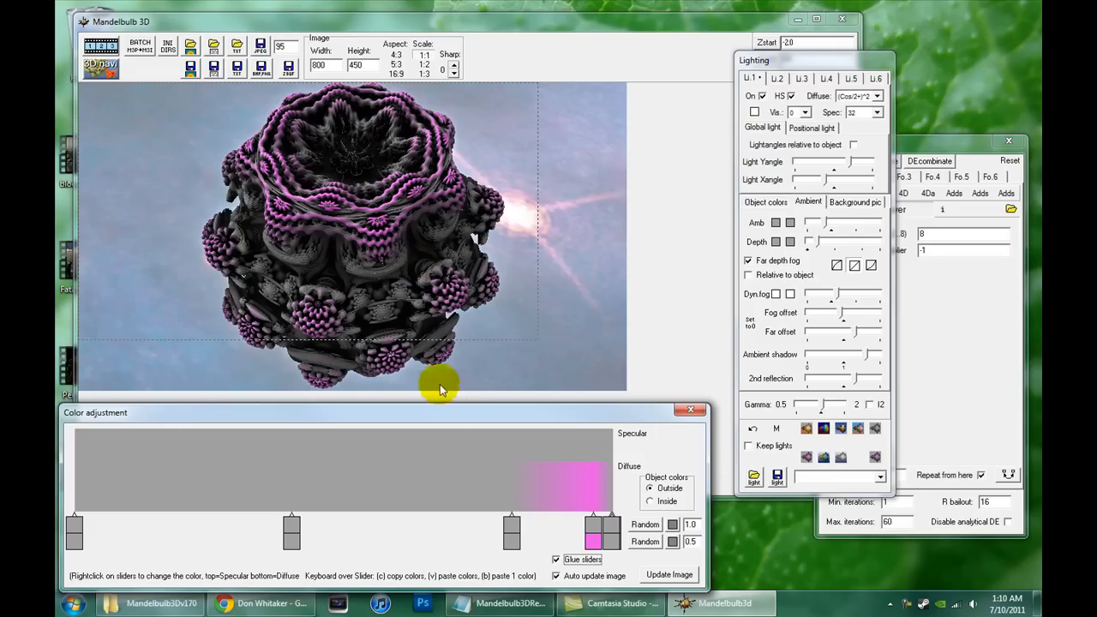
mouse_move(801, 477)
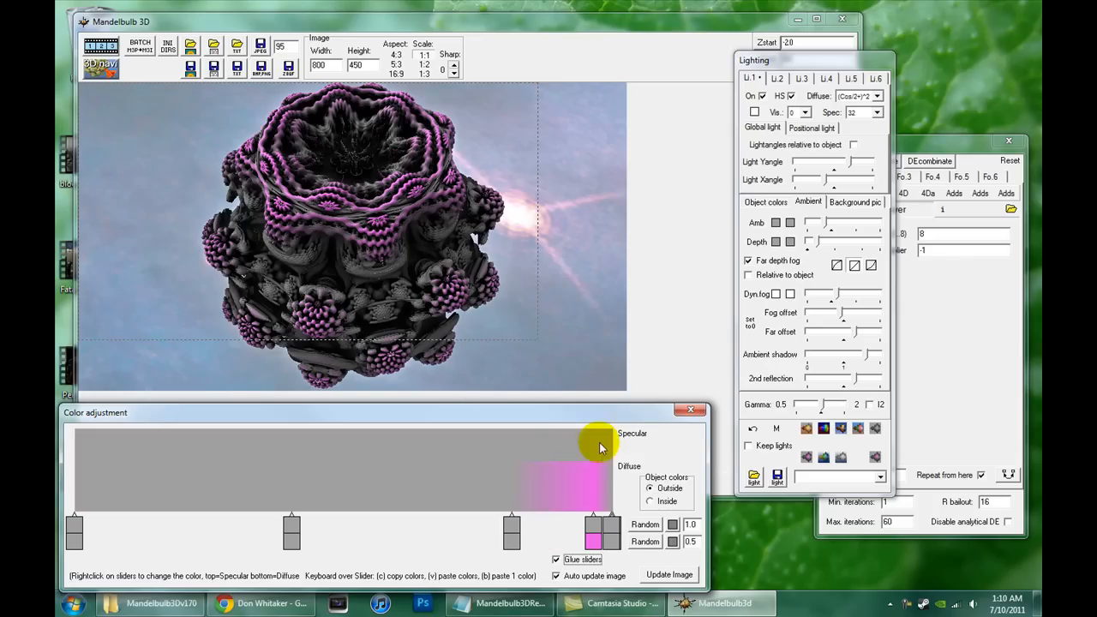
mouse_move(212, 348)
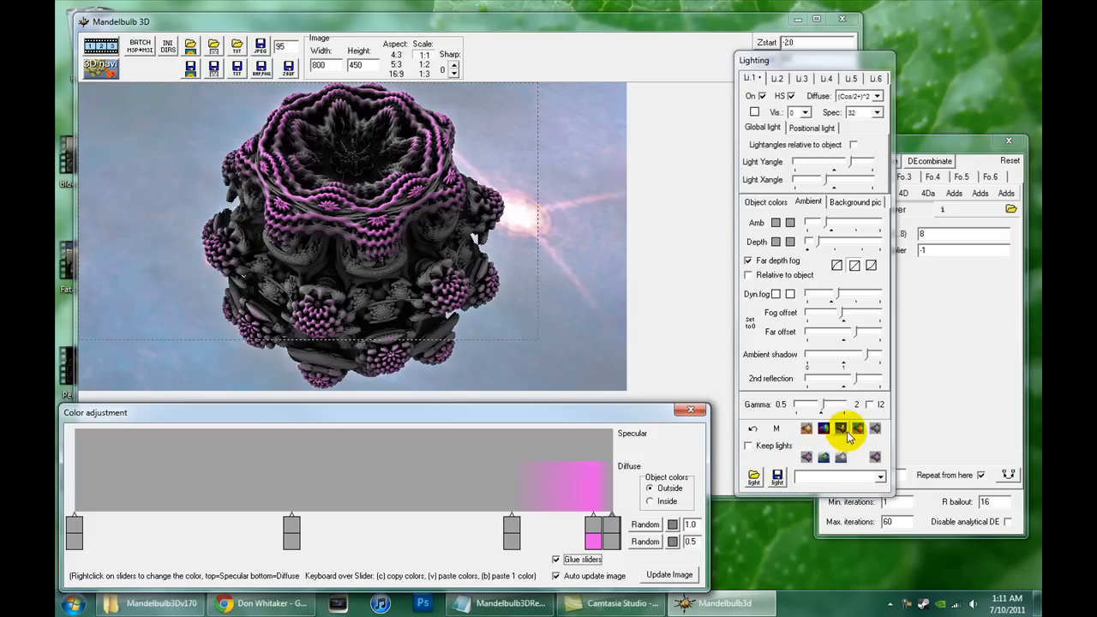
left_click(842, 429)
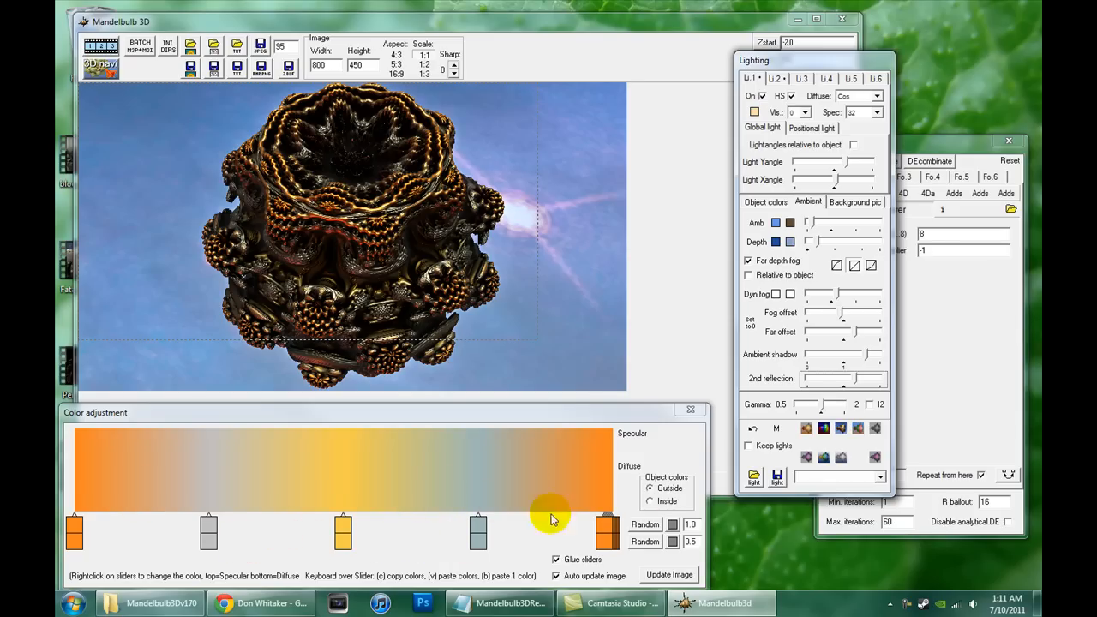
mouse_move(591, 321)
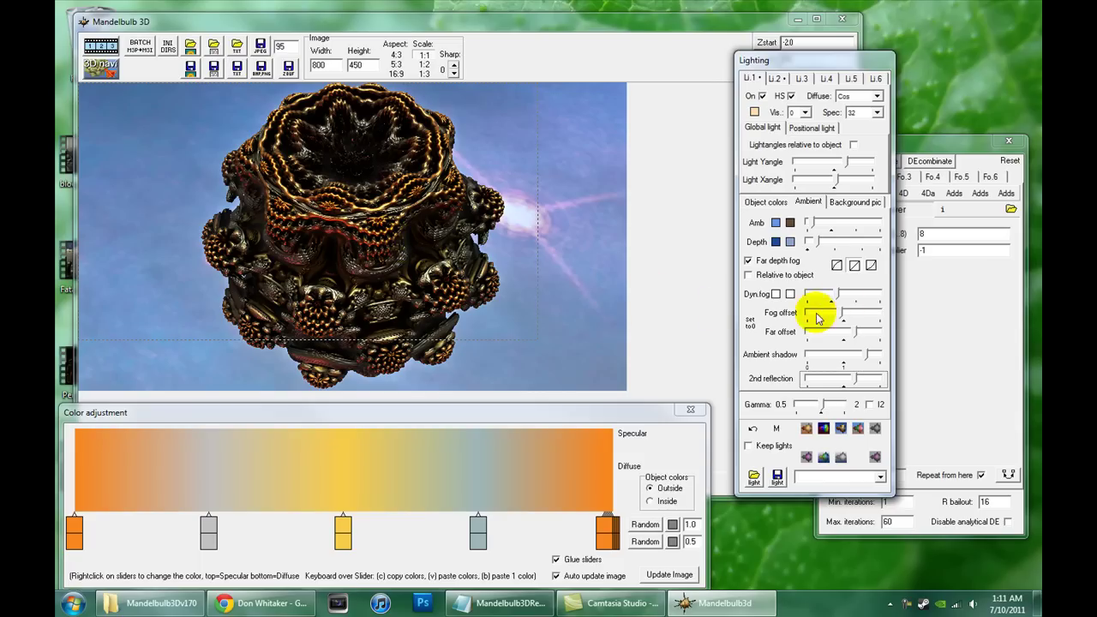
Step: On Object colors, shift the specular colour band and choose a new stop colour
left_click(765, 202)
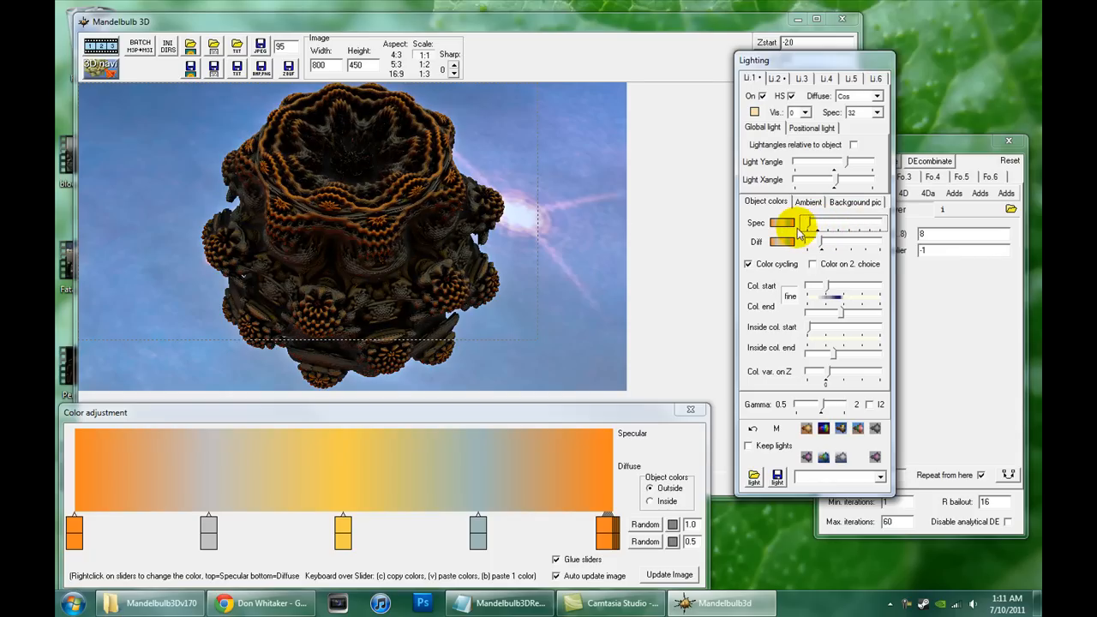
left_click_drag(810, 223, 827, 233)
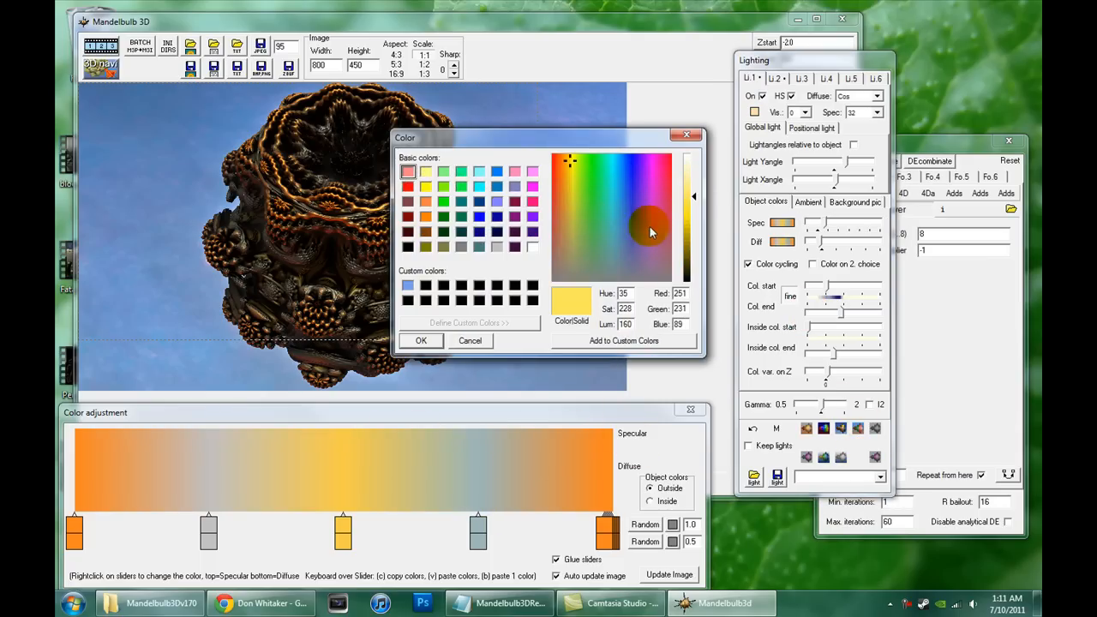
left_click(421, 341)
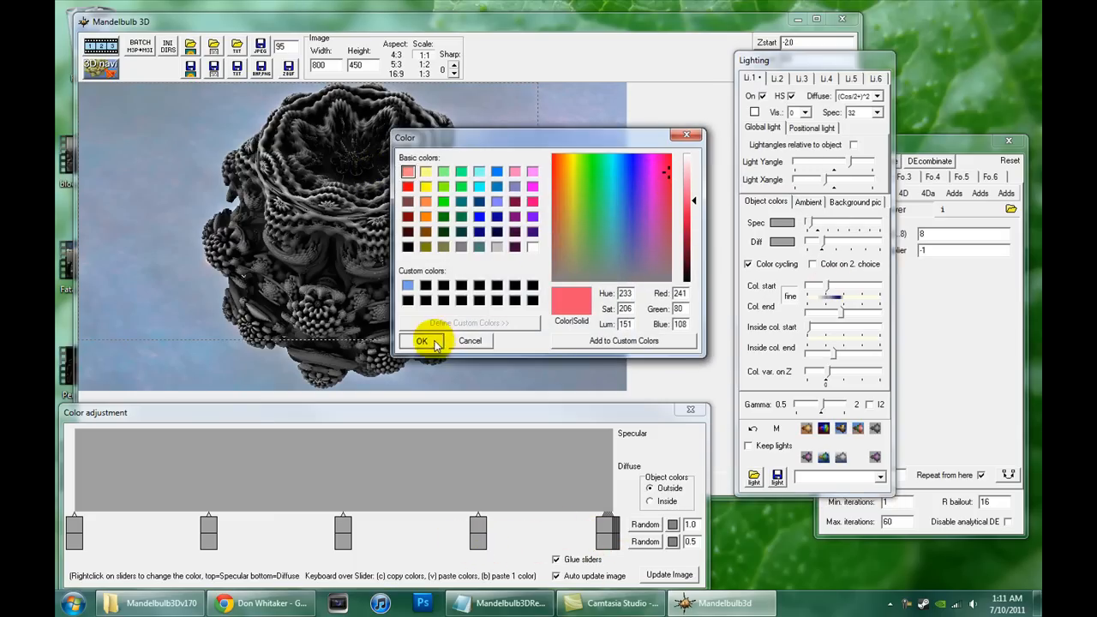
Step: Colour gradient stops pink and blue, reposition them, then recolour a middle stop pink
left_click(421, 340)
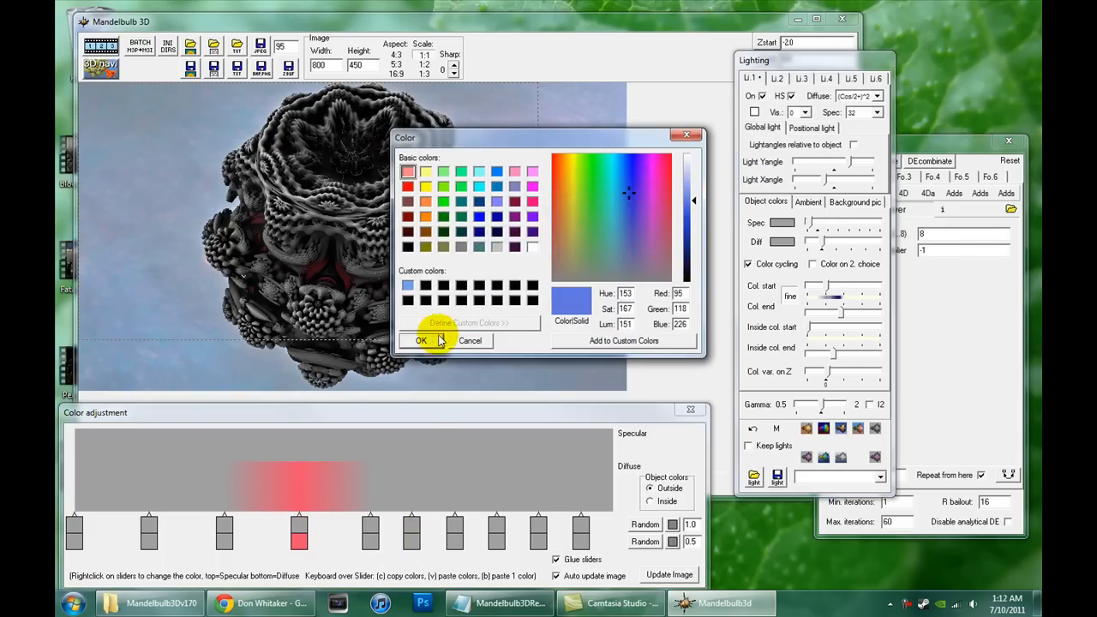
left_click(421, 340)
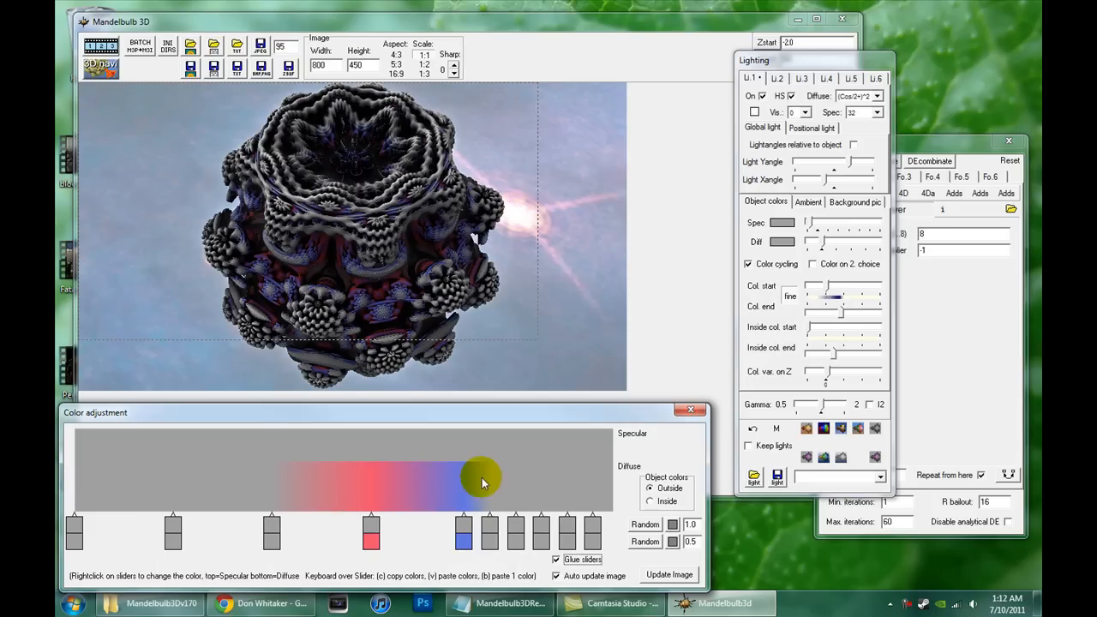
left_click_drag(480, 476, 509, 472)
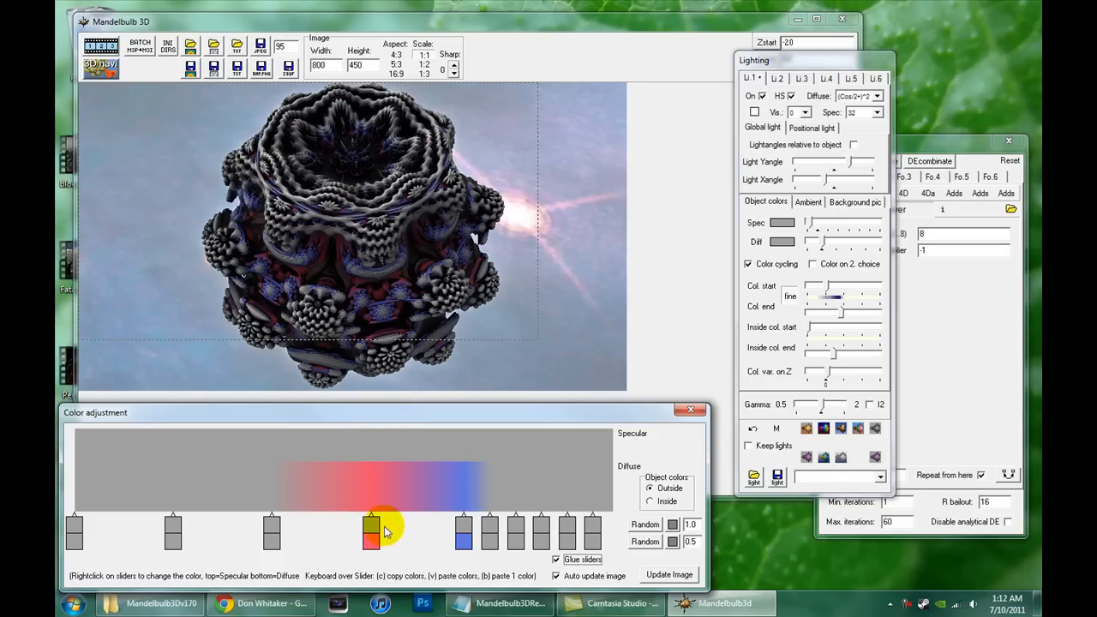
left_click_drag(370, 527, 480, 527)
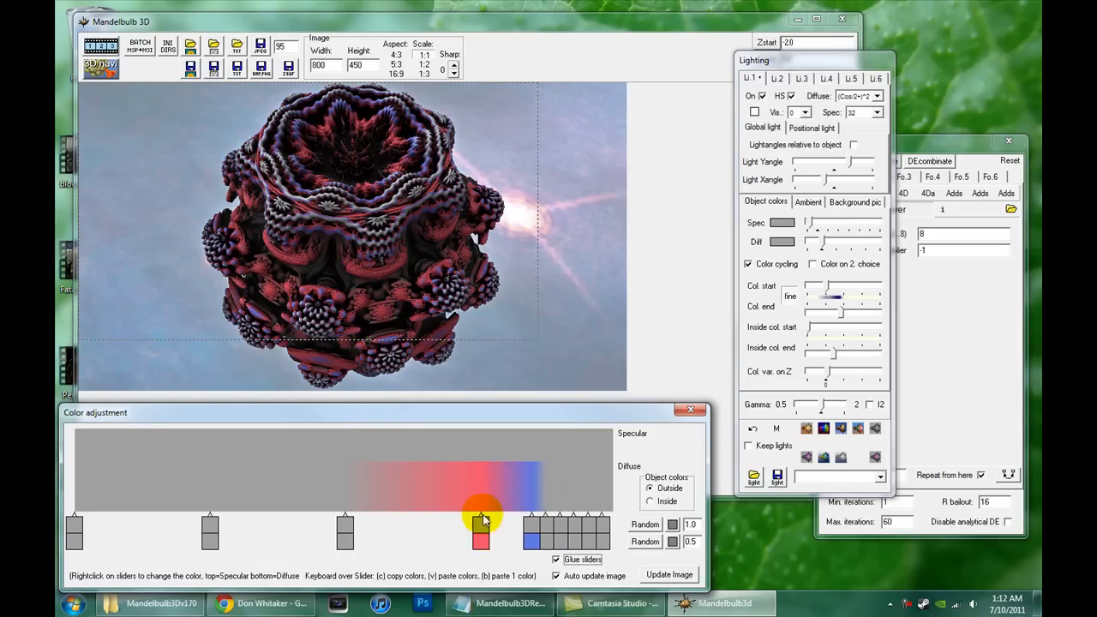
left_click_drag(480, 514, 386, 514)
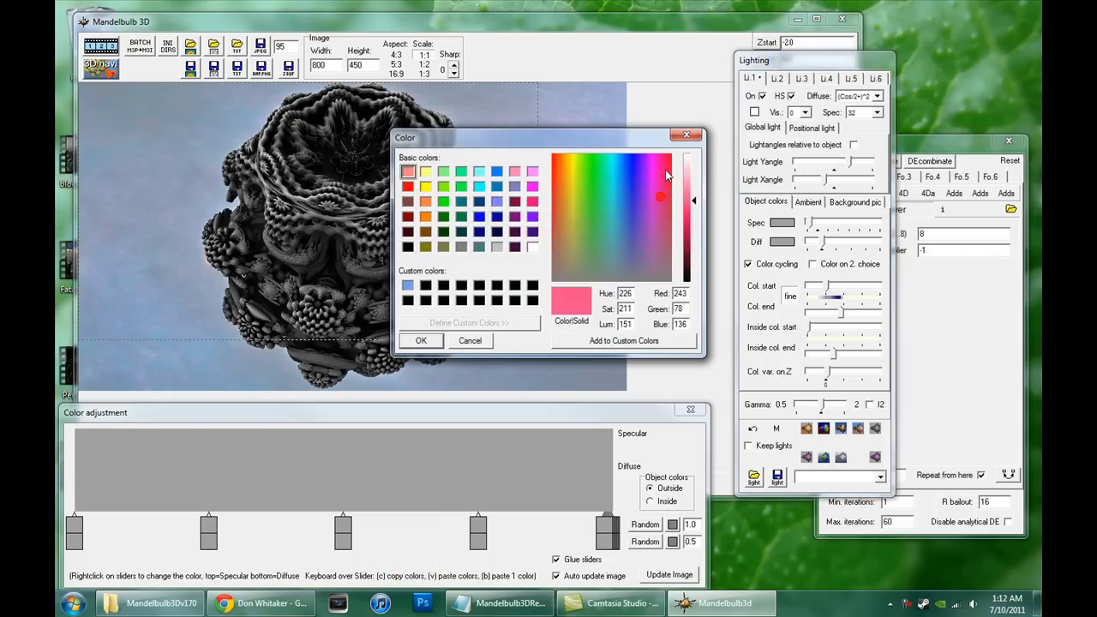
left_click(421, 341)
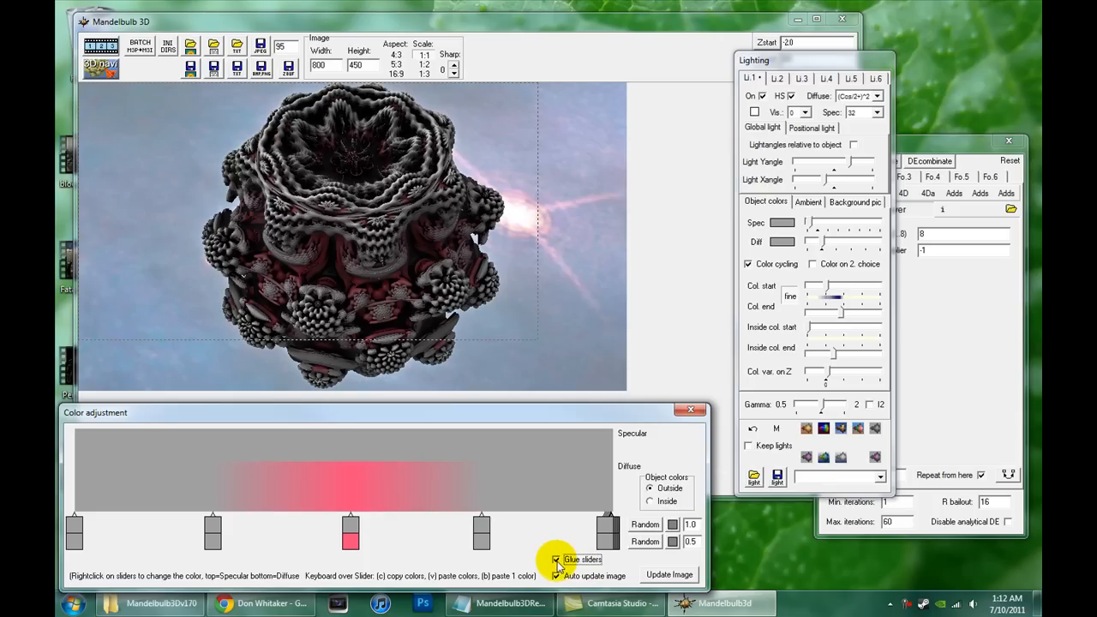
Step: Unglue the sliders and place the pink stop near the right end of the diffuse gradient
left_click(556, 559)
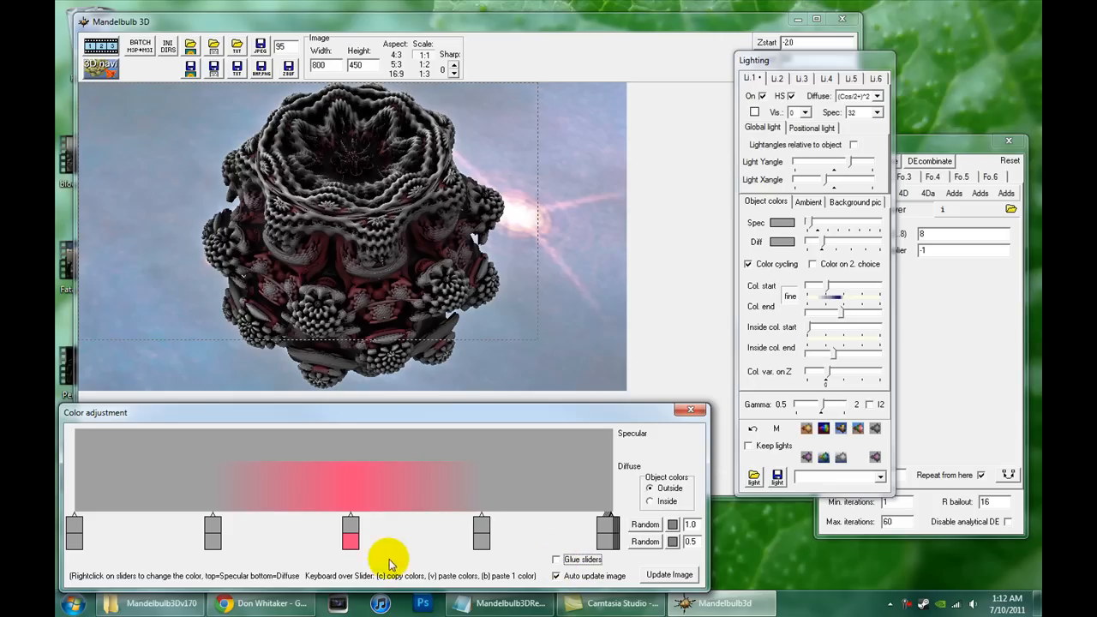
left_click_drag(349, 538, 422, 539)
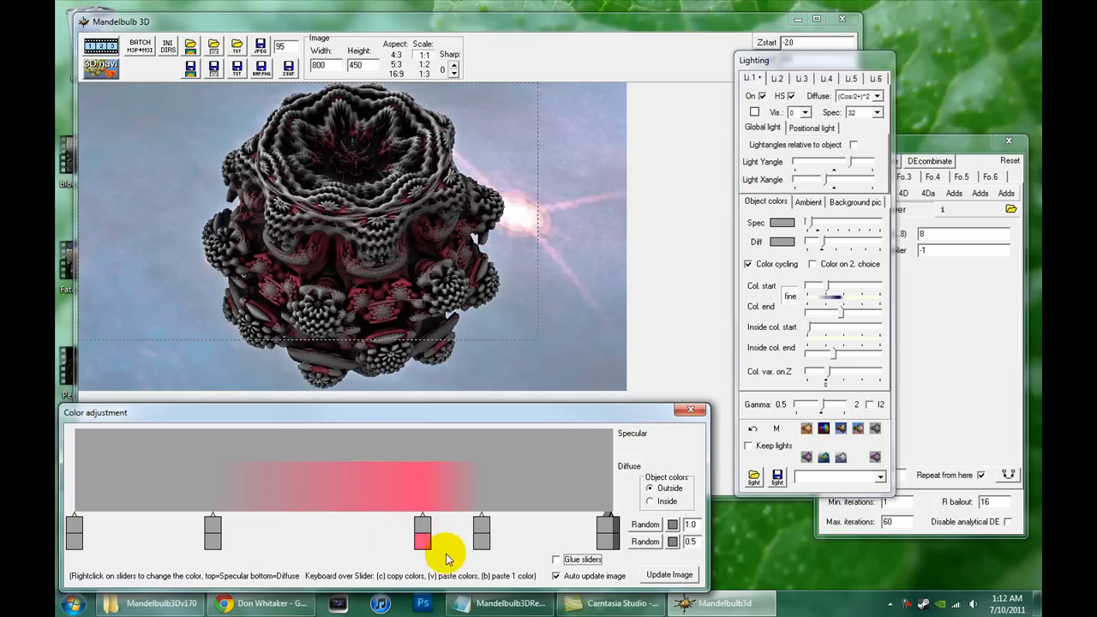
left_click_drag(422, 531, 220, 531)
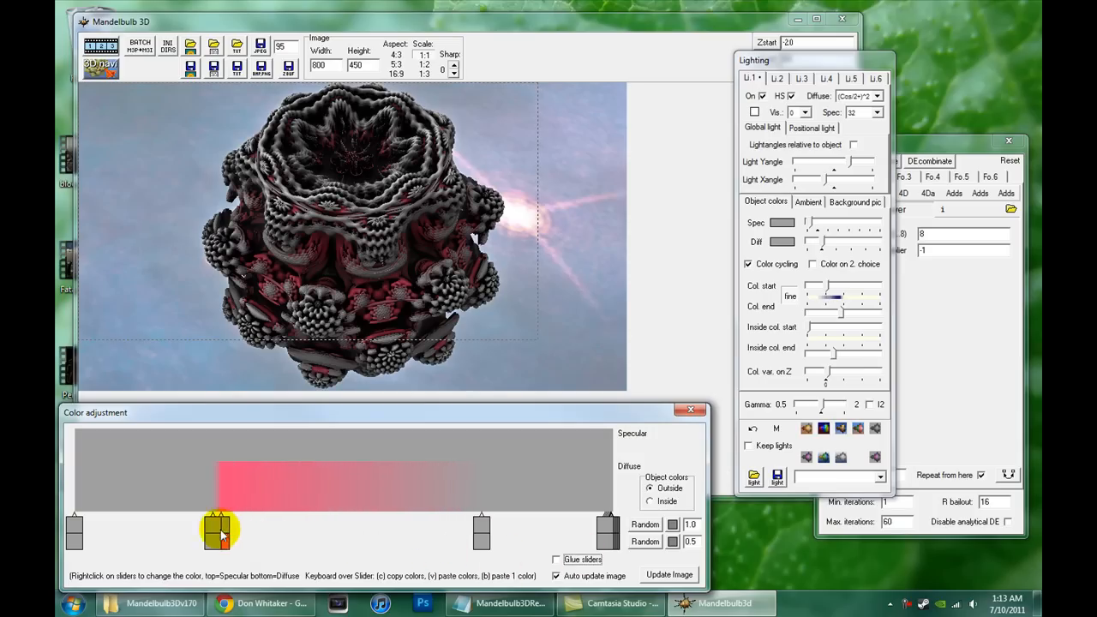
left_click_drag(221, 530, 553, 538)
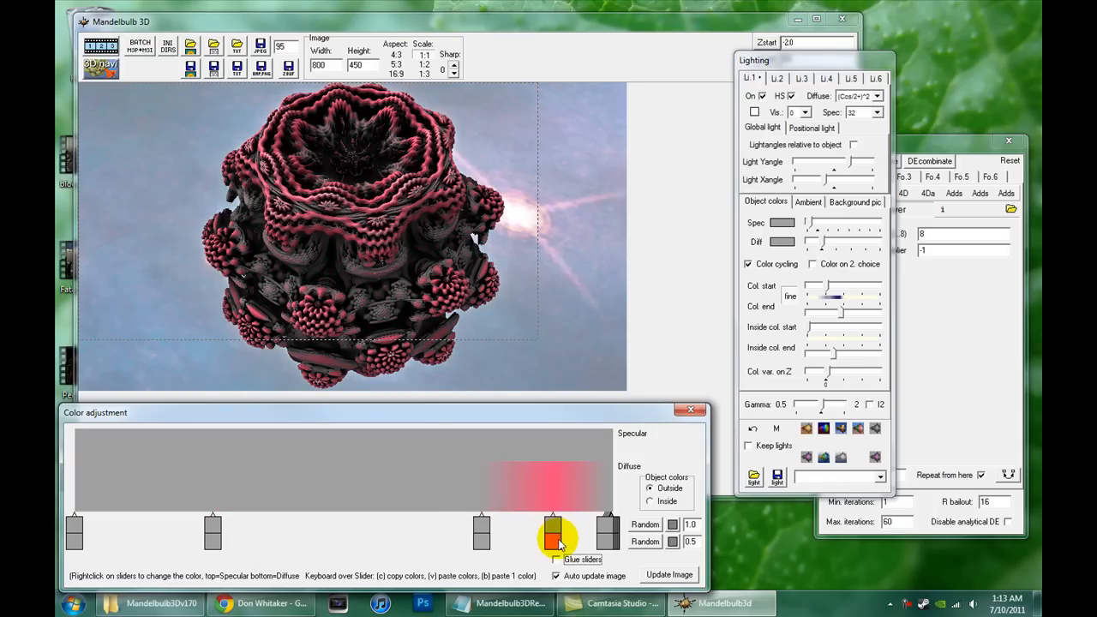
left_click_drag(553, 536, 573, 535)
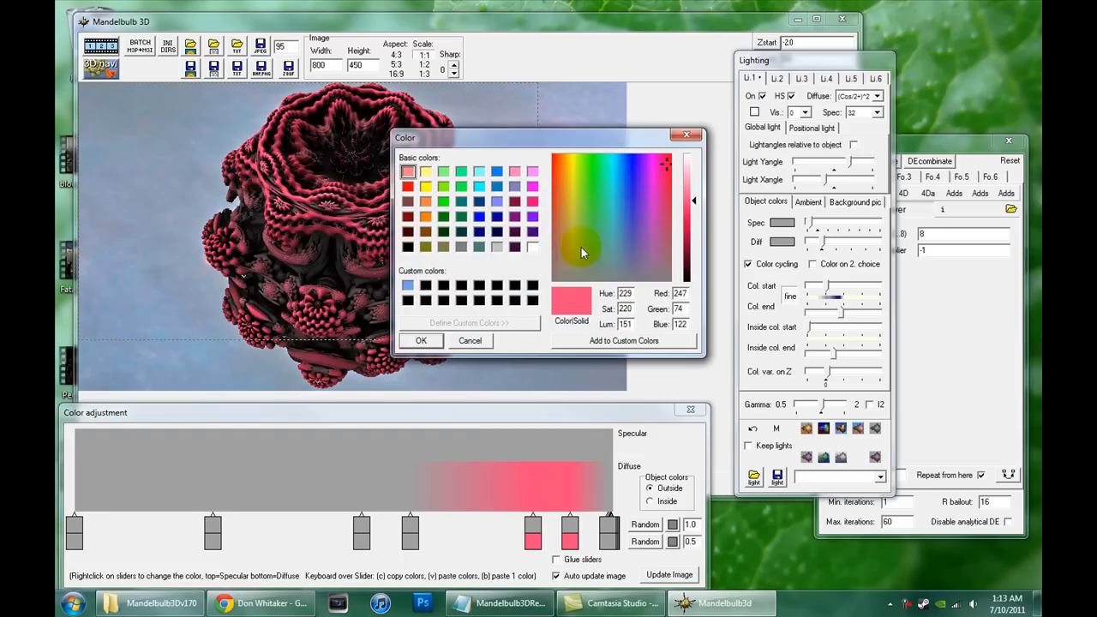
Step: Choose a warm red-orange colour for the gradient stop
left_click(568, 168)
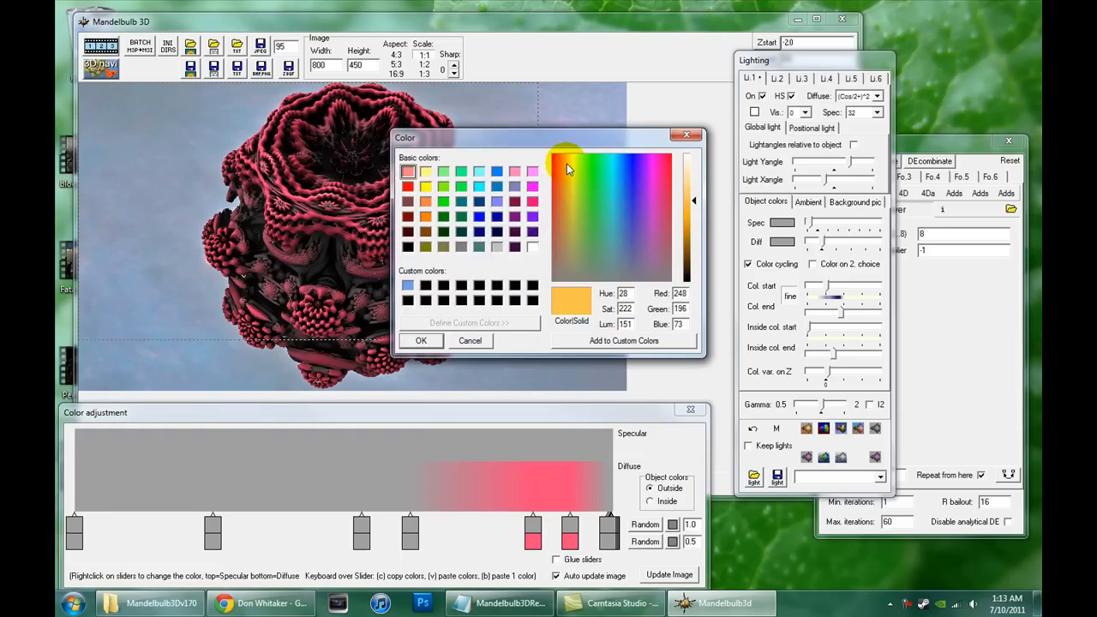
left_click(557, 171)
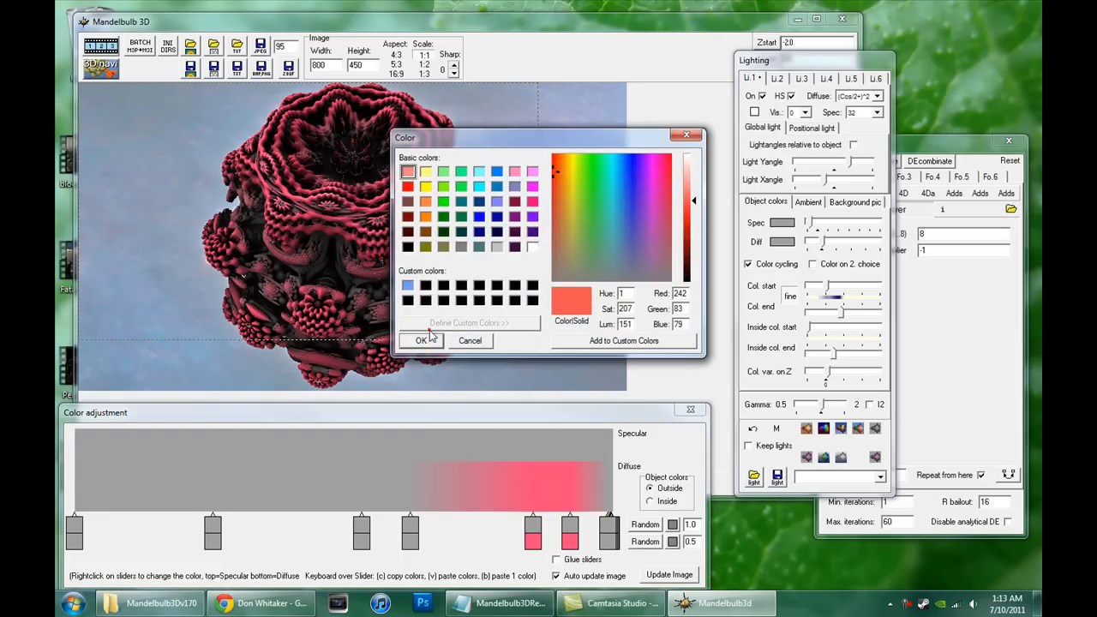
left_click(422, 340)
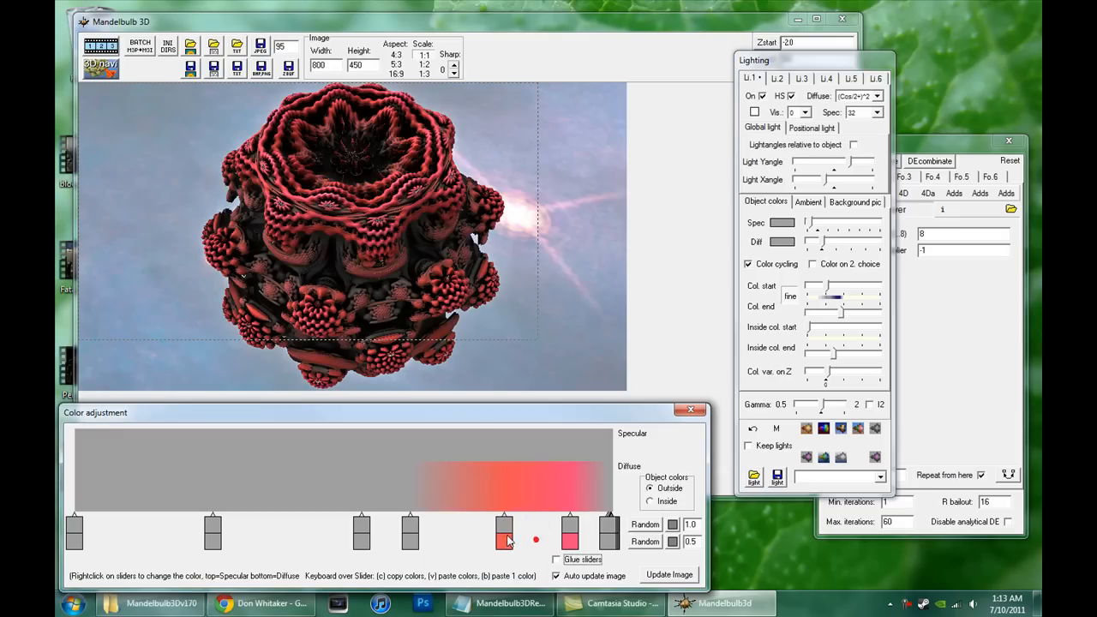
Step: Gather the red stops into a cluster at the right end of the gradient
left_click_drag(504, 530, 453, 525)
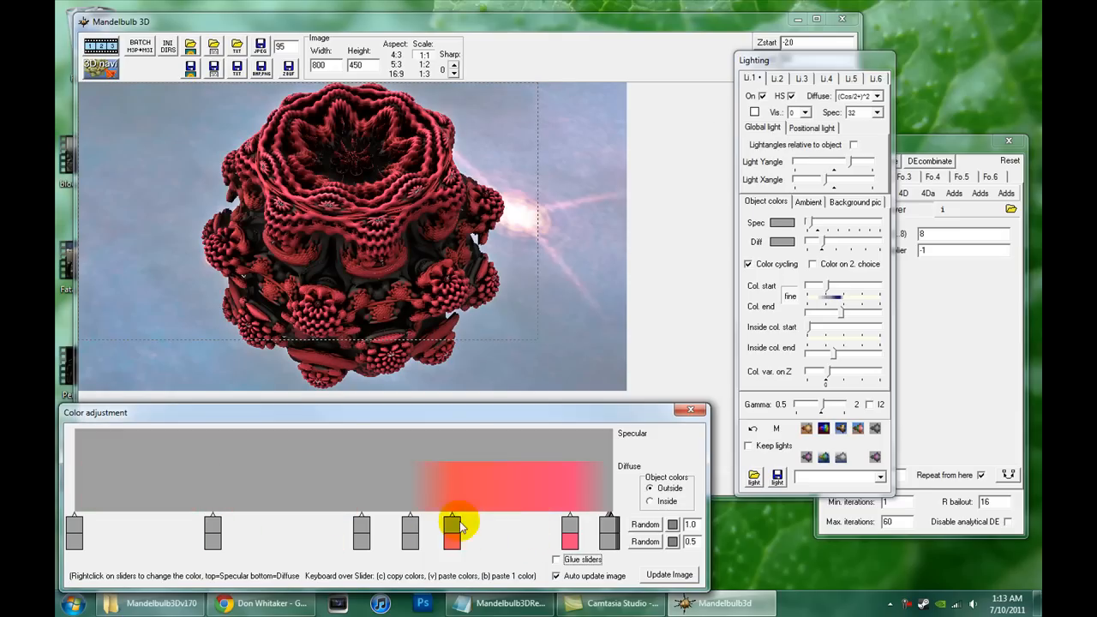
left_click_drag(452, 527, 407, 527)
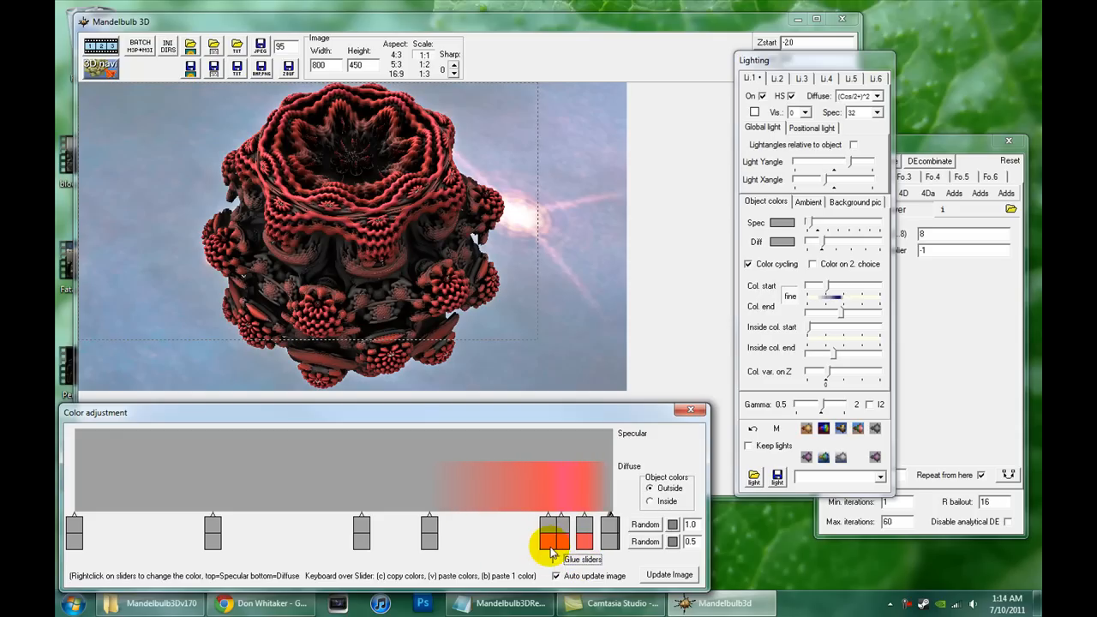
left_click_drag(555, 530, 433, 530)
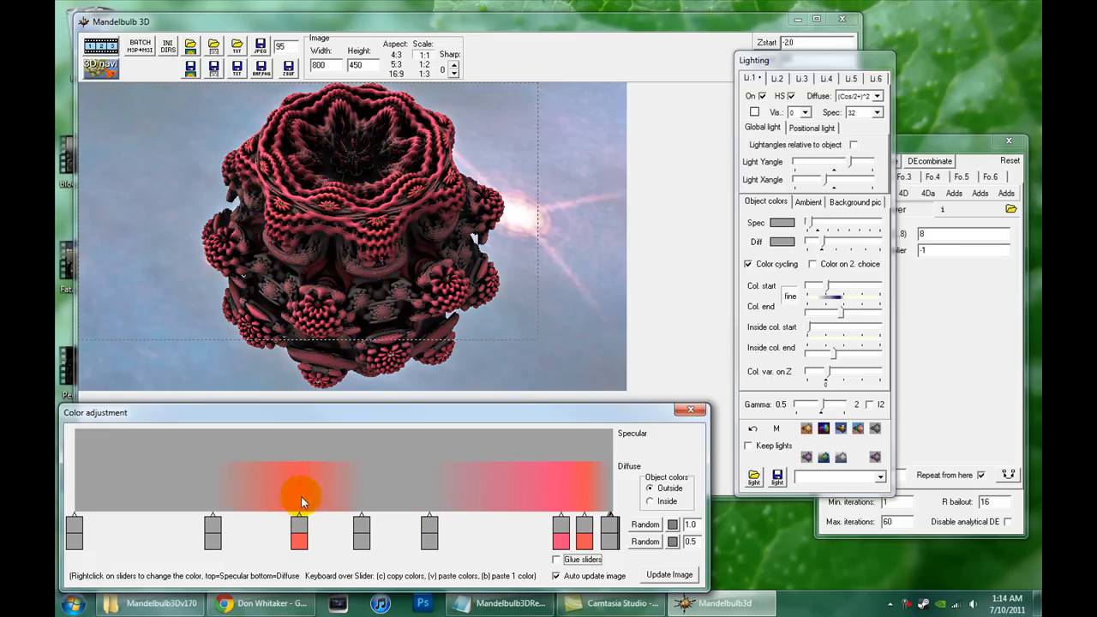
left_click_drag(299, 529, 426, 529)
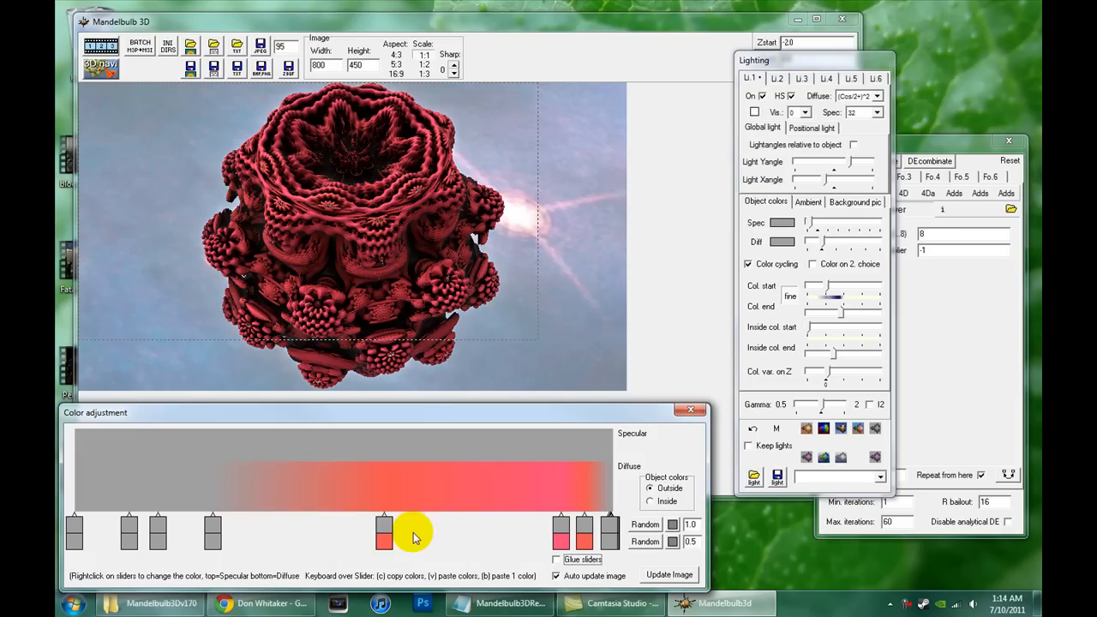
left_click_drag(384, 529, 540, 530)
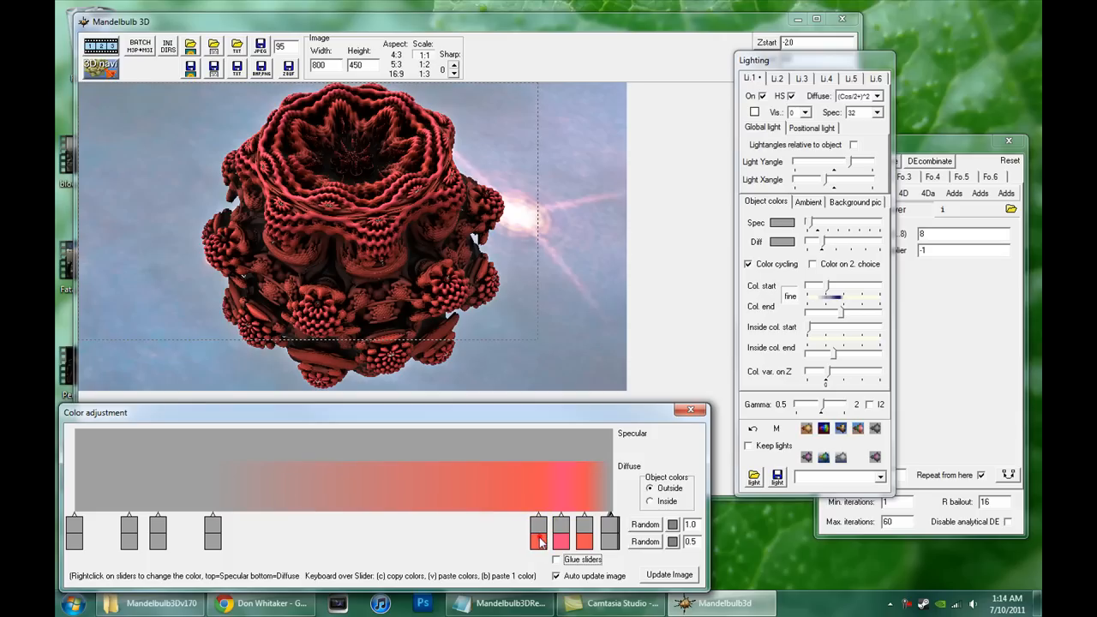
left_click(220, 536)
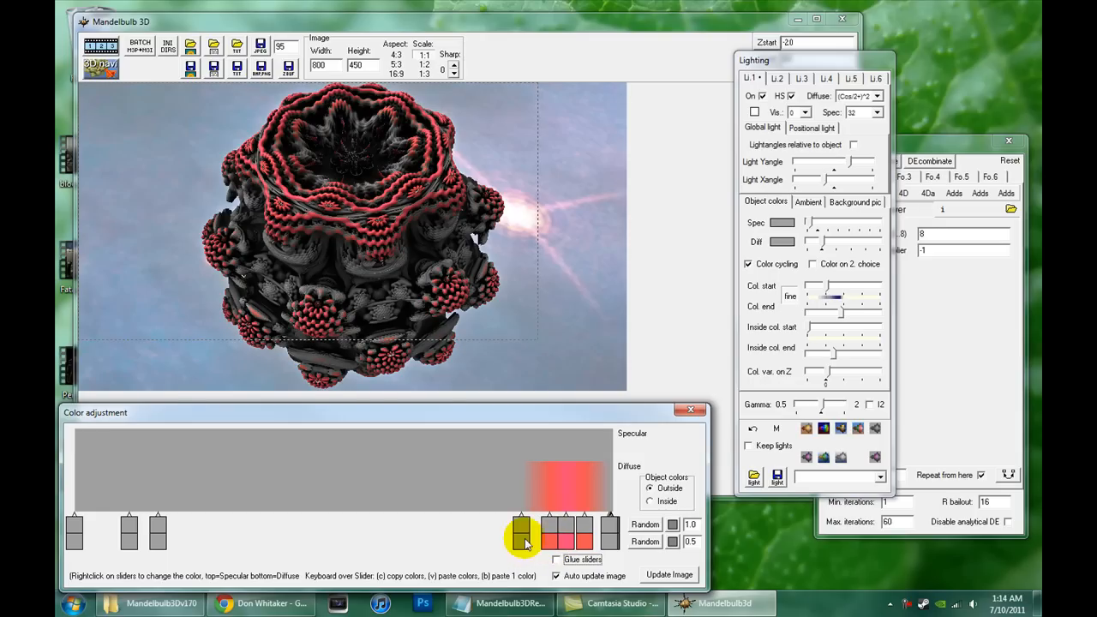
left_click_drag(523, 535, 547, 535)
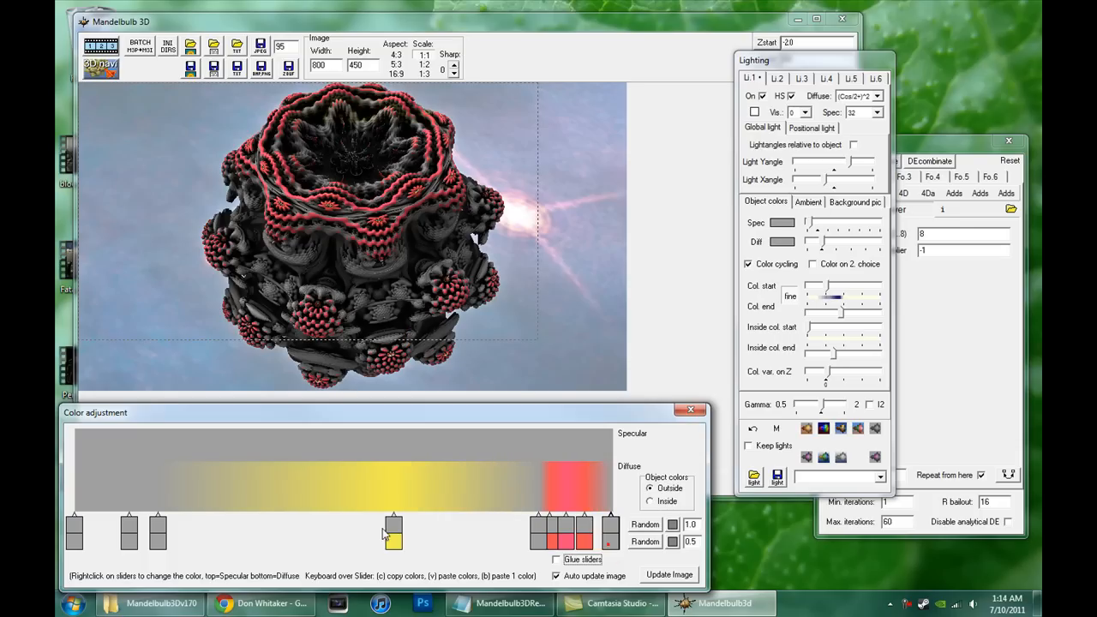
Step: Move the yellow stop to the far right of the gradient, after the red stops
left_click_drag(393, 531, 167, 531)
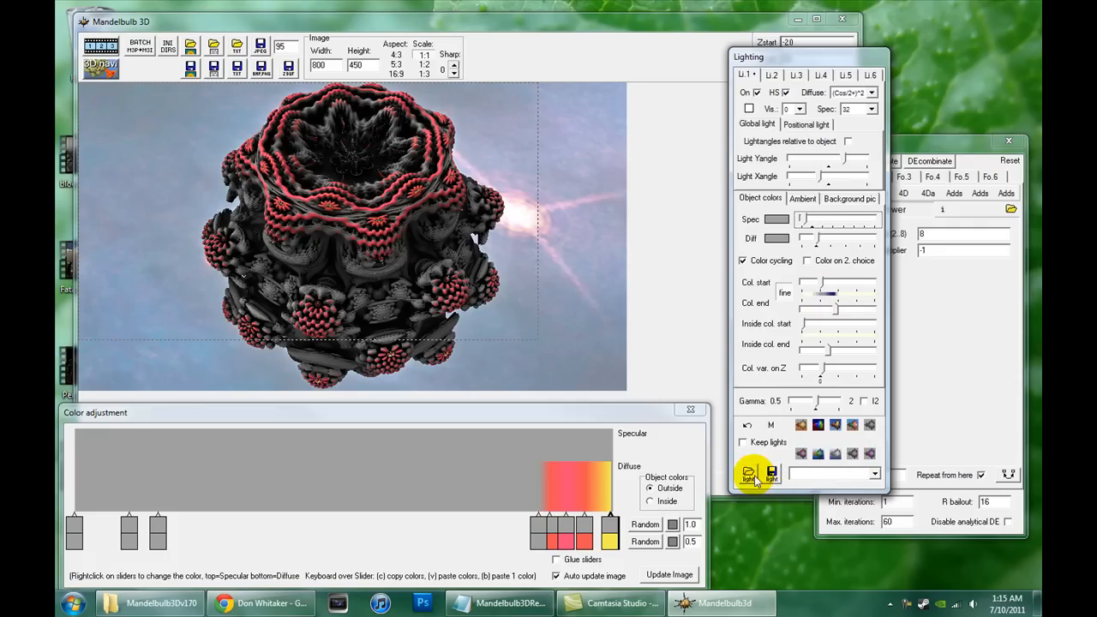
Step: Save the current lighting as pinklight.m3l, replacing the existing file
left_click(771, 472)
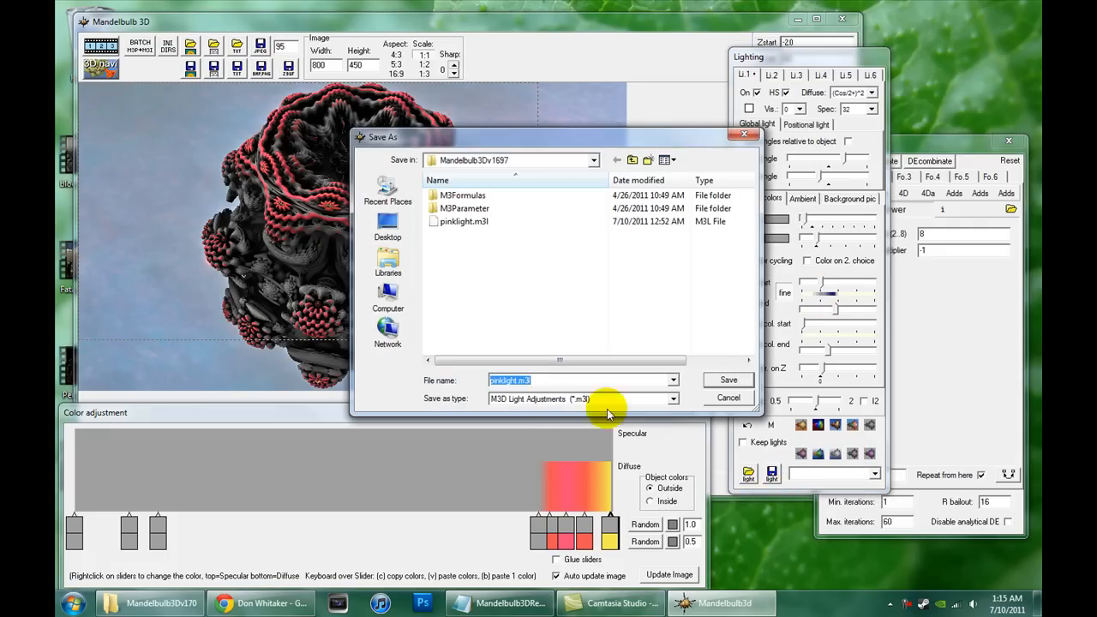
left_click(727, 380)
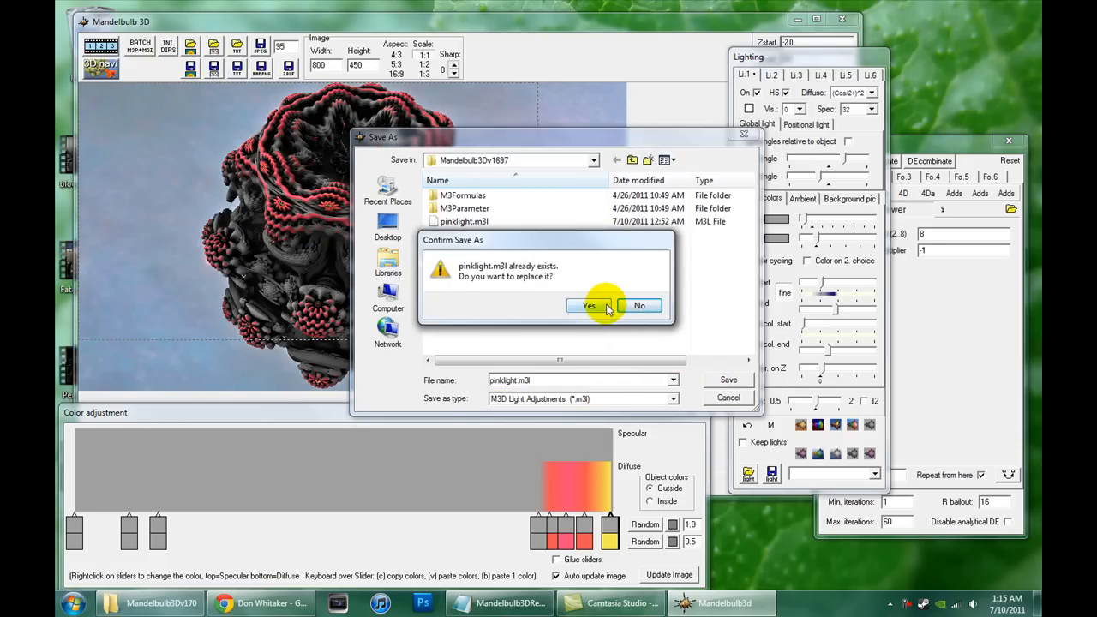
left_click(588, 306)
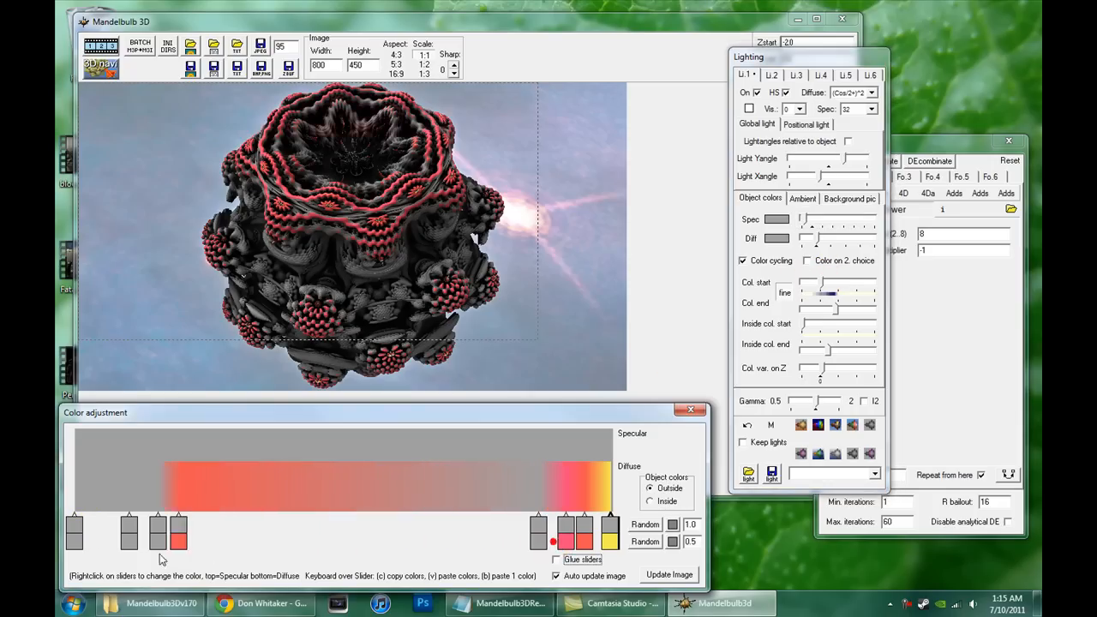
Step: Retune the colour start and cycling range in Object colors
left_click_drag(826, 294, 849, 294)
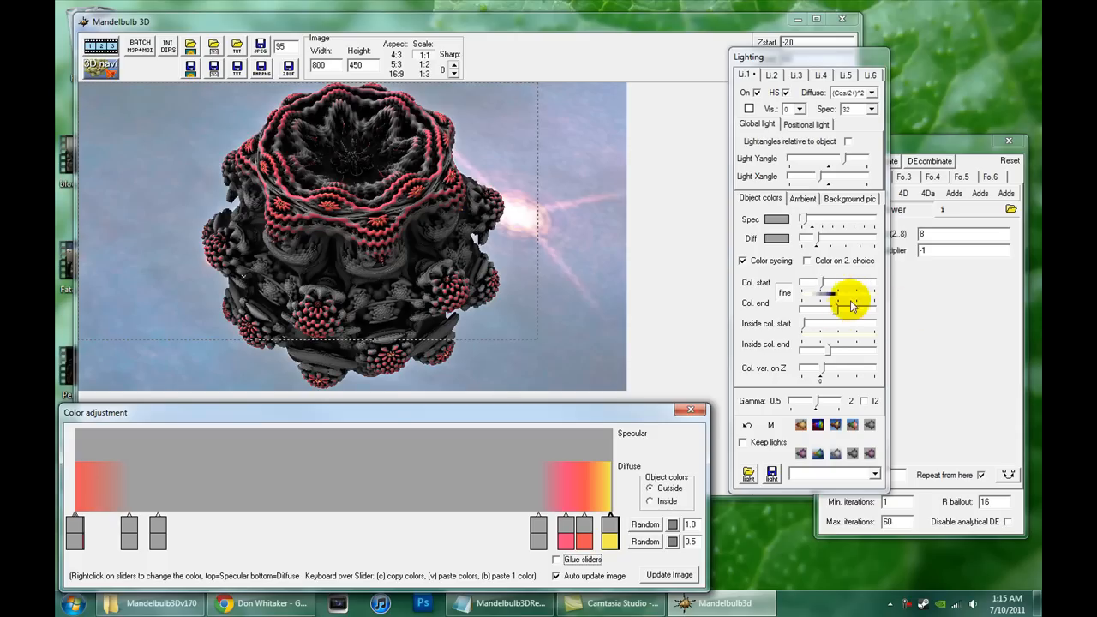
mouse_move(835, 309)
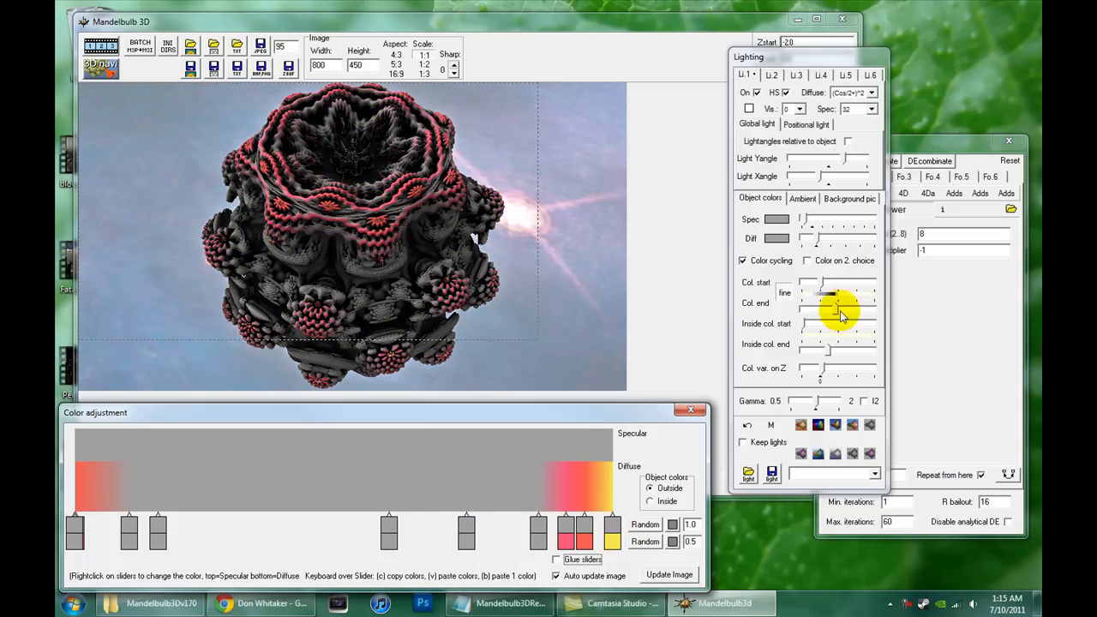
mouse_move(812, 301)
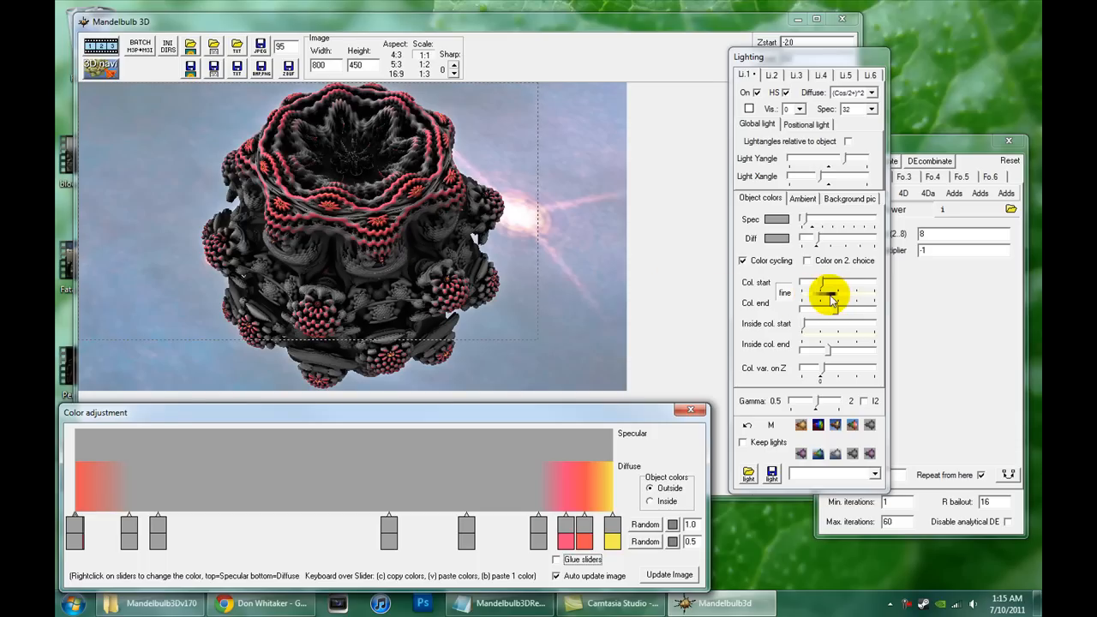
left_click_drag(836, 292, 823, 295)
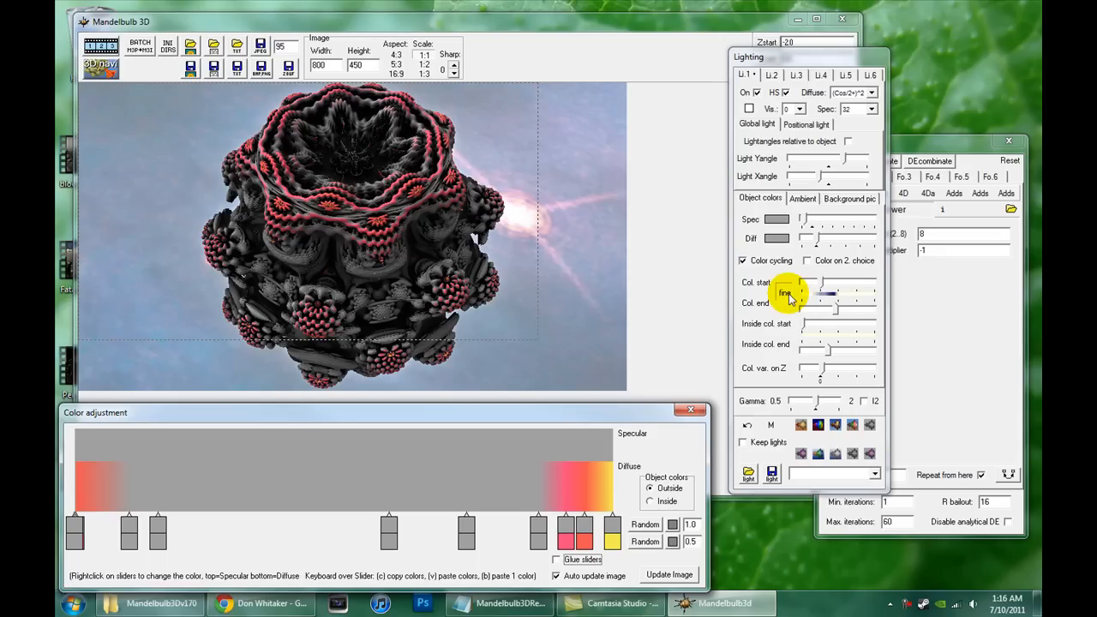
mouse_move(814, 309)
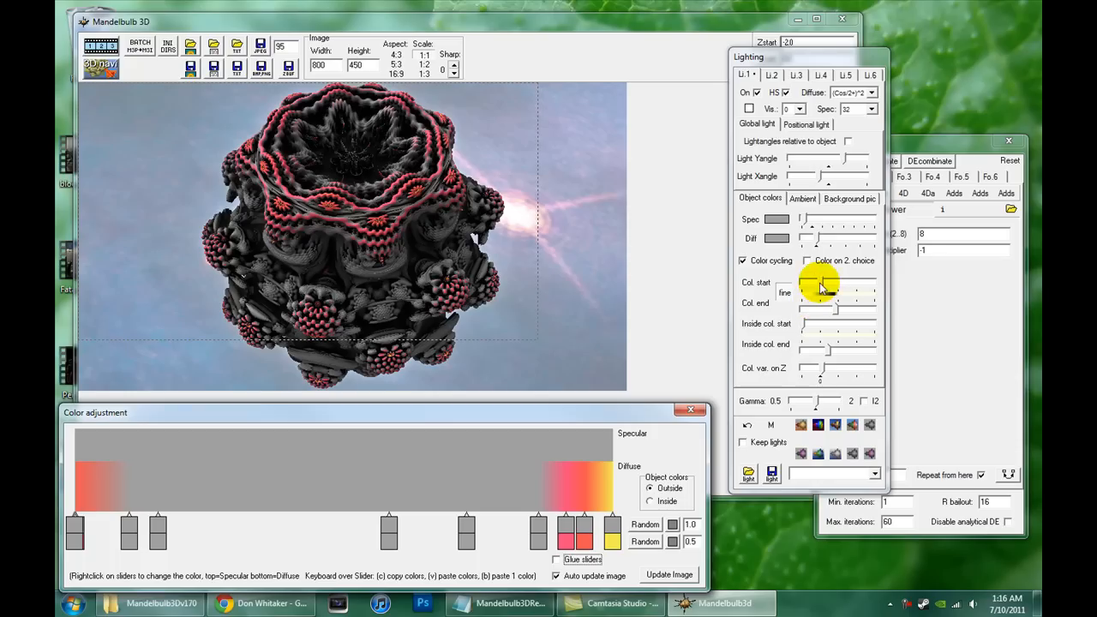
left_click_drag(822, 287, 835, 292)
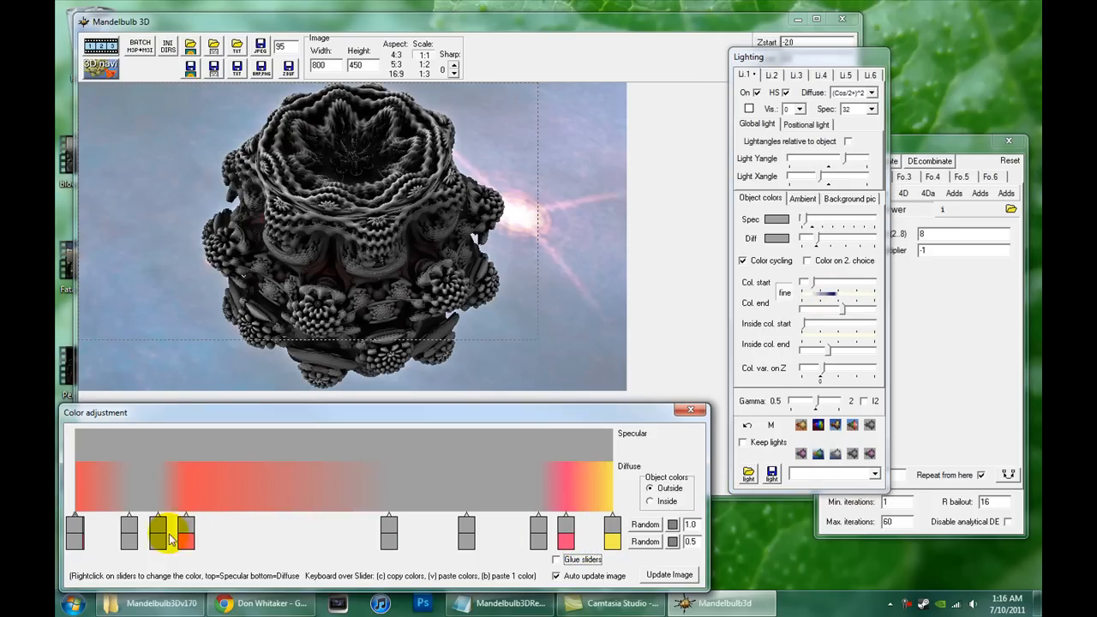
Step: Bring the red stop to the gradient middle with gray stops narrowing the band
left_click_drag(176, 531, 336, 531)
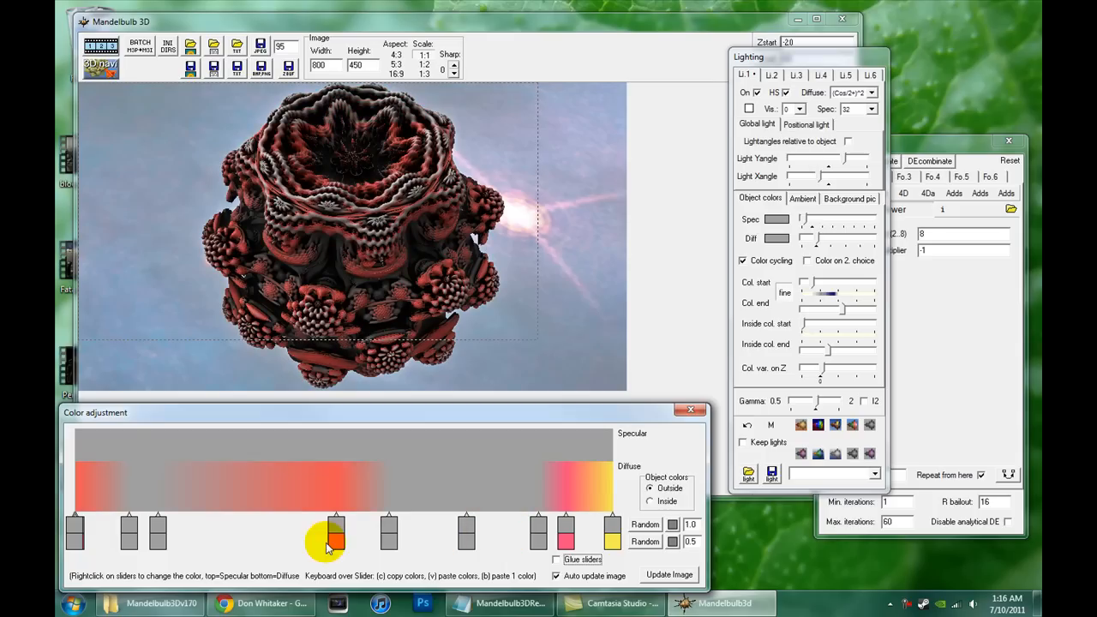
left_click_drag(336, 540, 538, 540)
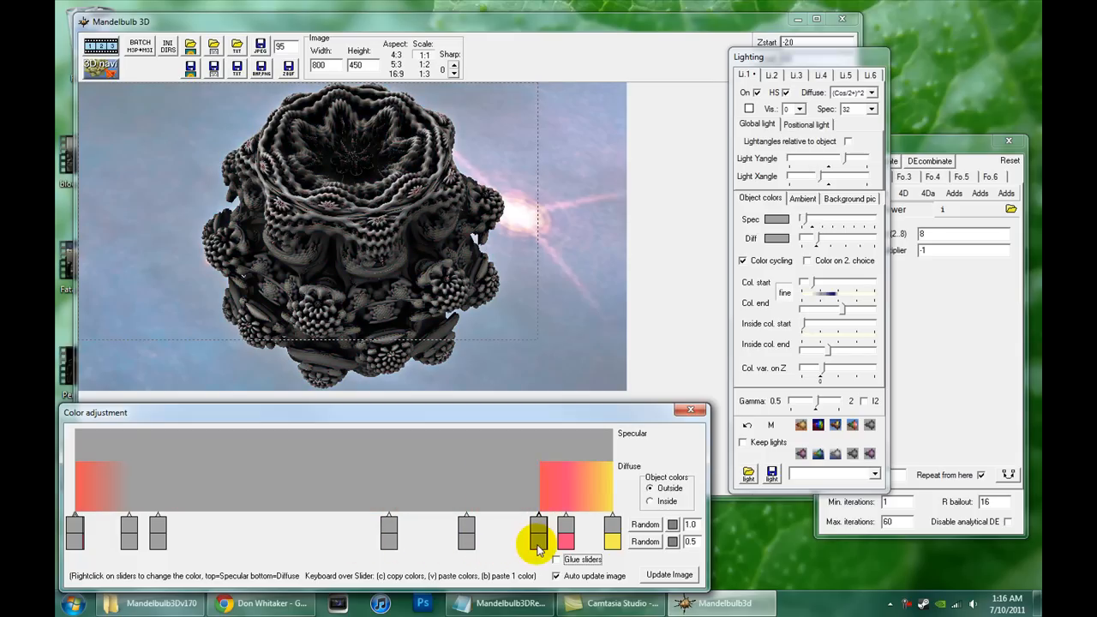
left_click_drag(538, 540, 461, 540)
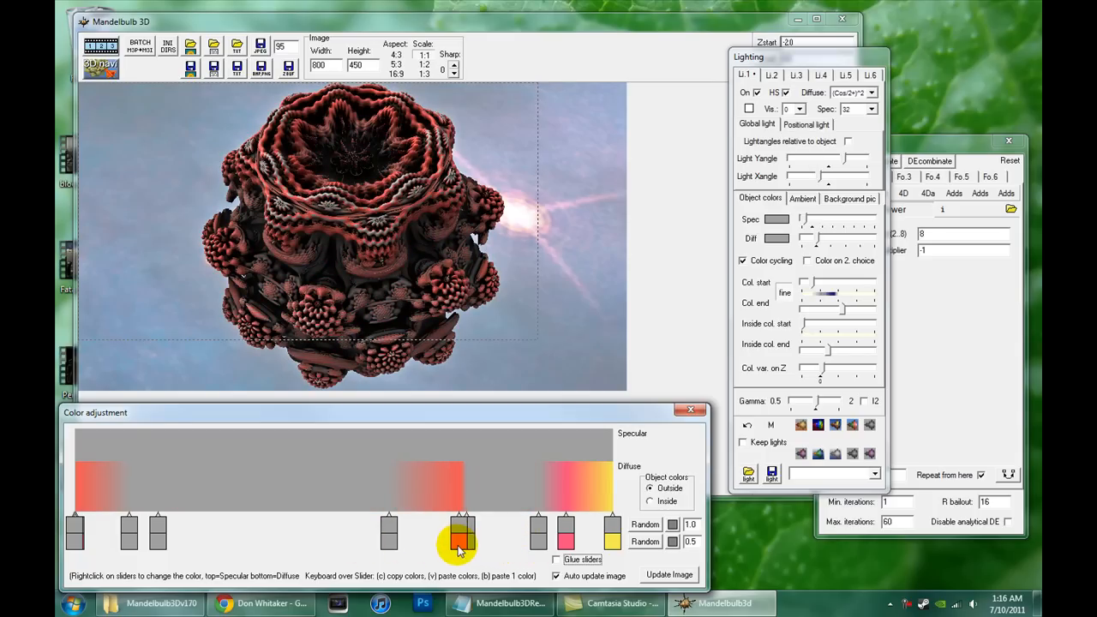
left_click_drag(461, 540, 470, 540)
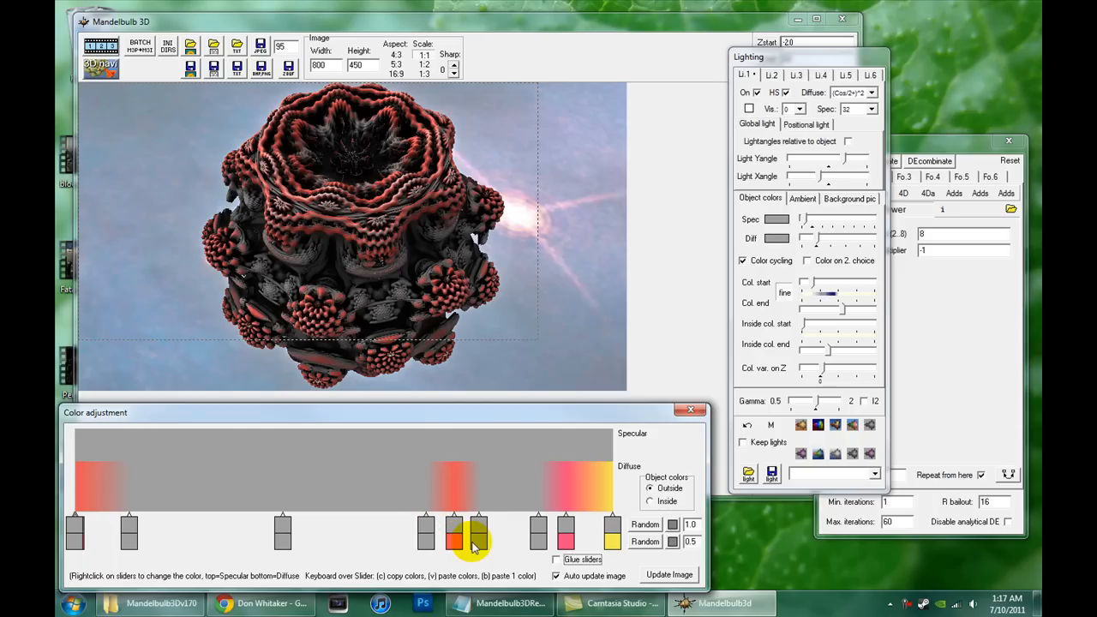
left_click_drag(478, 531, 451, 540)
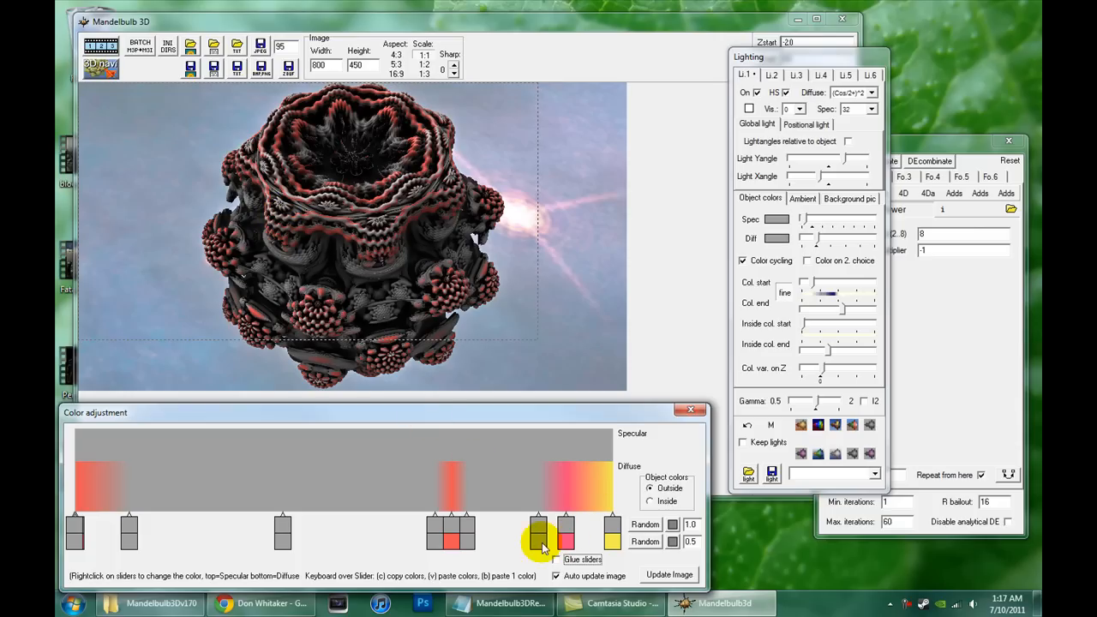
Step: Place the pink stop beside the red band and the yellow band left of centre
left_click_drag(539, 536, 488, 536)
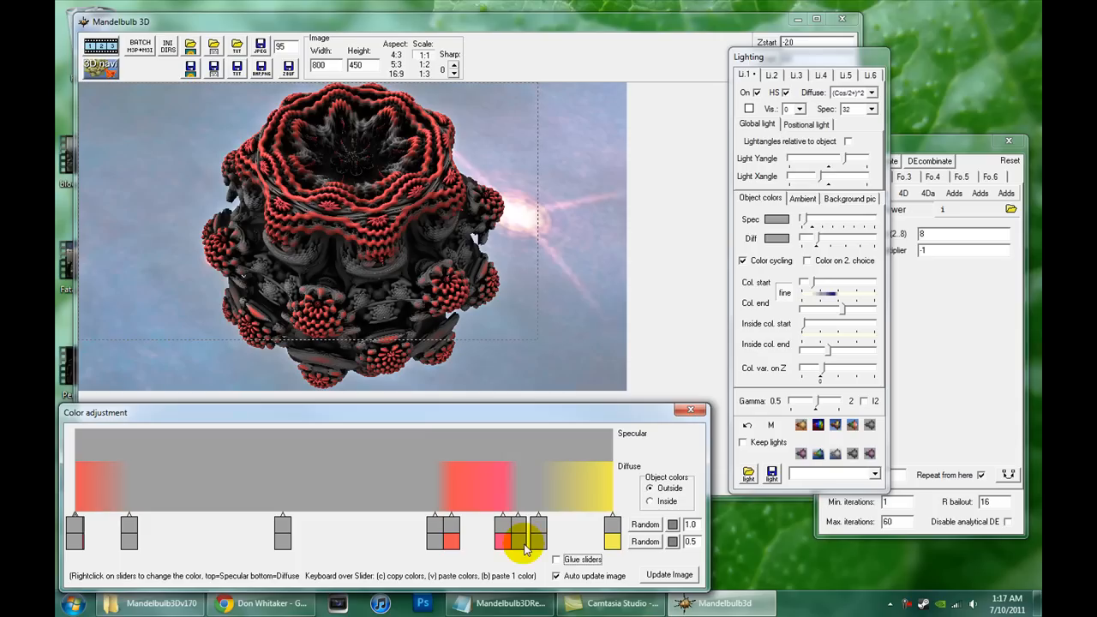
left_click_drag(522, 532, 291, 544)
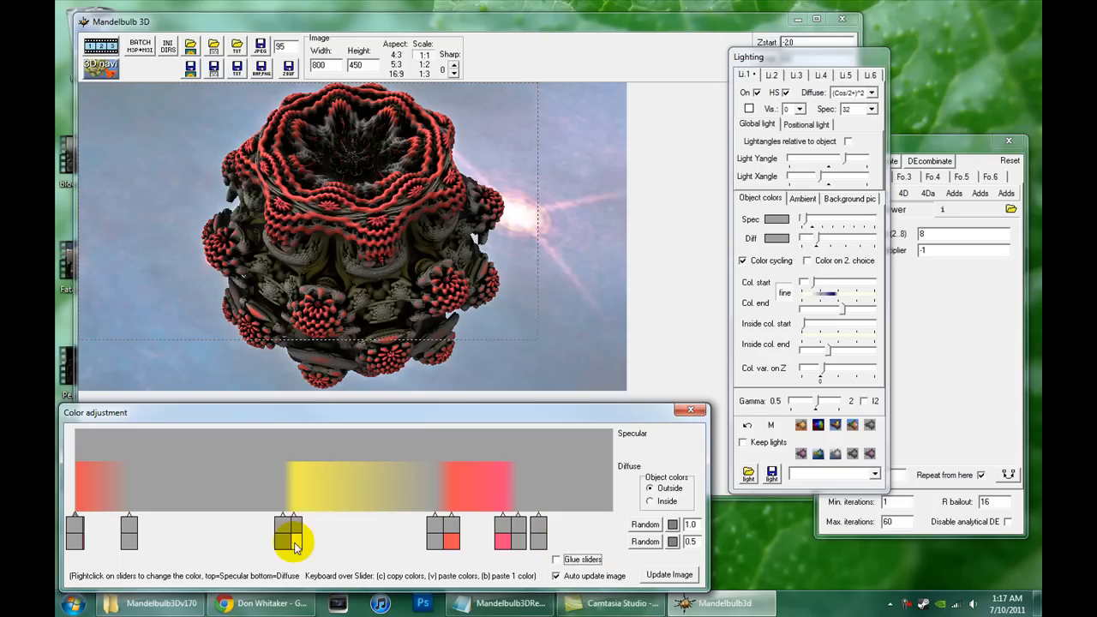
left_click_drag(294, 539, 276, 539)
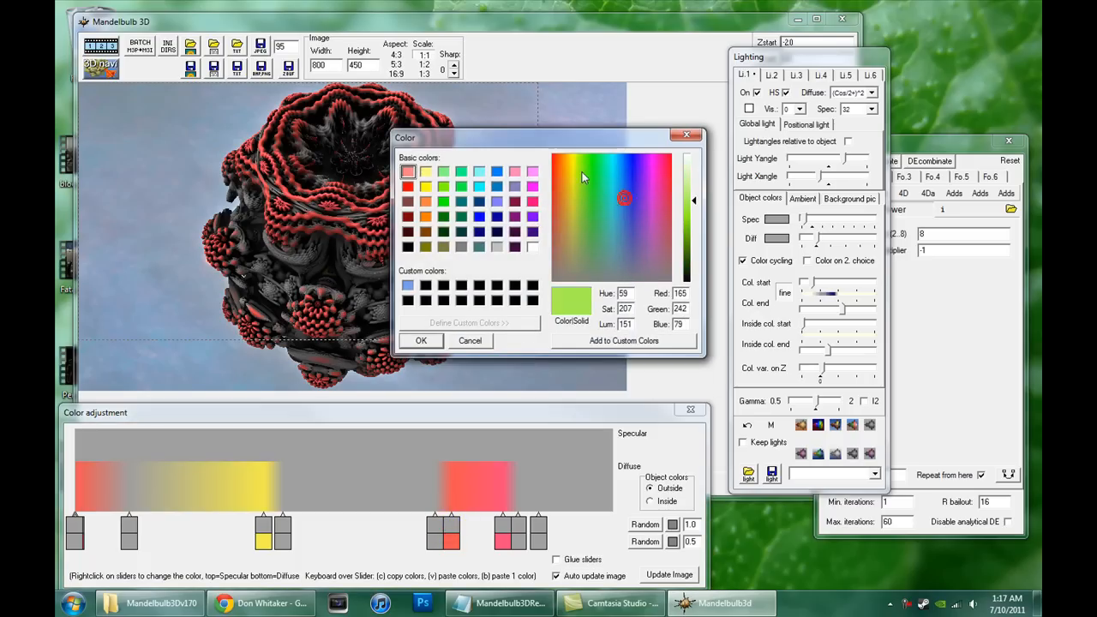
Step: Give the specular stop a pale near-white colour at full brightness
left_click(576, 168)
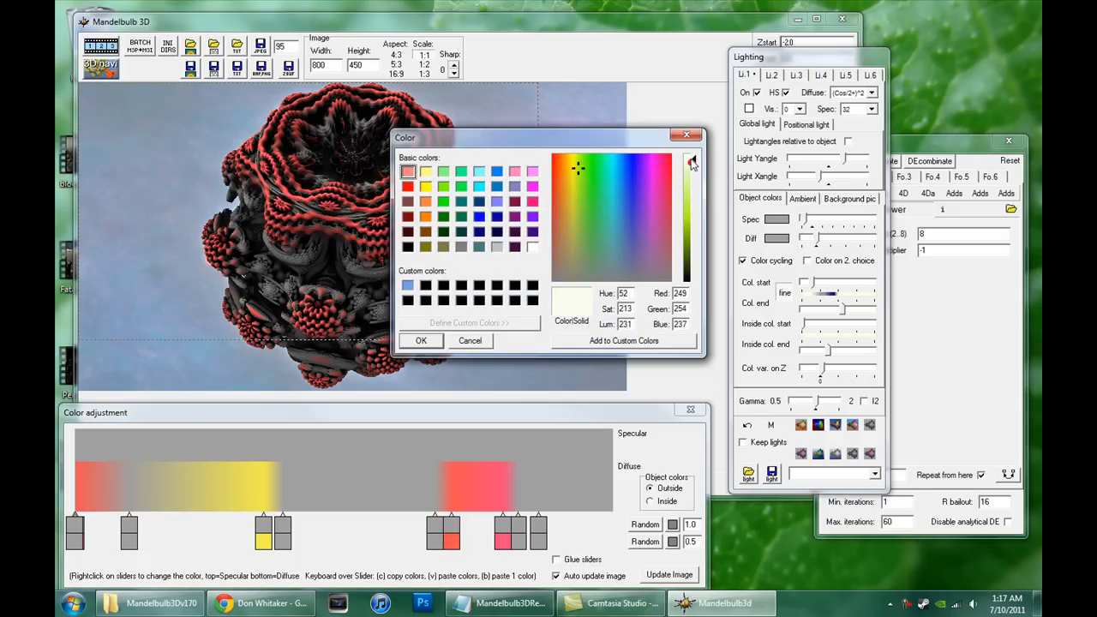
left_click(421, 340)
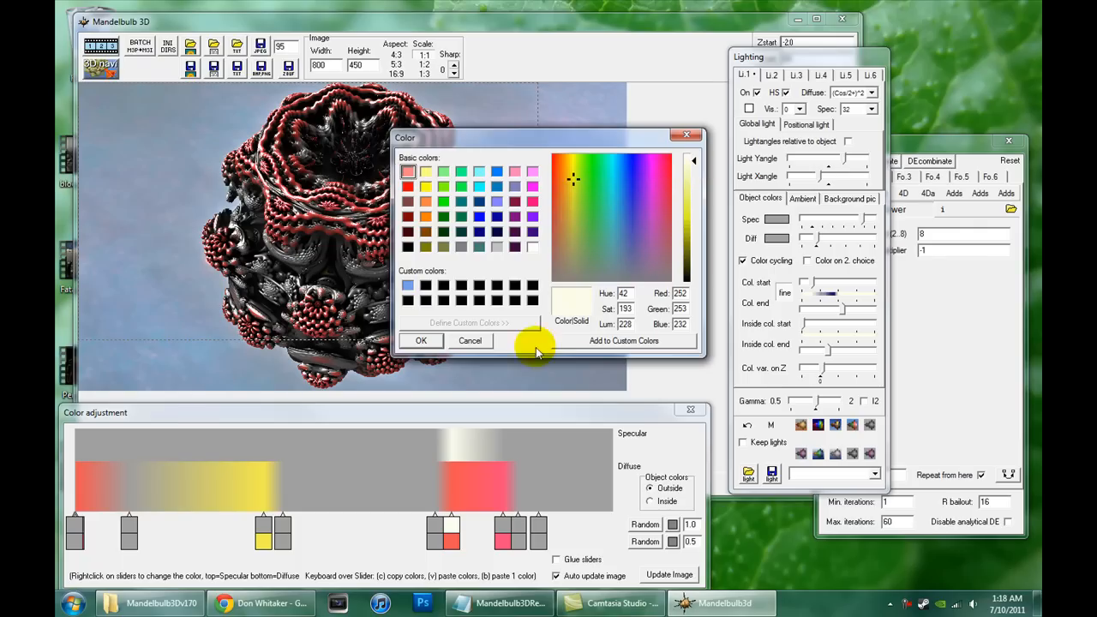
left_click(421, 340)
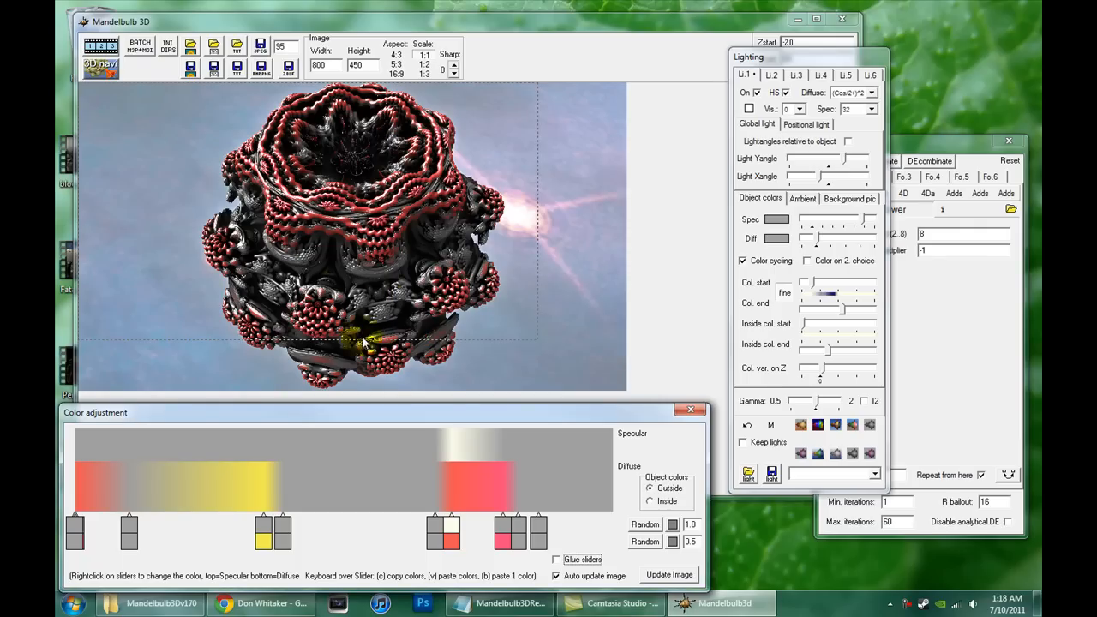
mouse_move(626, 394)
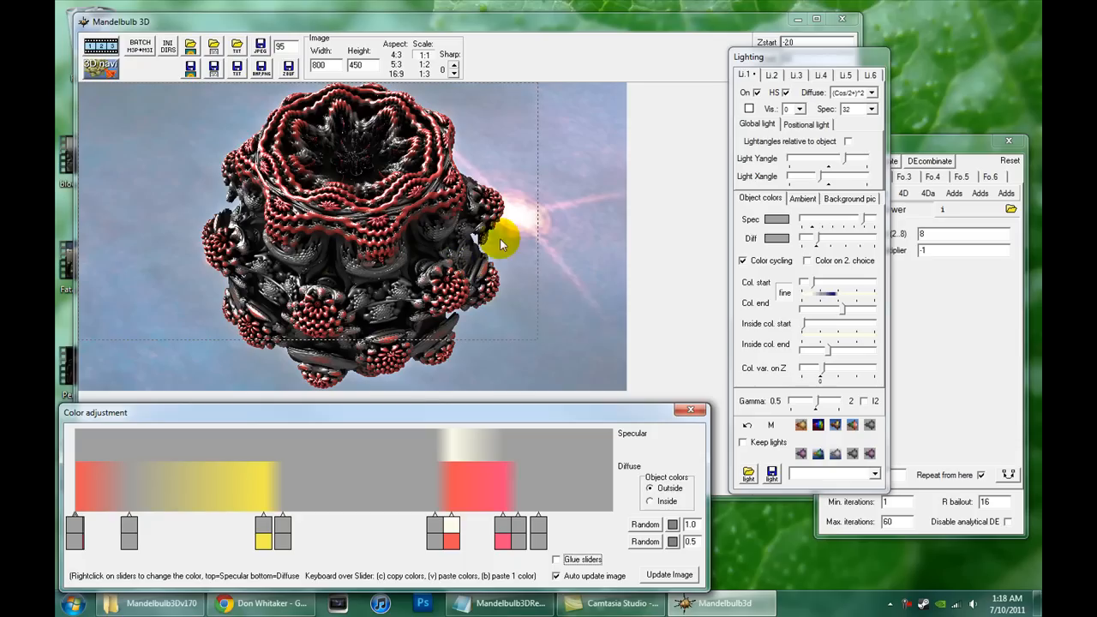
mouse_move(546, 282)
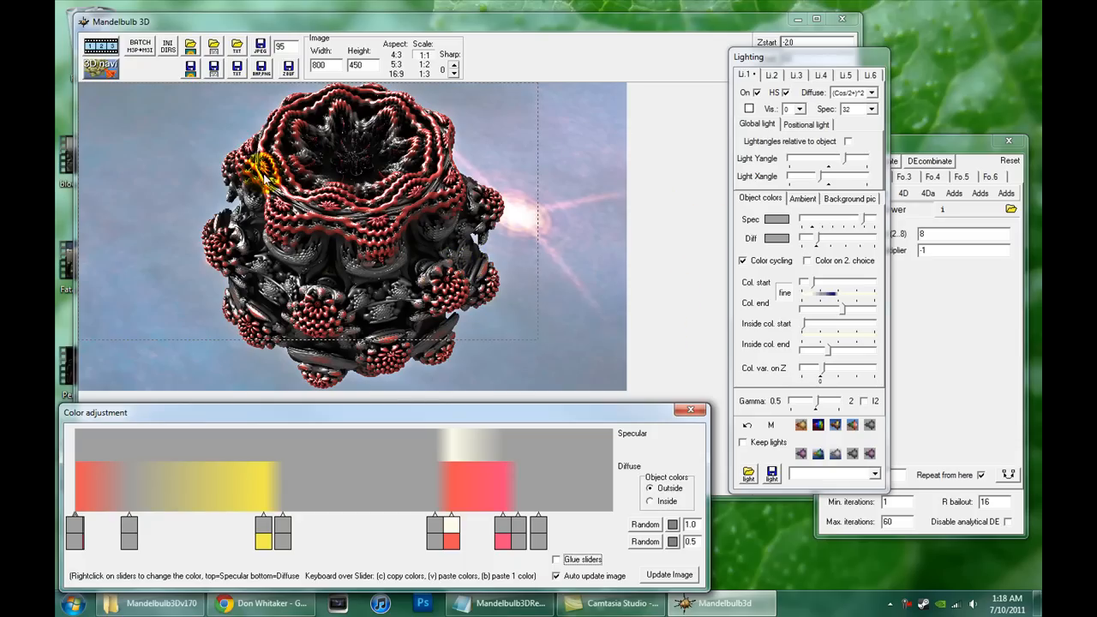
mouse_move(657, 284)
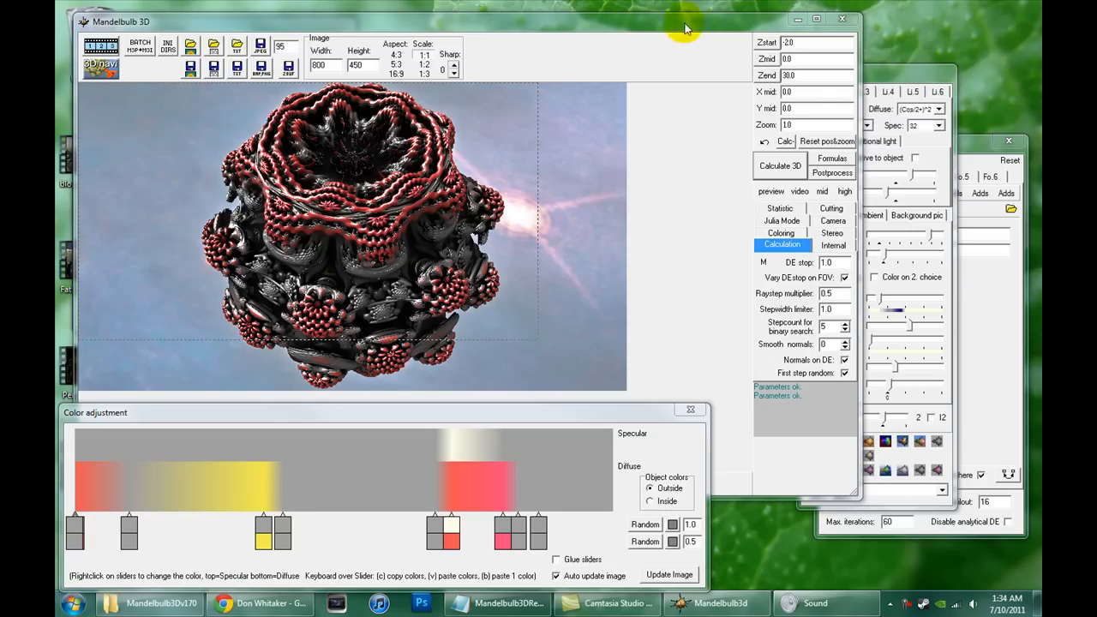
mouse_move(879, 92)
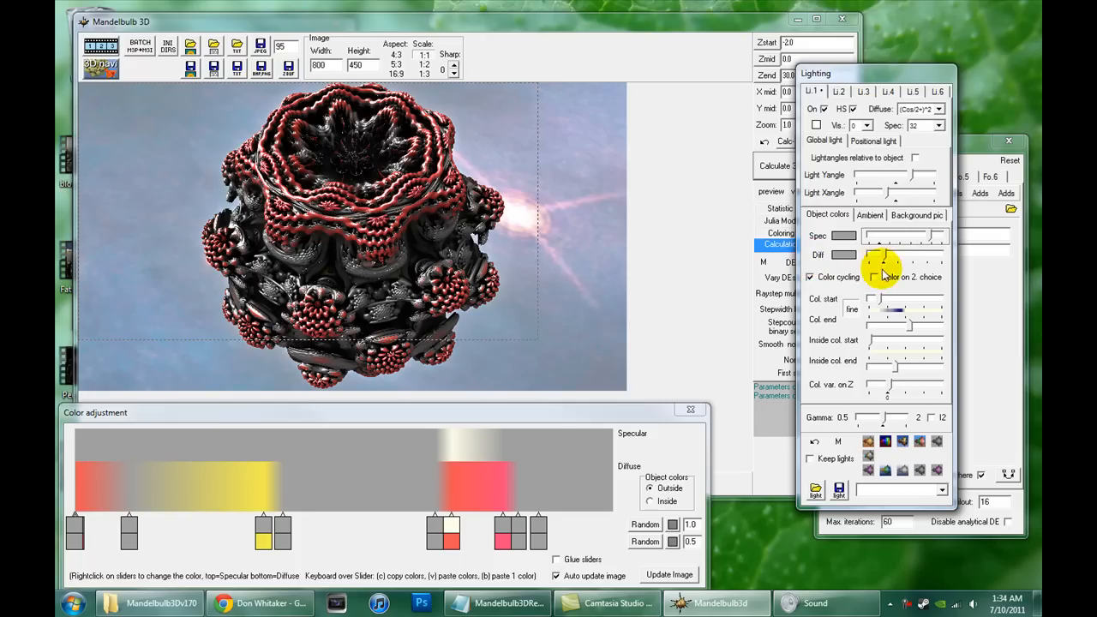
Step: In the Lighting window, try Col. var. on Z, reset it, then nudge Gamma
left_click(809, 277)
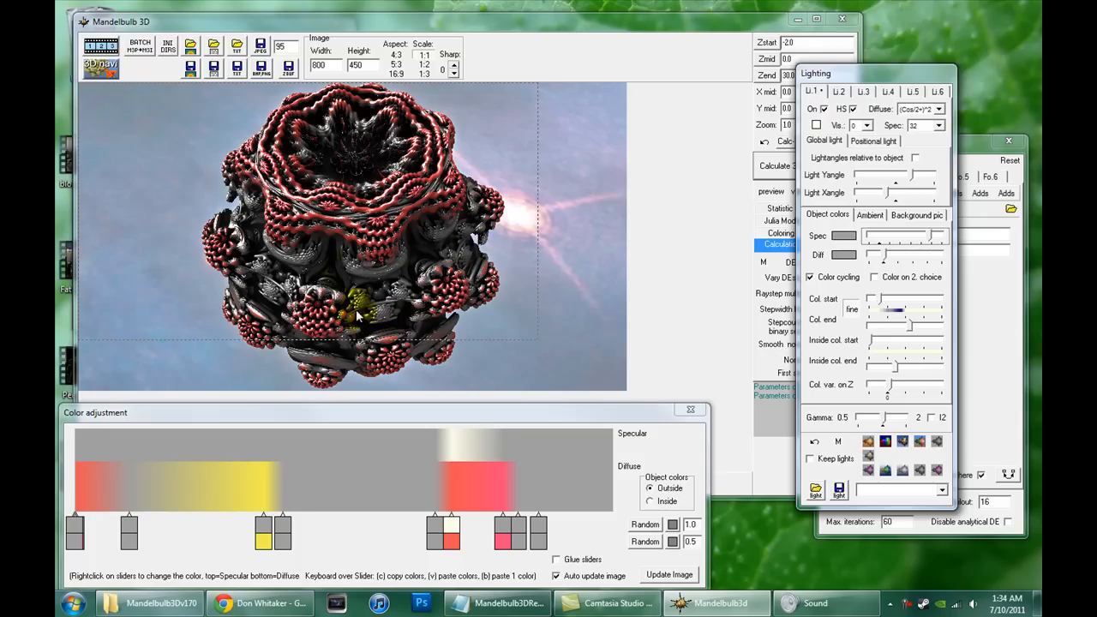
mouse_move(394, 289)
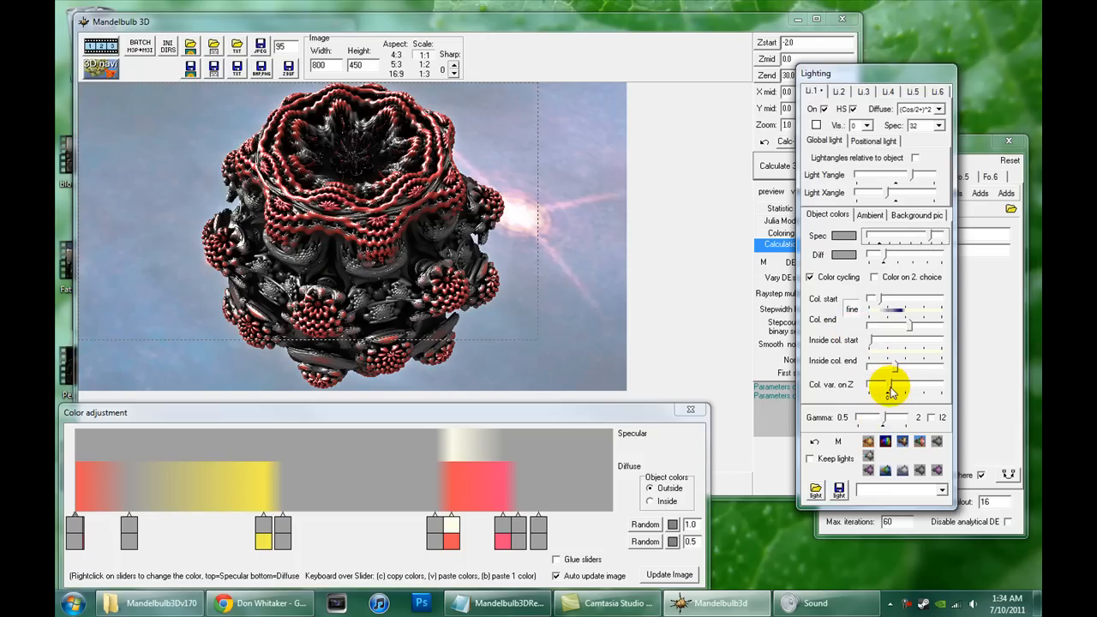
left_click_drag(891, 386, 887, 396)
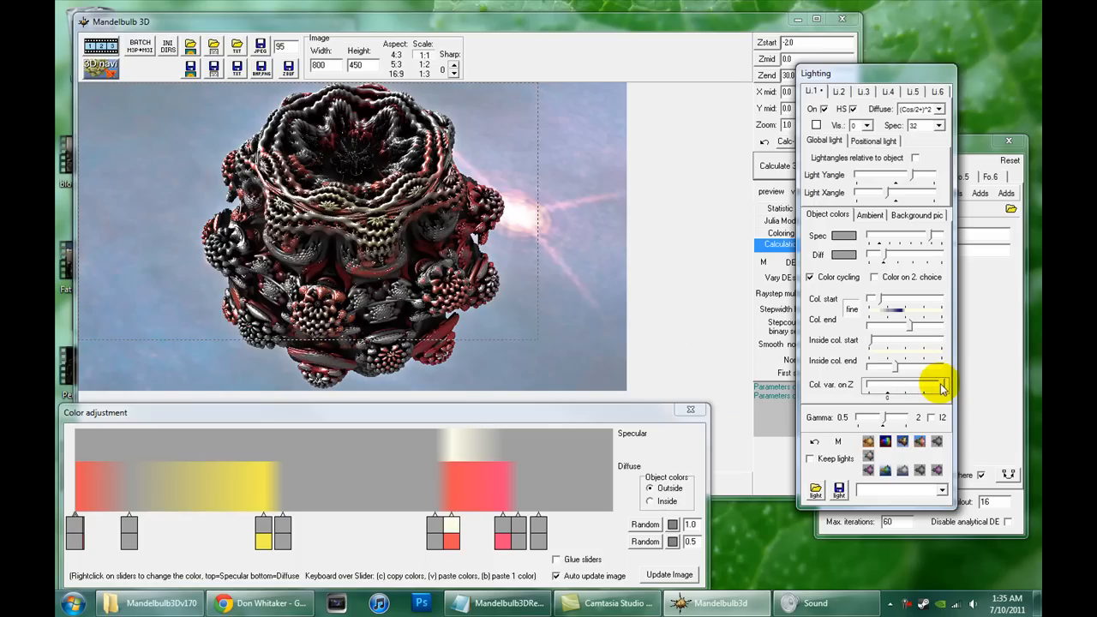
left_click_drag(938, 386, 862, 389)
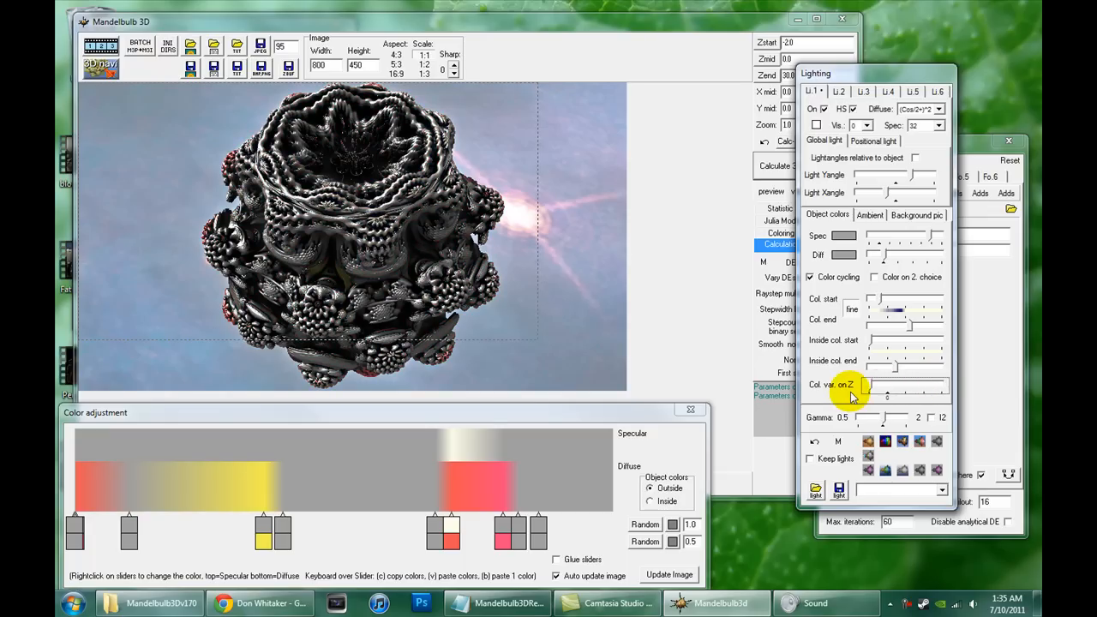
left_click_drag(861, 392, 887, 397)
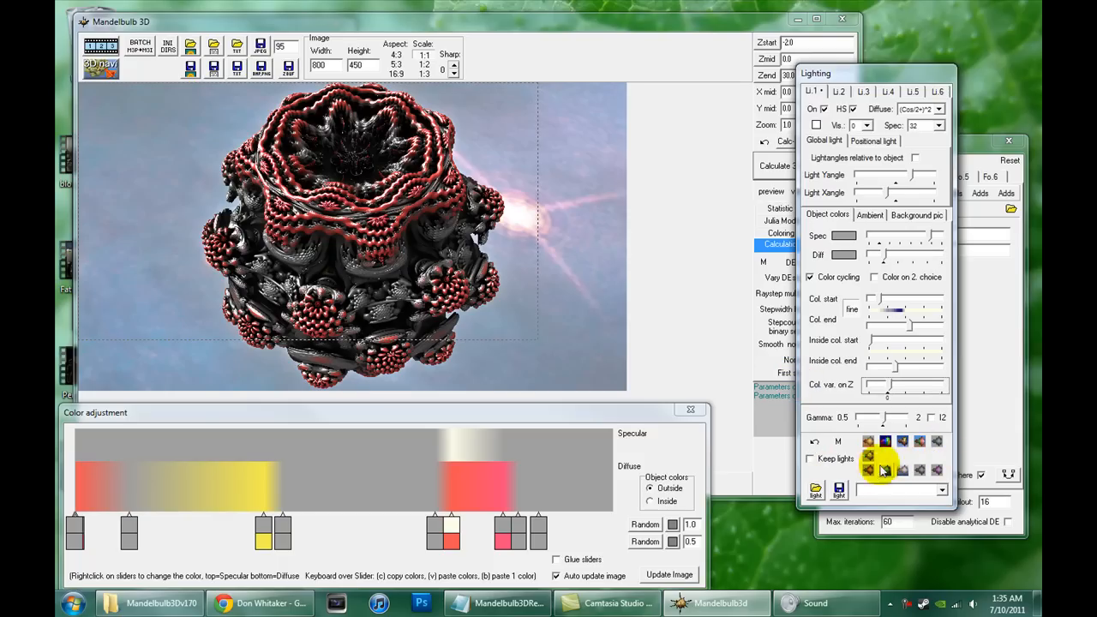
mouse_move(885, 421)
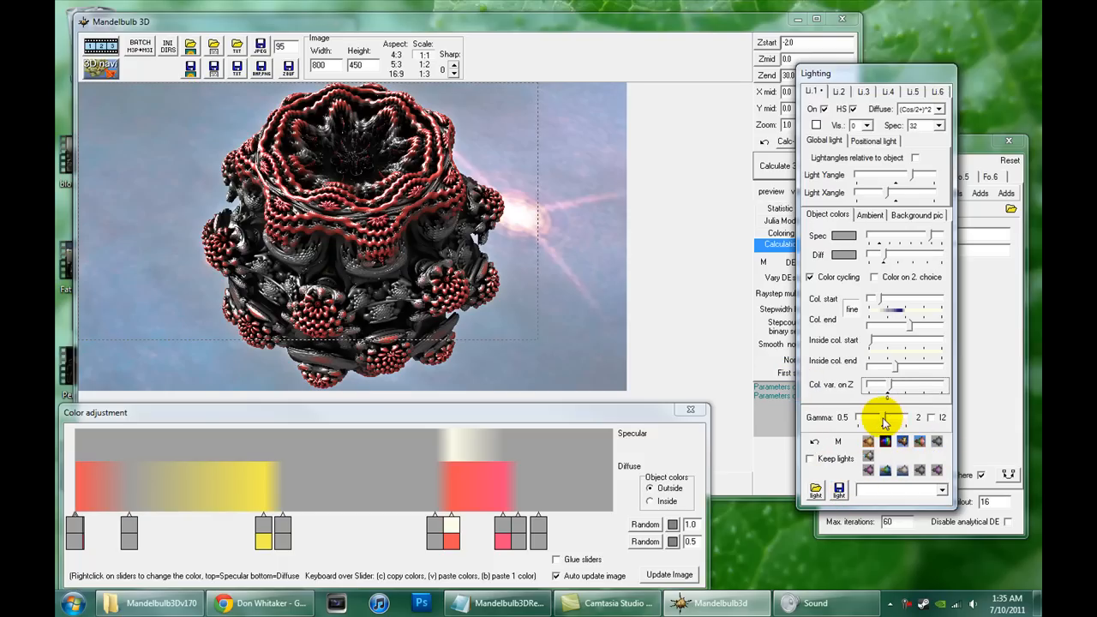
left_click_drag(885, 417, 857, 418)
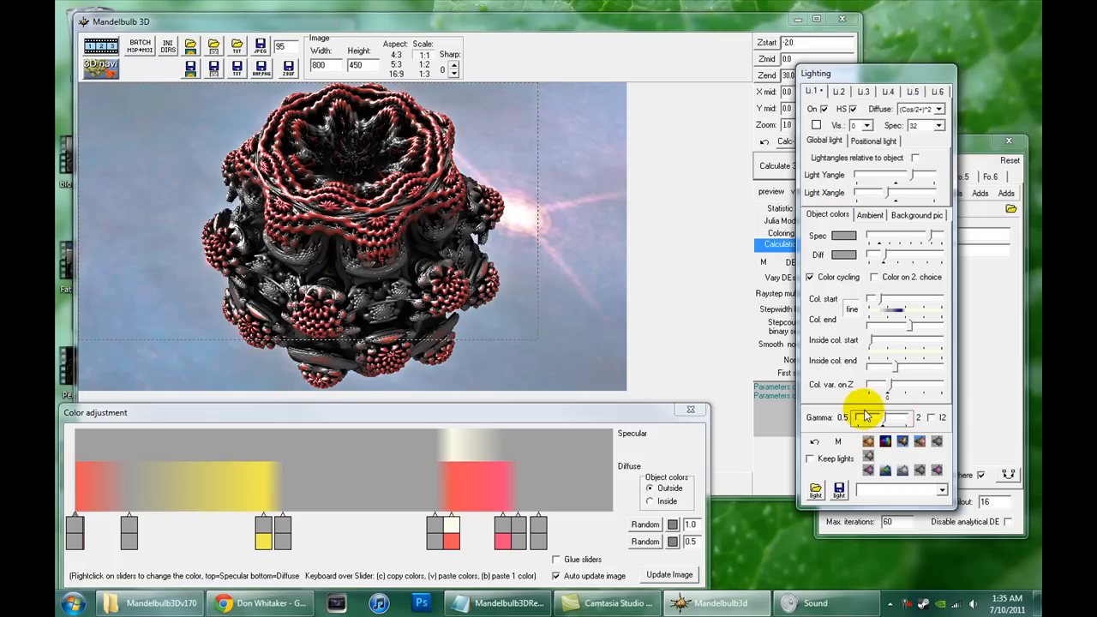
Step: Browse the Ambient and Background pic tabs, ending on Object colors
left_click(869, 216)
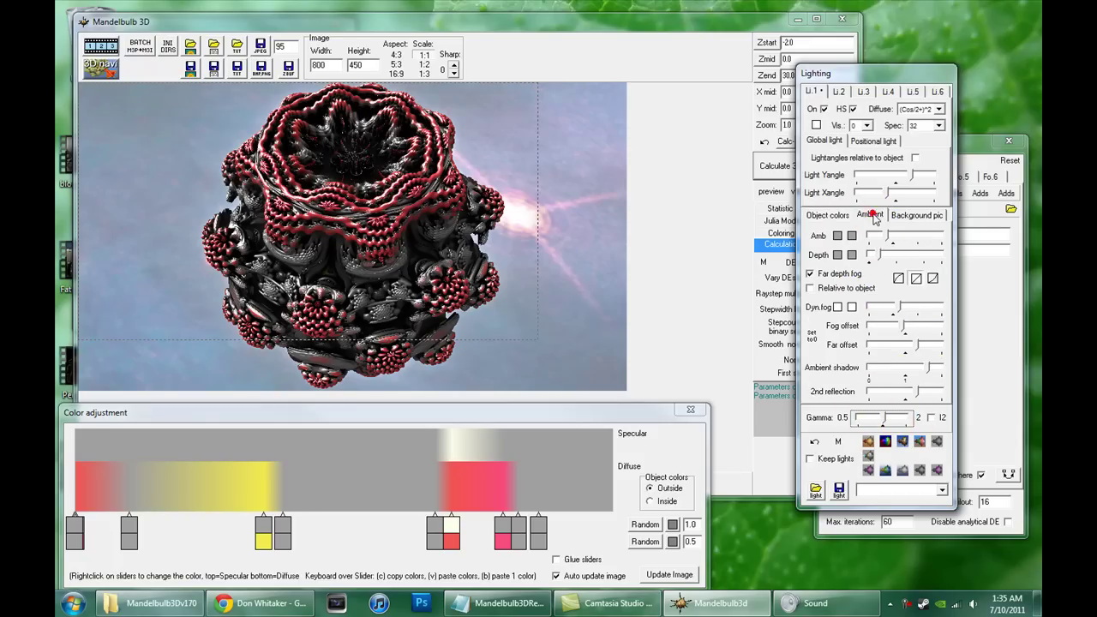
left_click(917, 214)
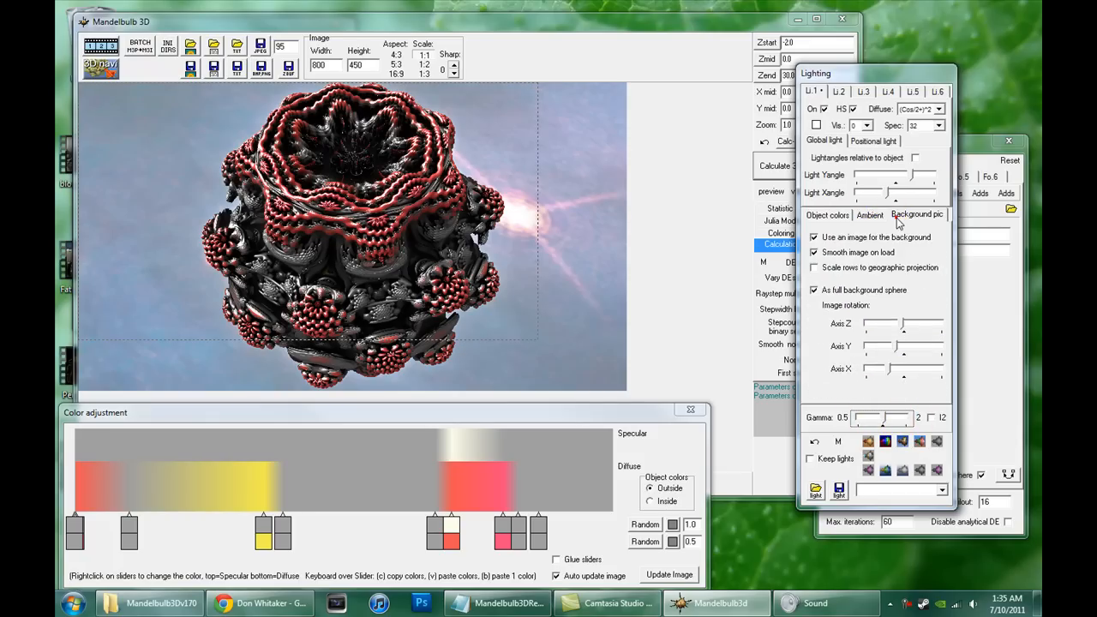
left_click(869, 216)
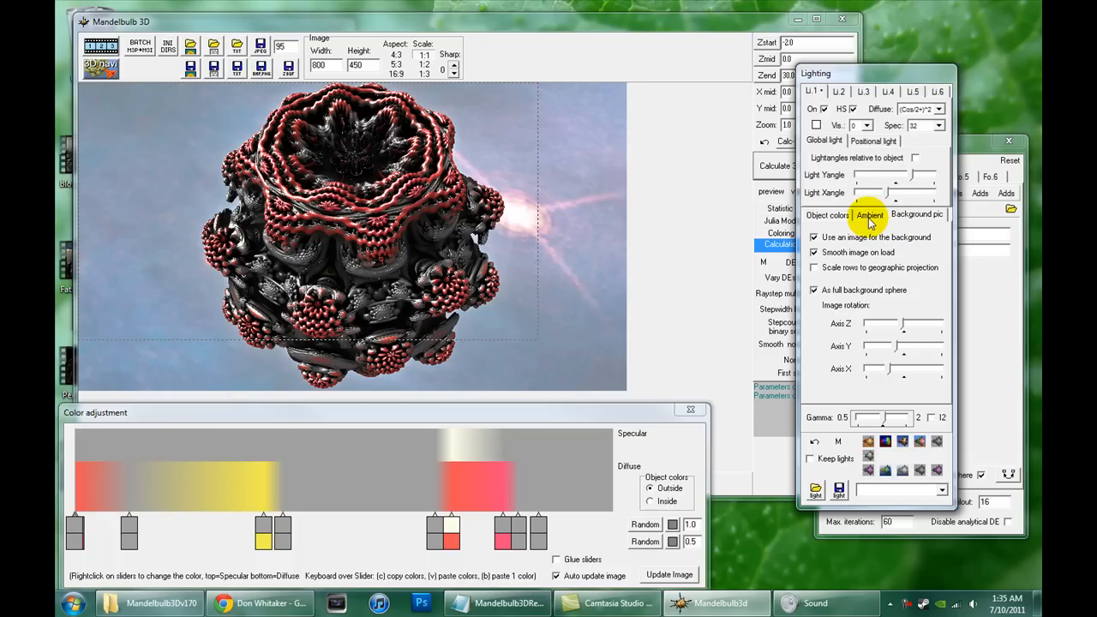
left_click(825, 214)
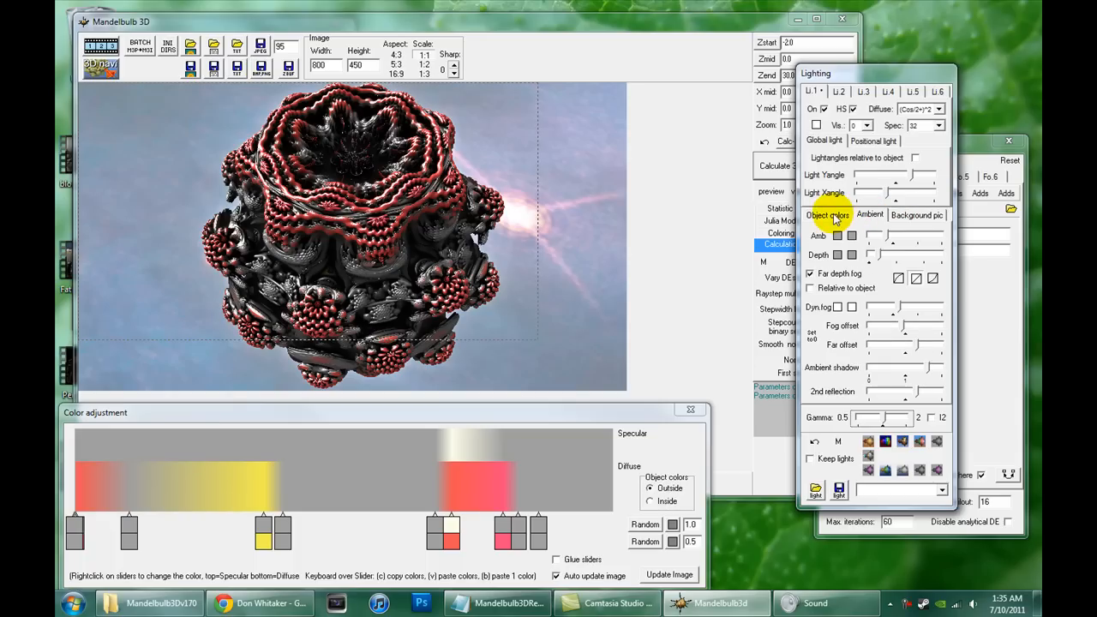
left_click(830, 215)
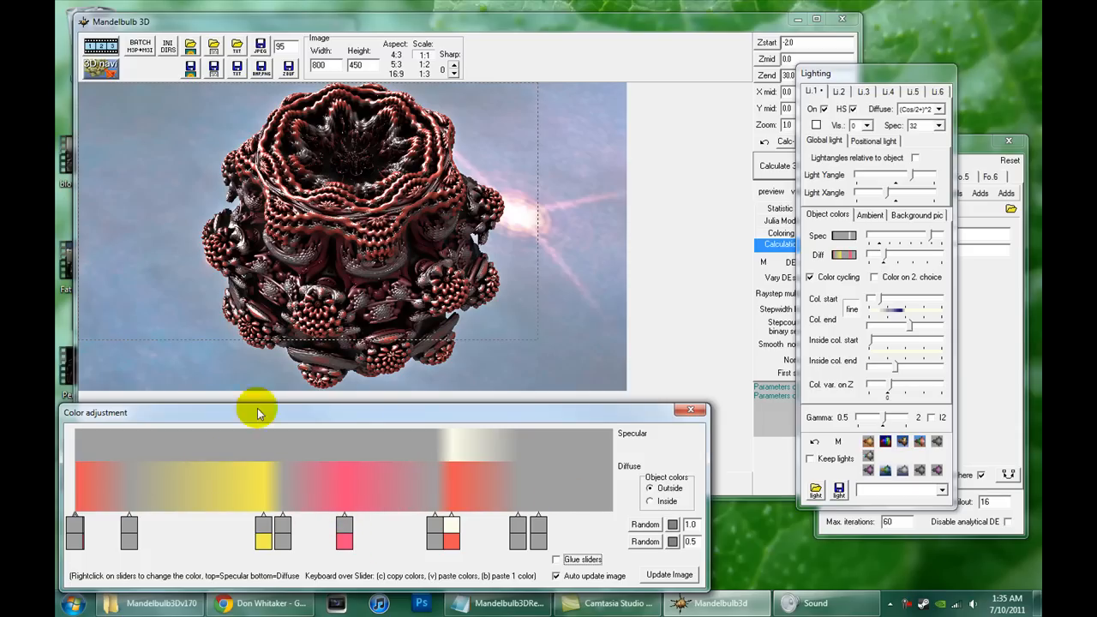
mouse_move(755, 519)
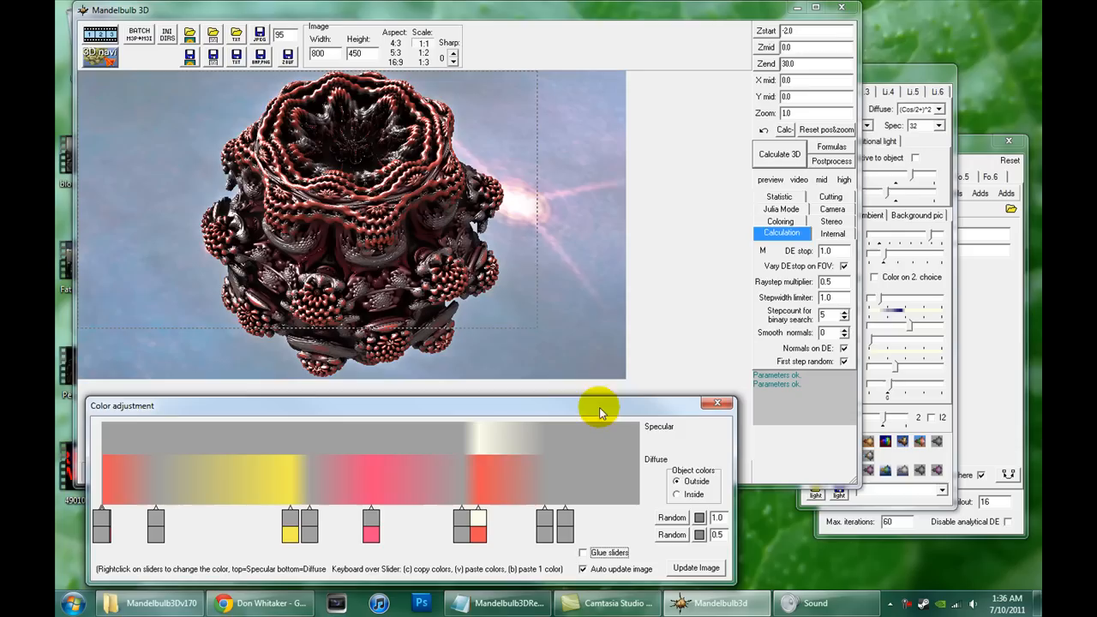
mouse_move(583, 403)
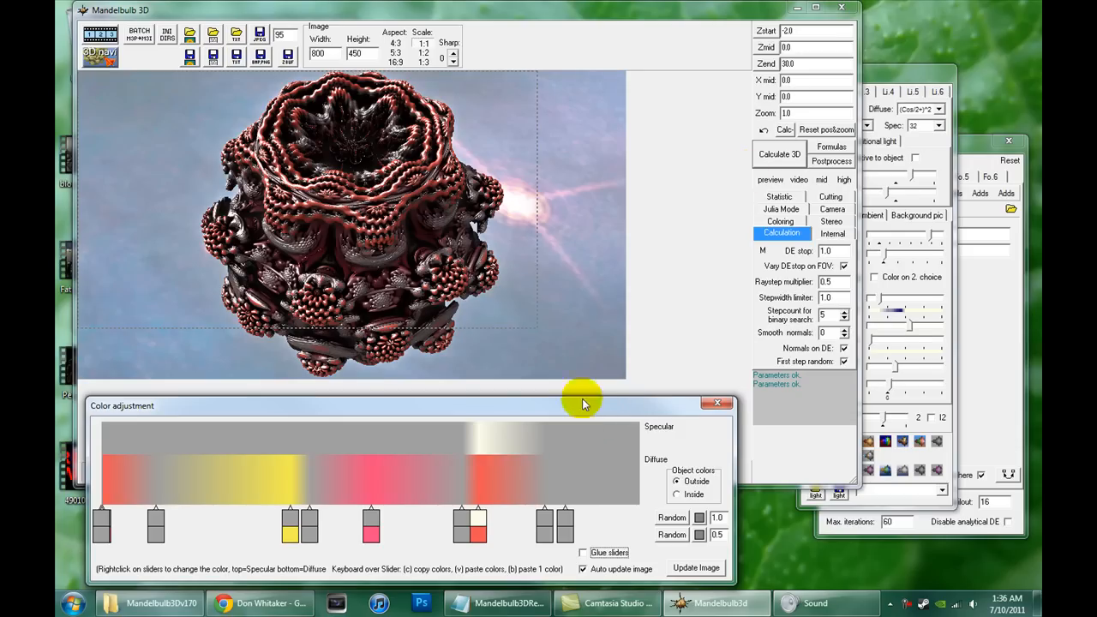